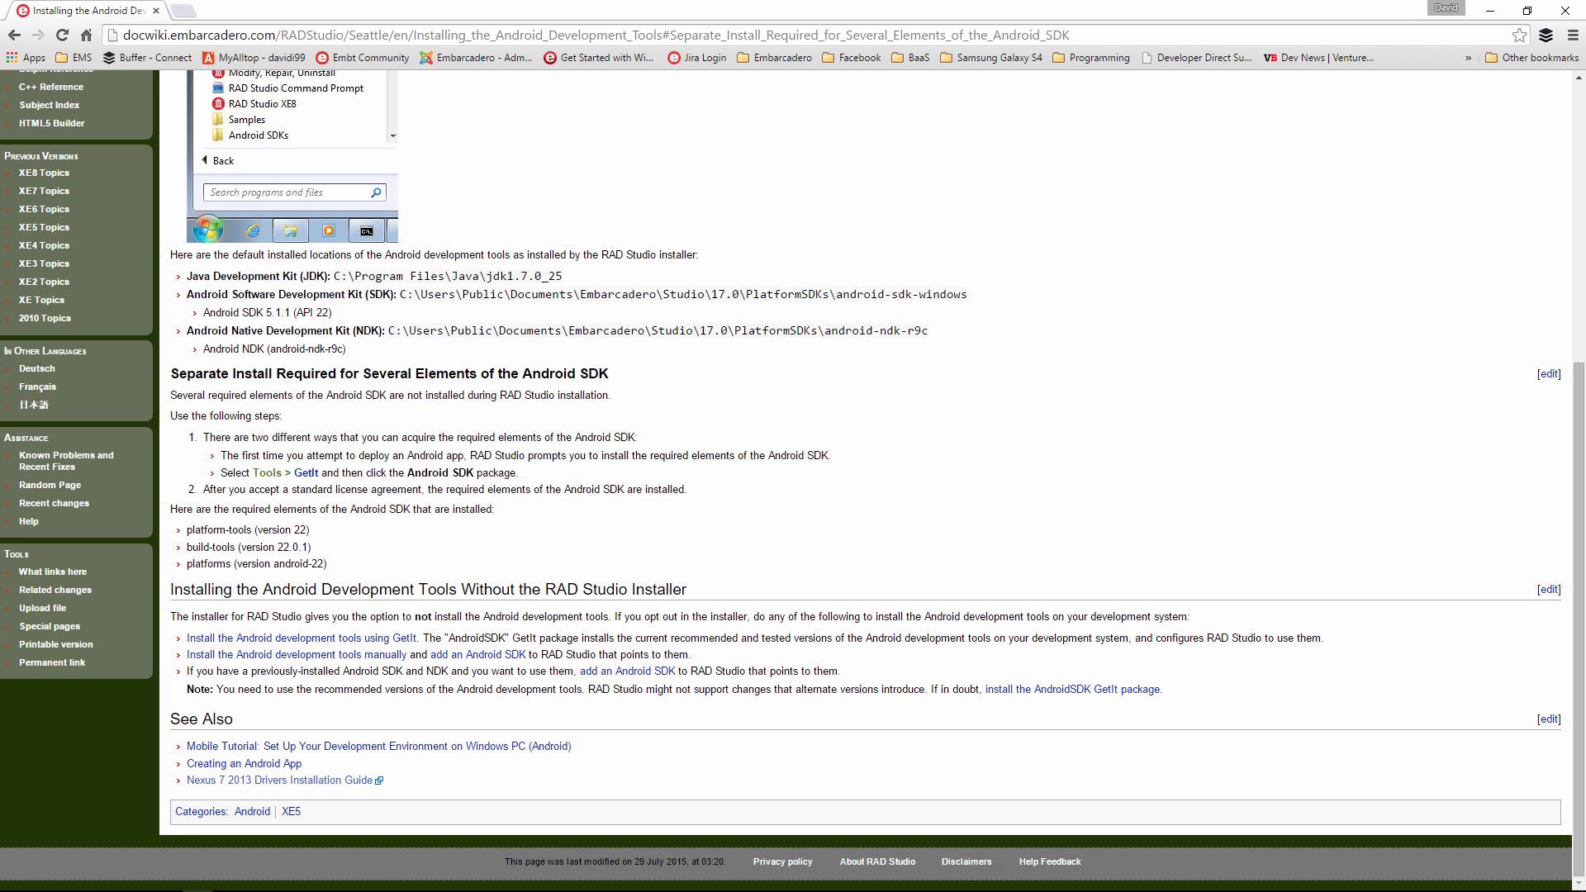
Step: Bring up the IDE Options dialog from the Tools menu
left_click(356, 14)
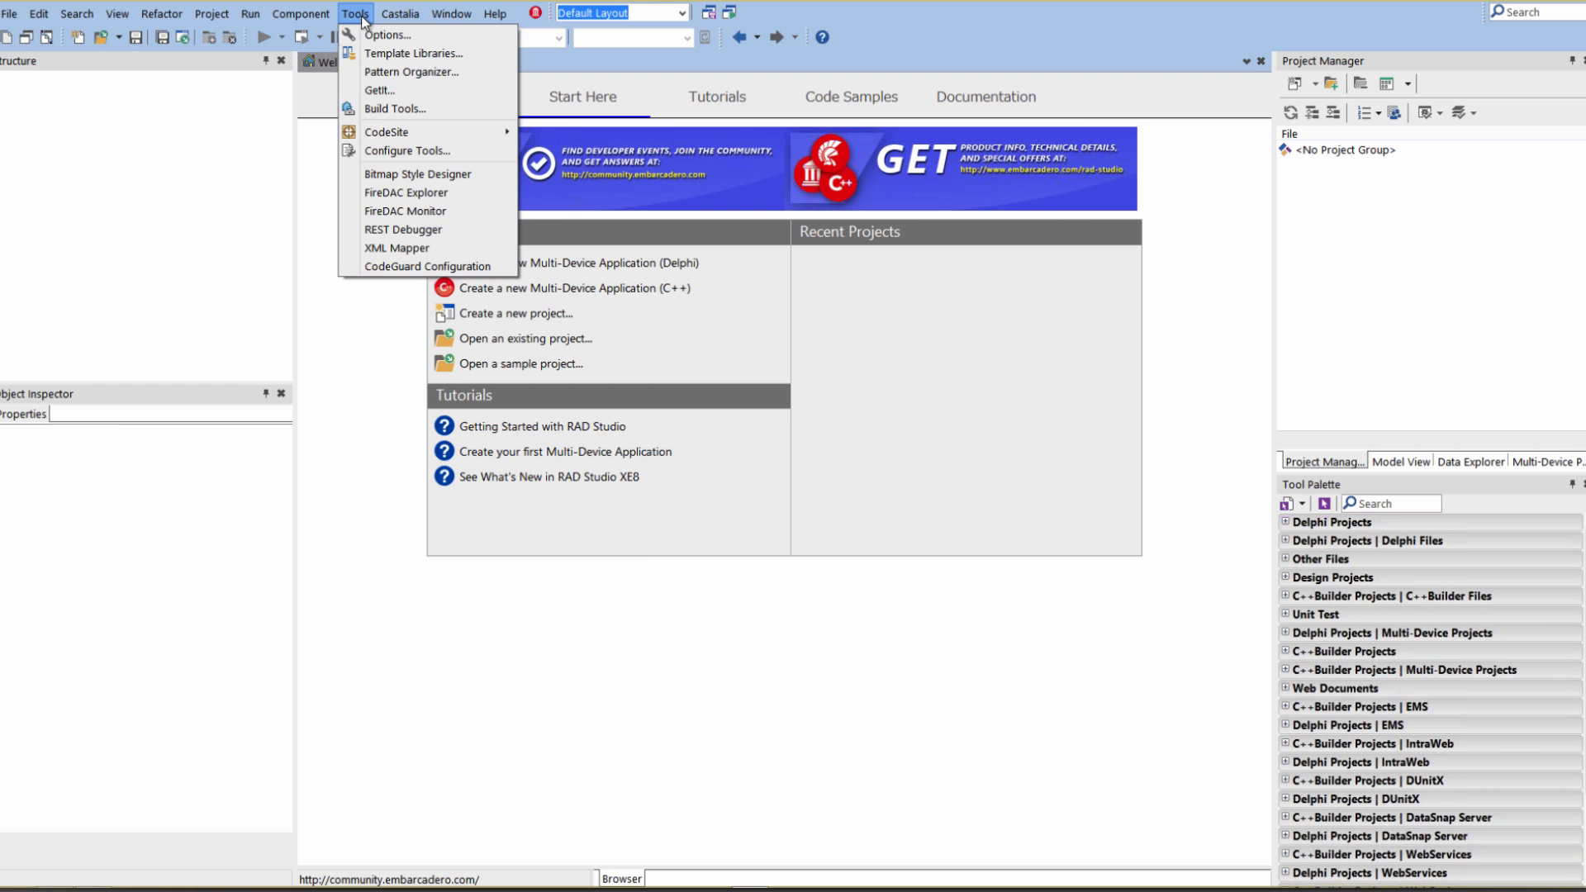
left_click(378, 90)
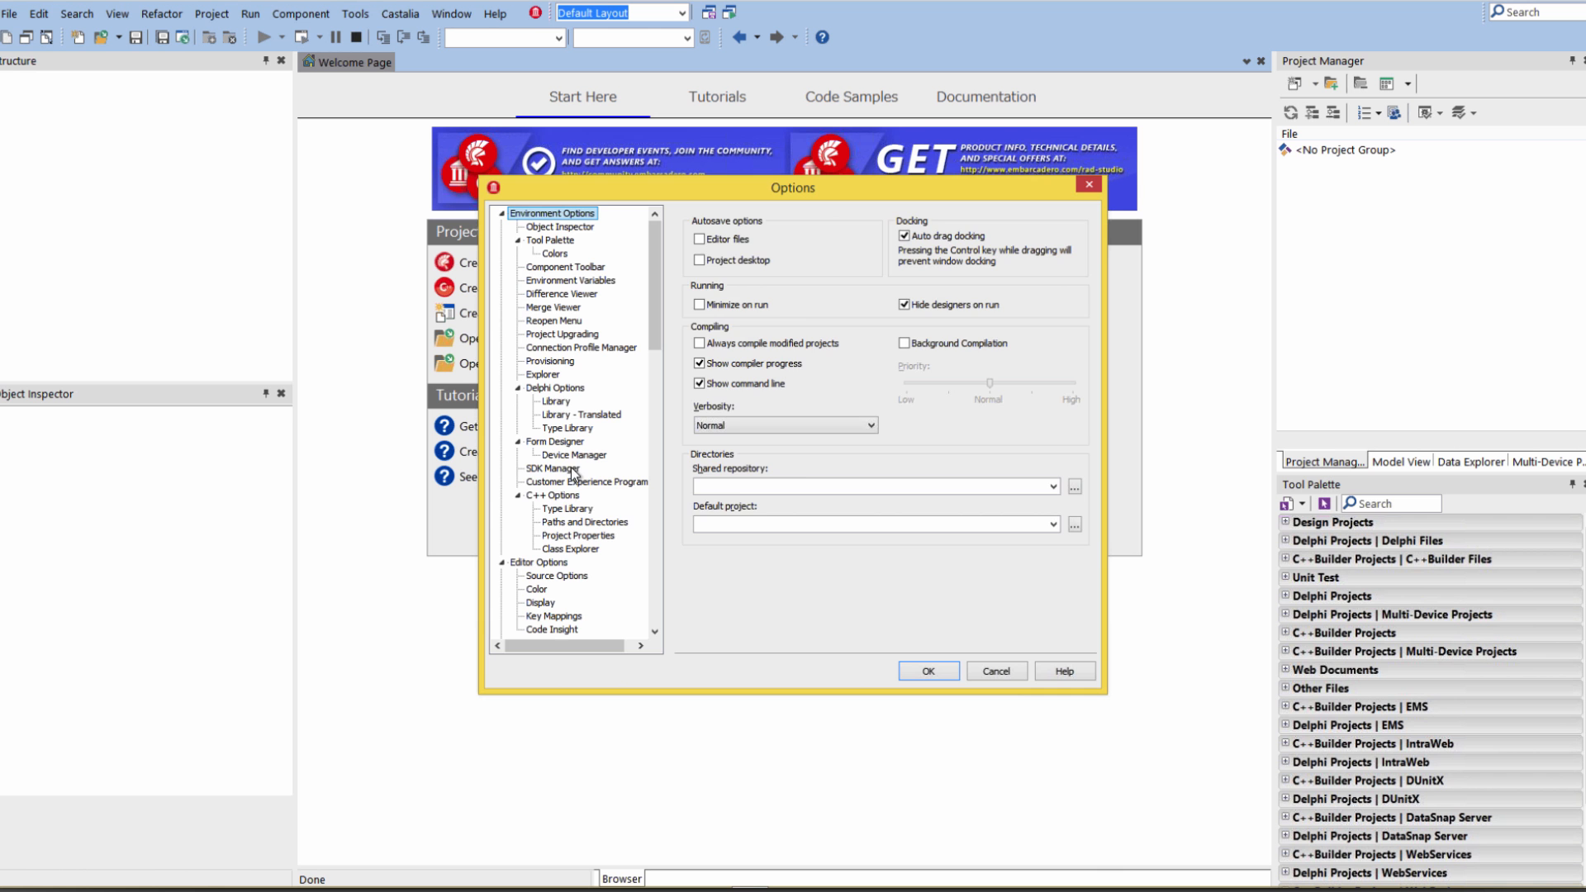
Step: Dismiss the Options dialog without changing anything
left_click(555, 469)
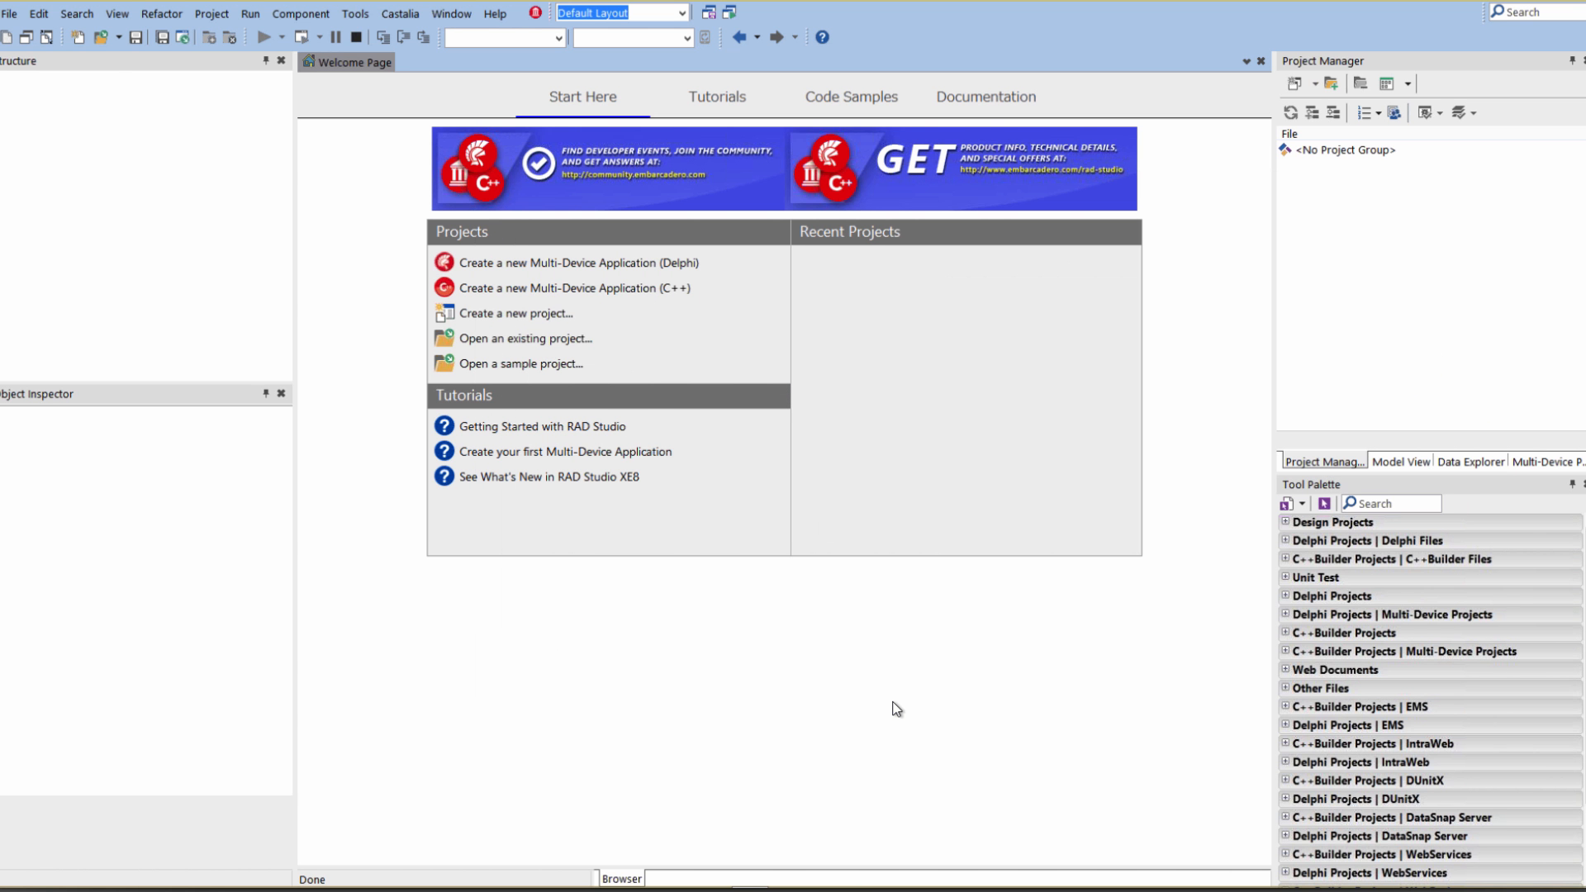
mouse_move(153, 108)
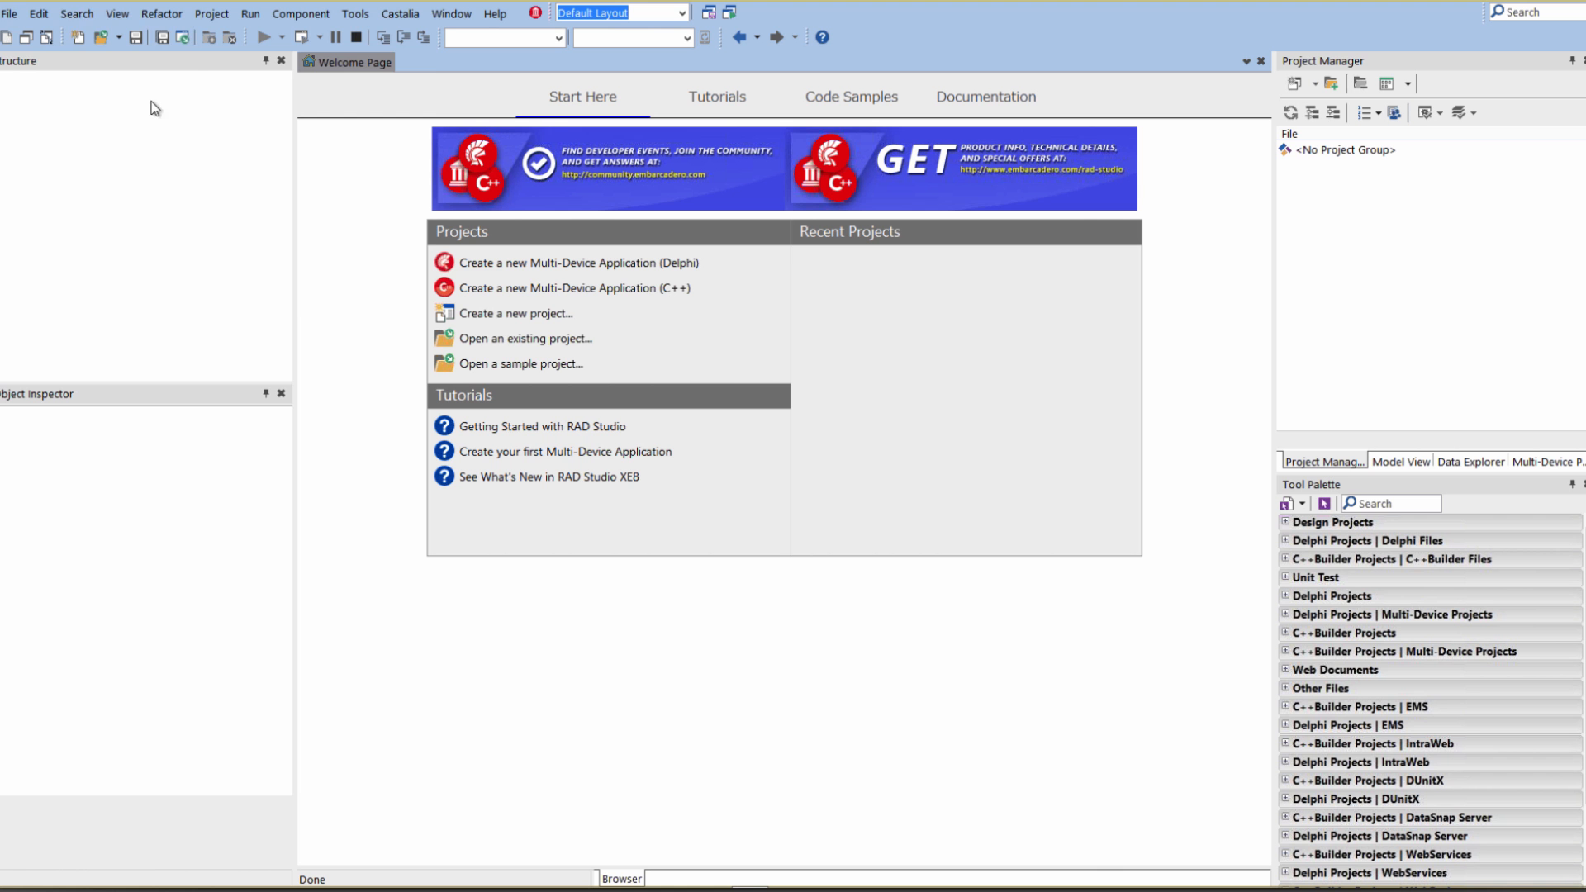
Step: Create a blank Delphi multi-device application (Project2) and target it at Android
left_click(9, 13)
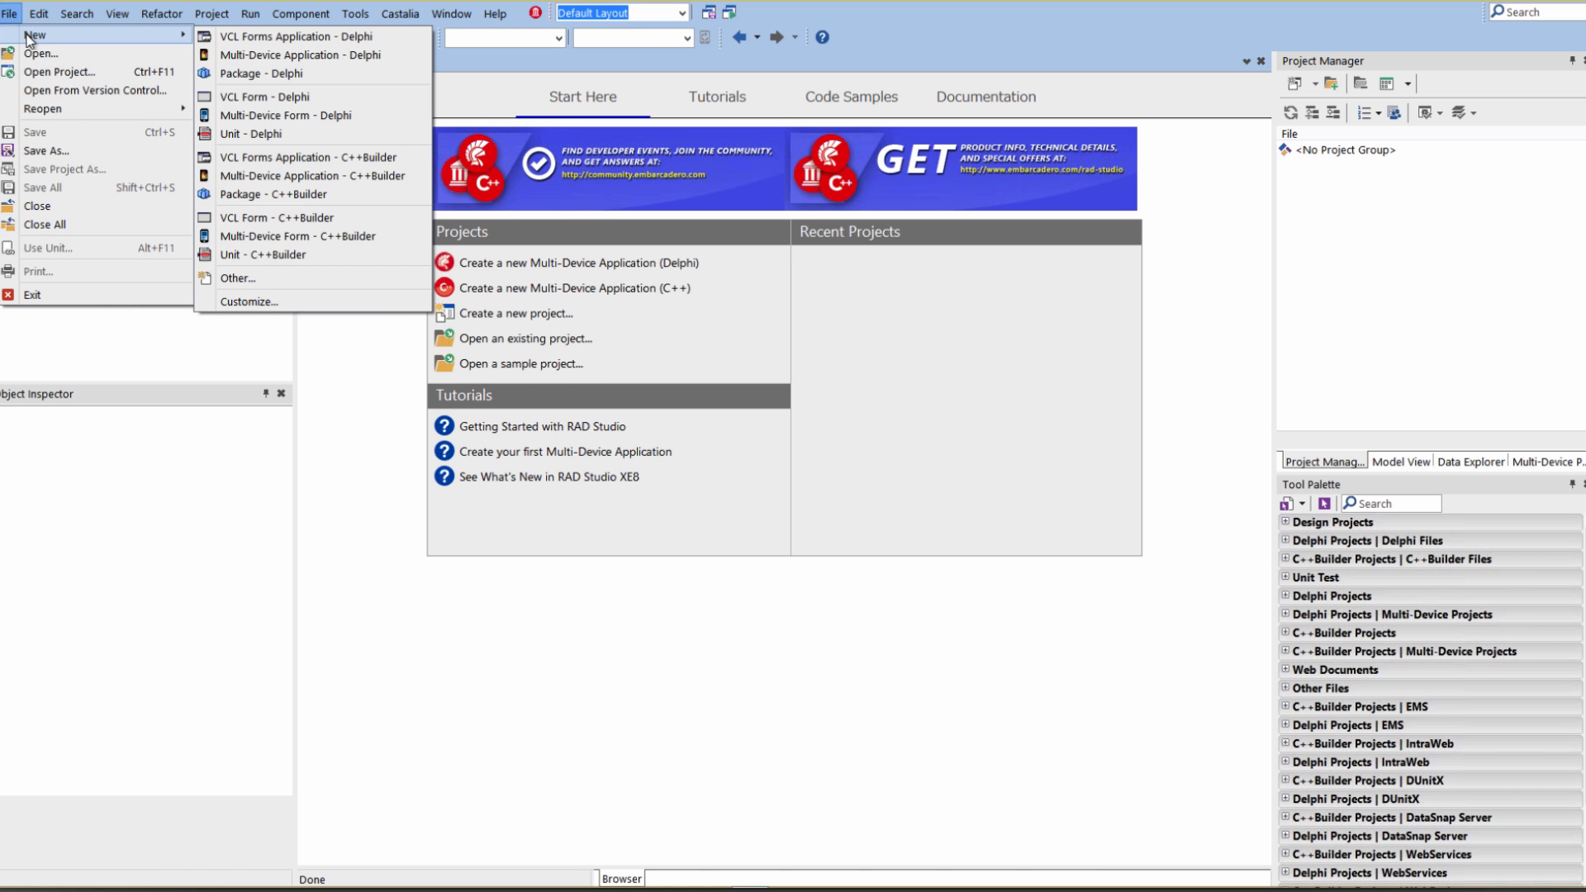
left_click(299, 54)
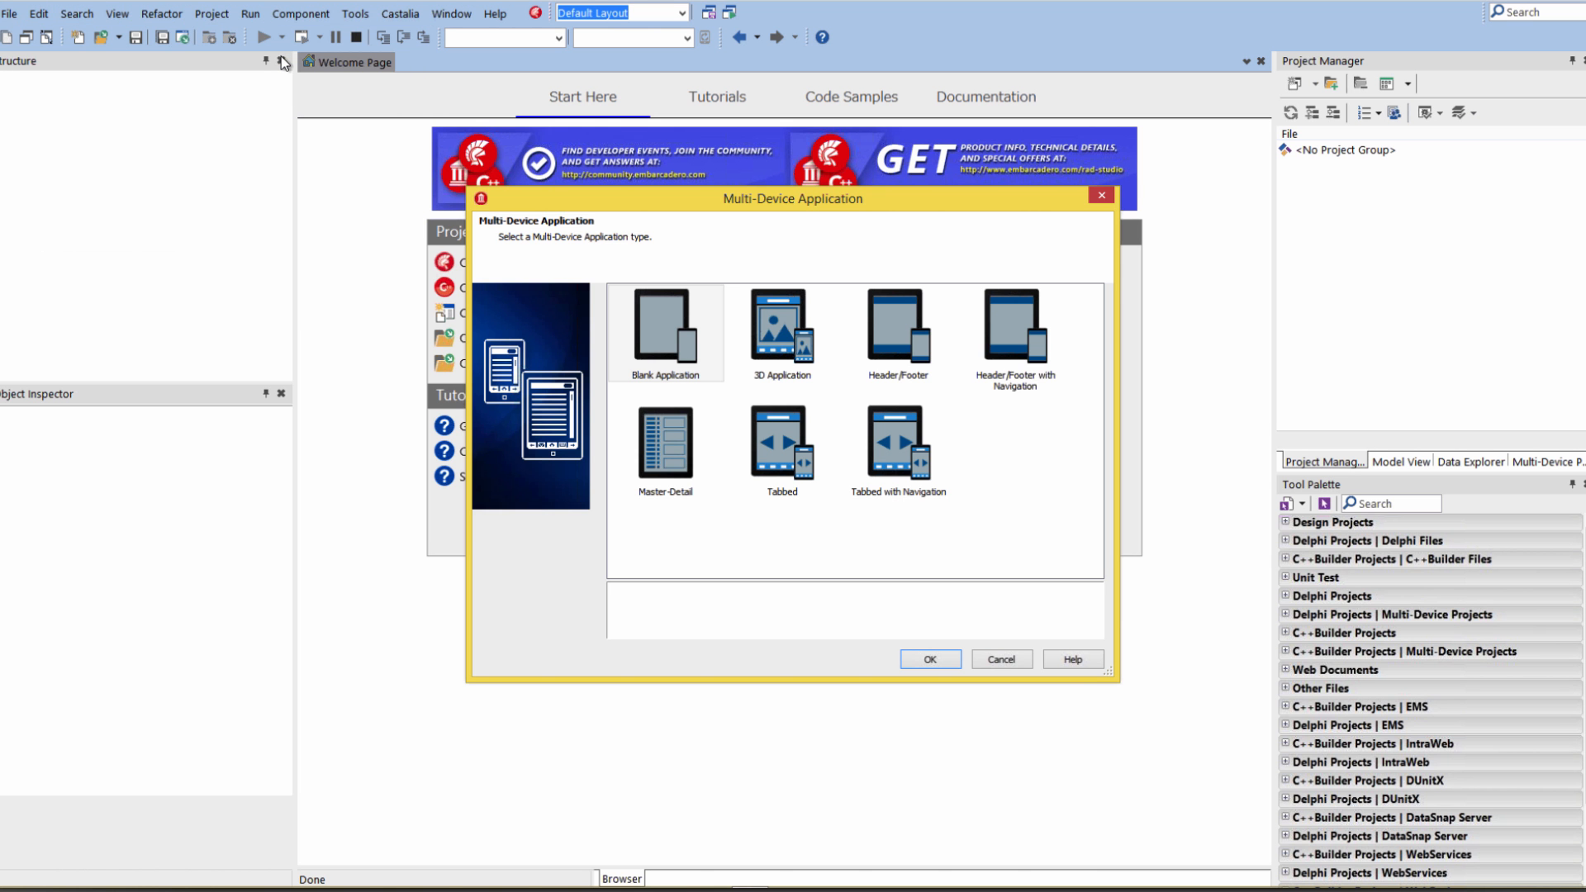
left_click(666, 329)
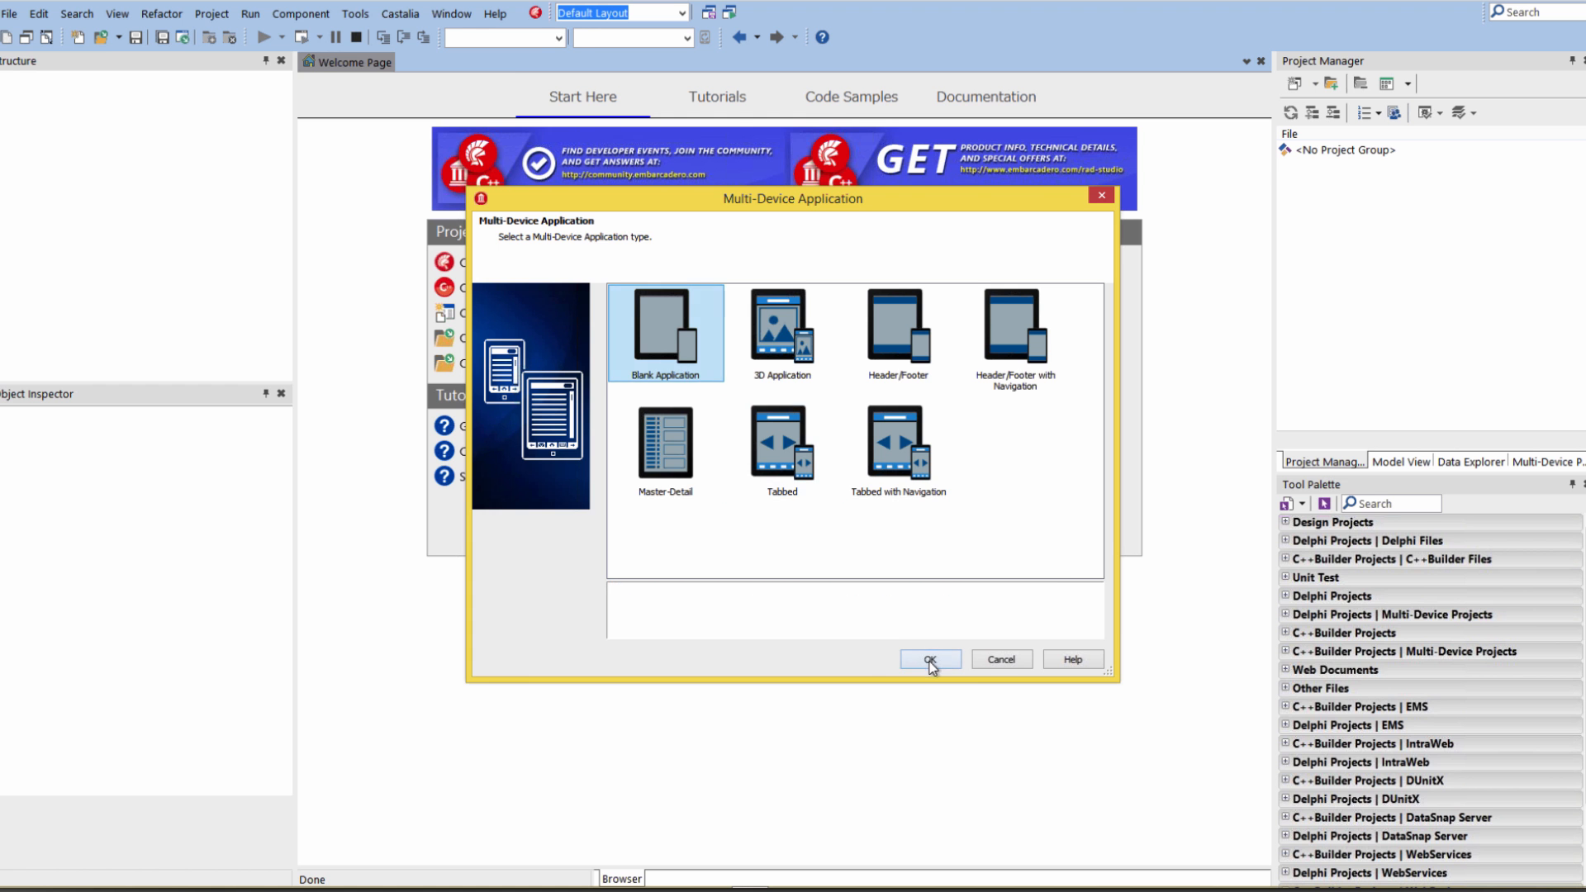
left_click(928, 659)
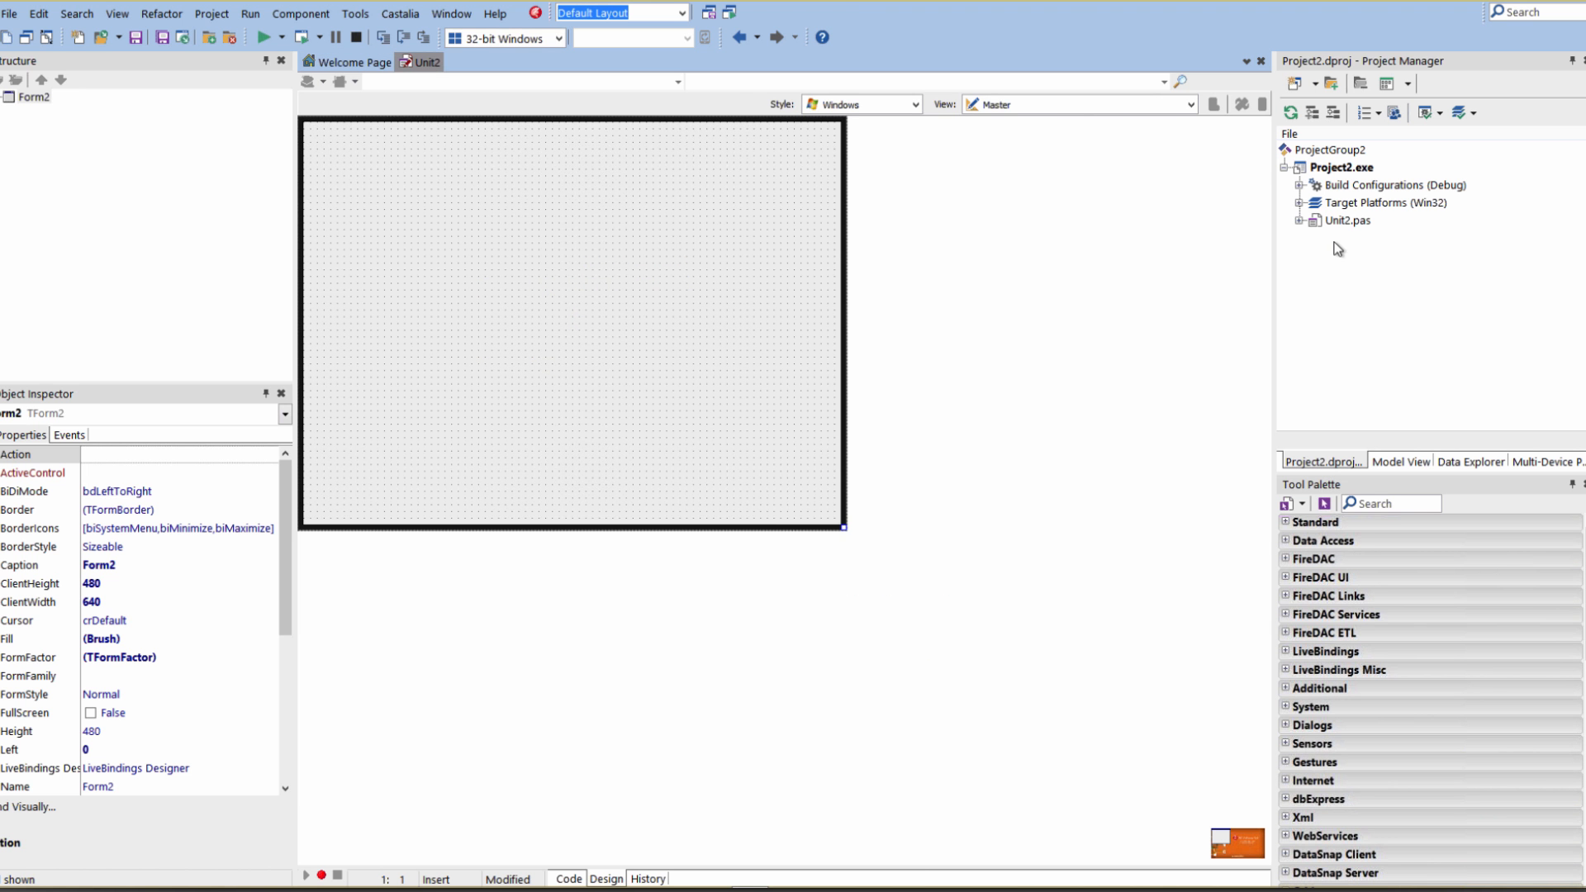
left_click(1425, 256)
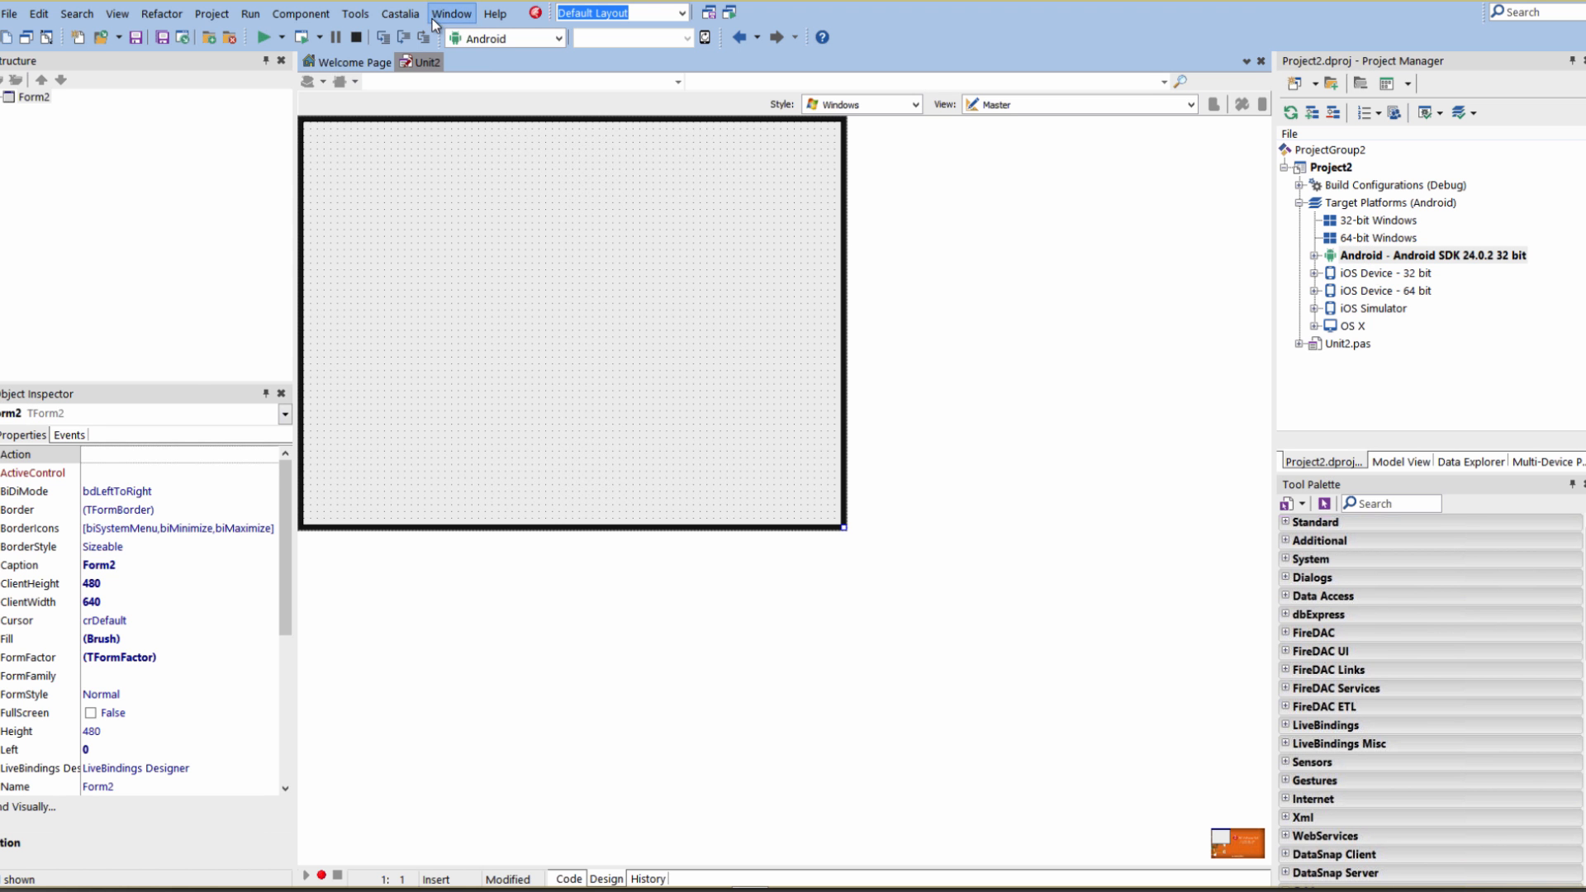
Step: Build Project2 for Android, agreeing to install and license the required Android SDK tools
left_click(210, 13)
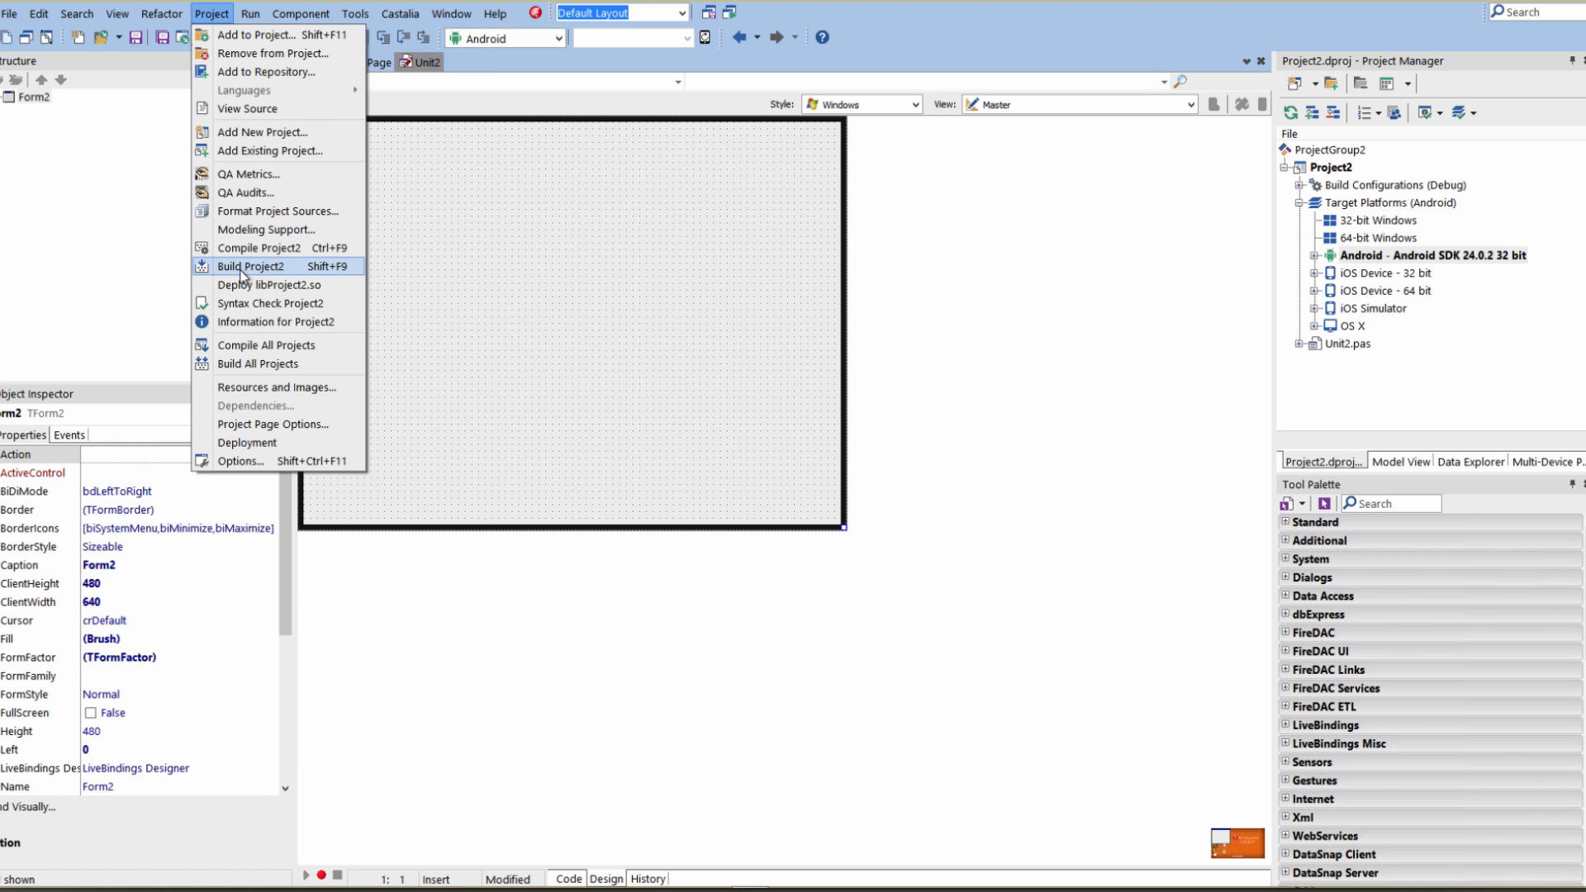
left_click(252, 266)
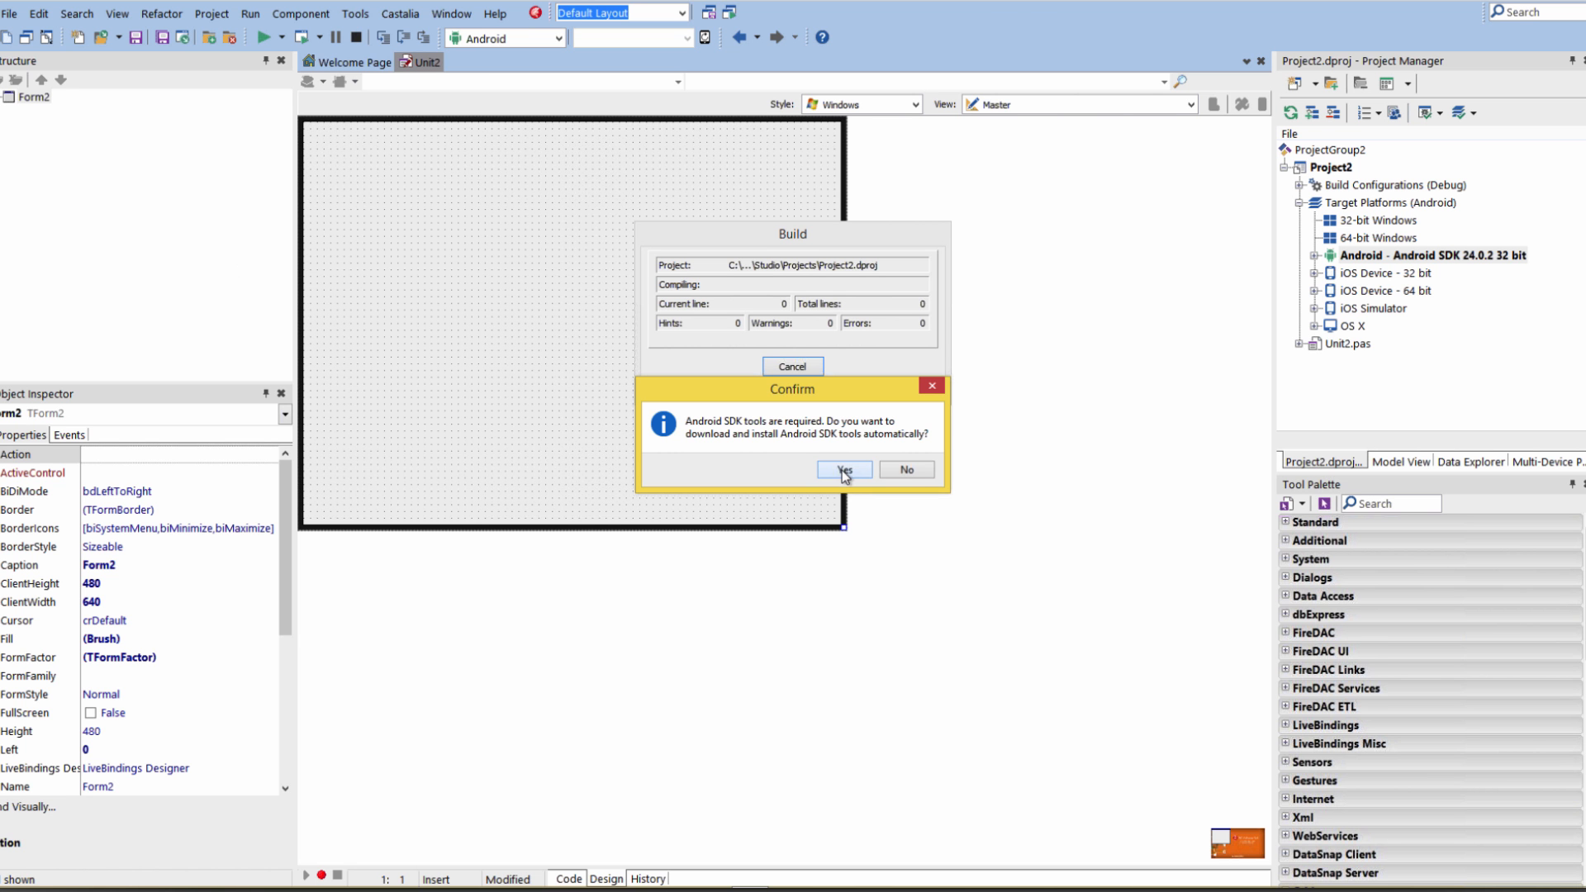
left_click(842, 468)
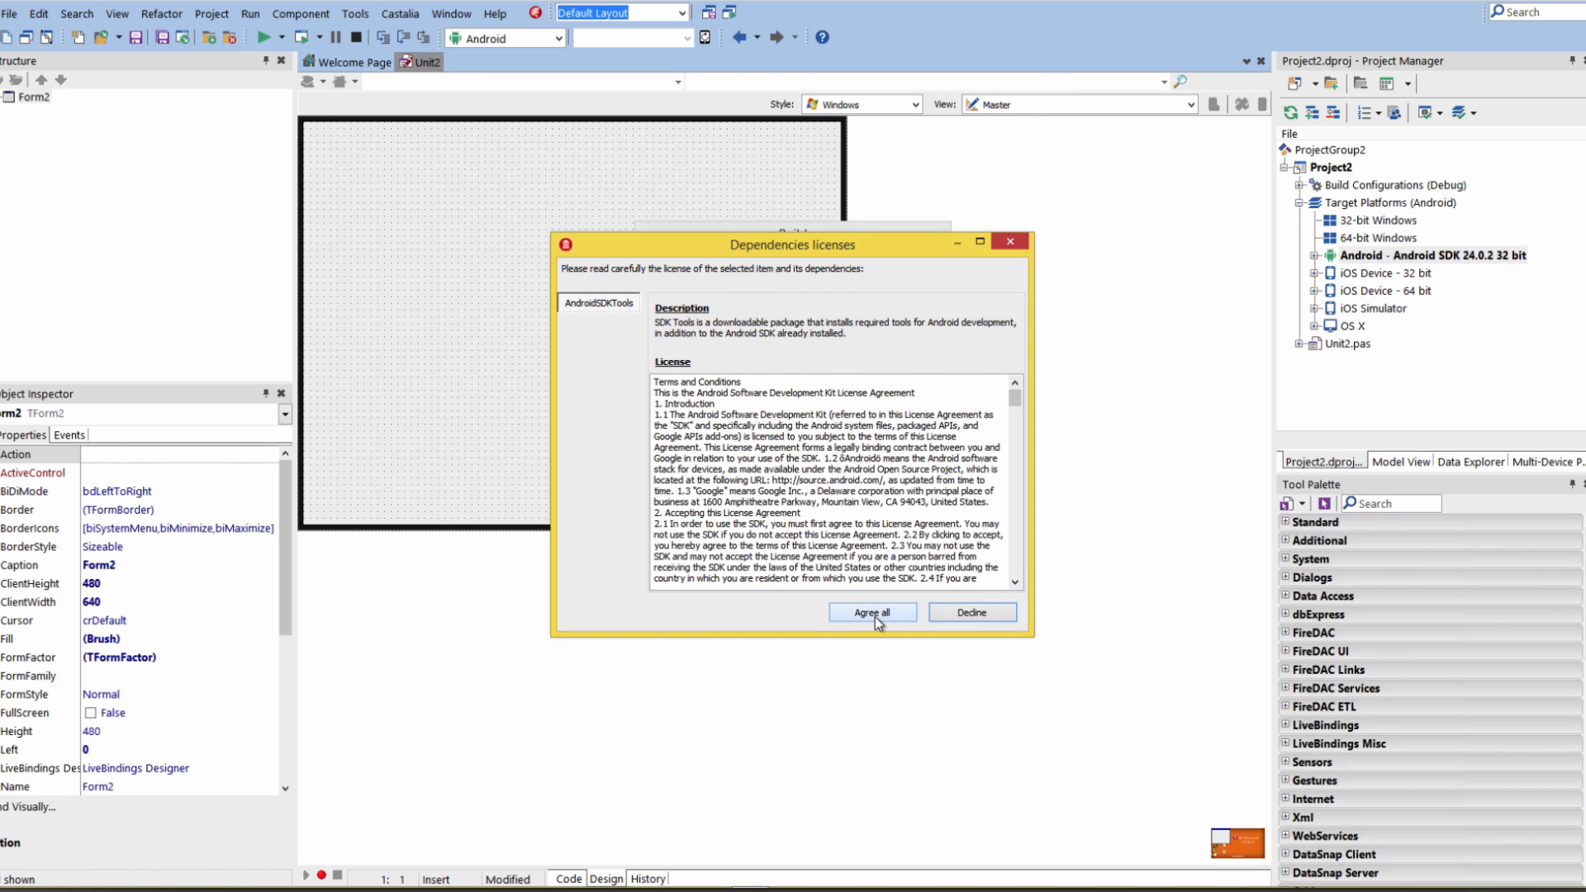
left_click(871, 612)
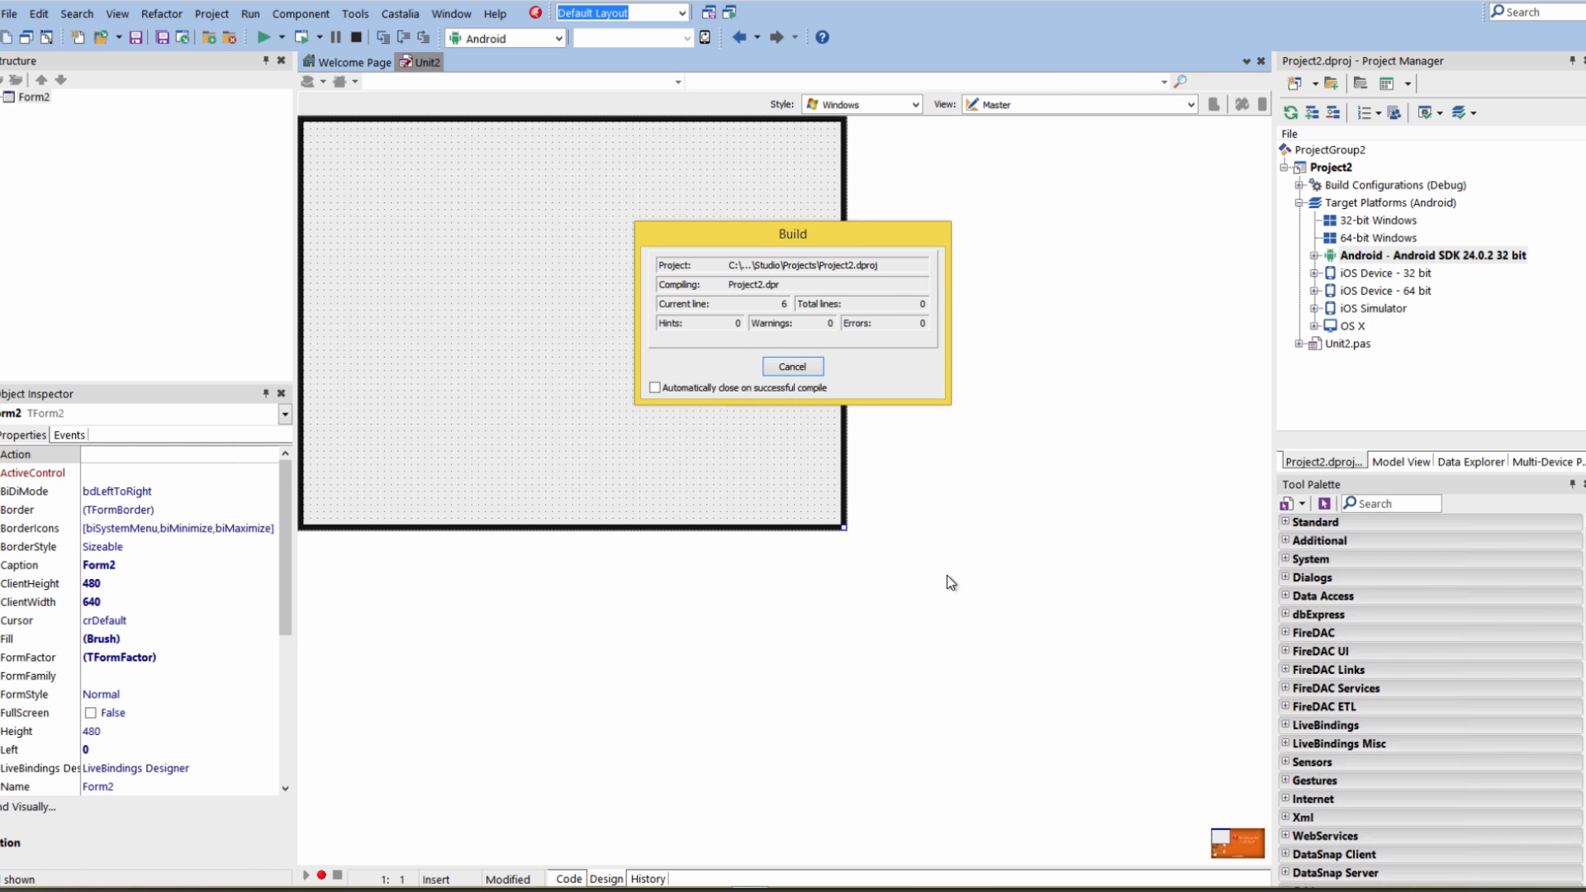
left_click(794, 366)
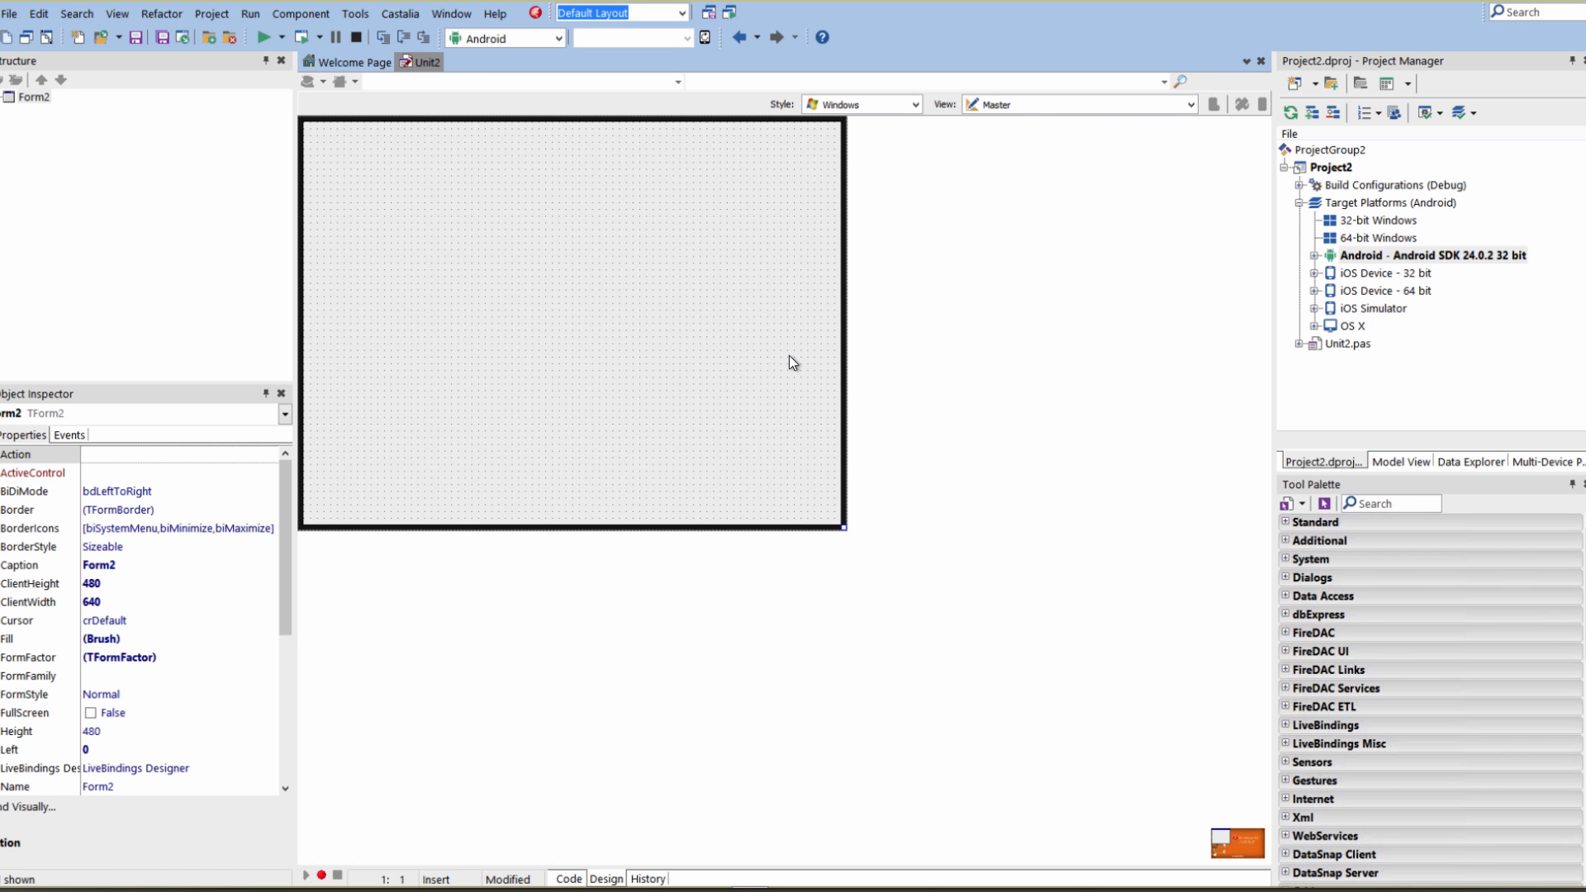
Step: Expand the Android platform's Target node to list the Nexus 7 and SCH-I545 devices
left_click(1309, 255)
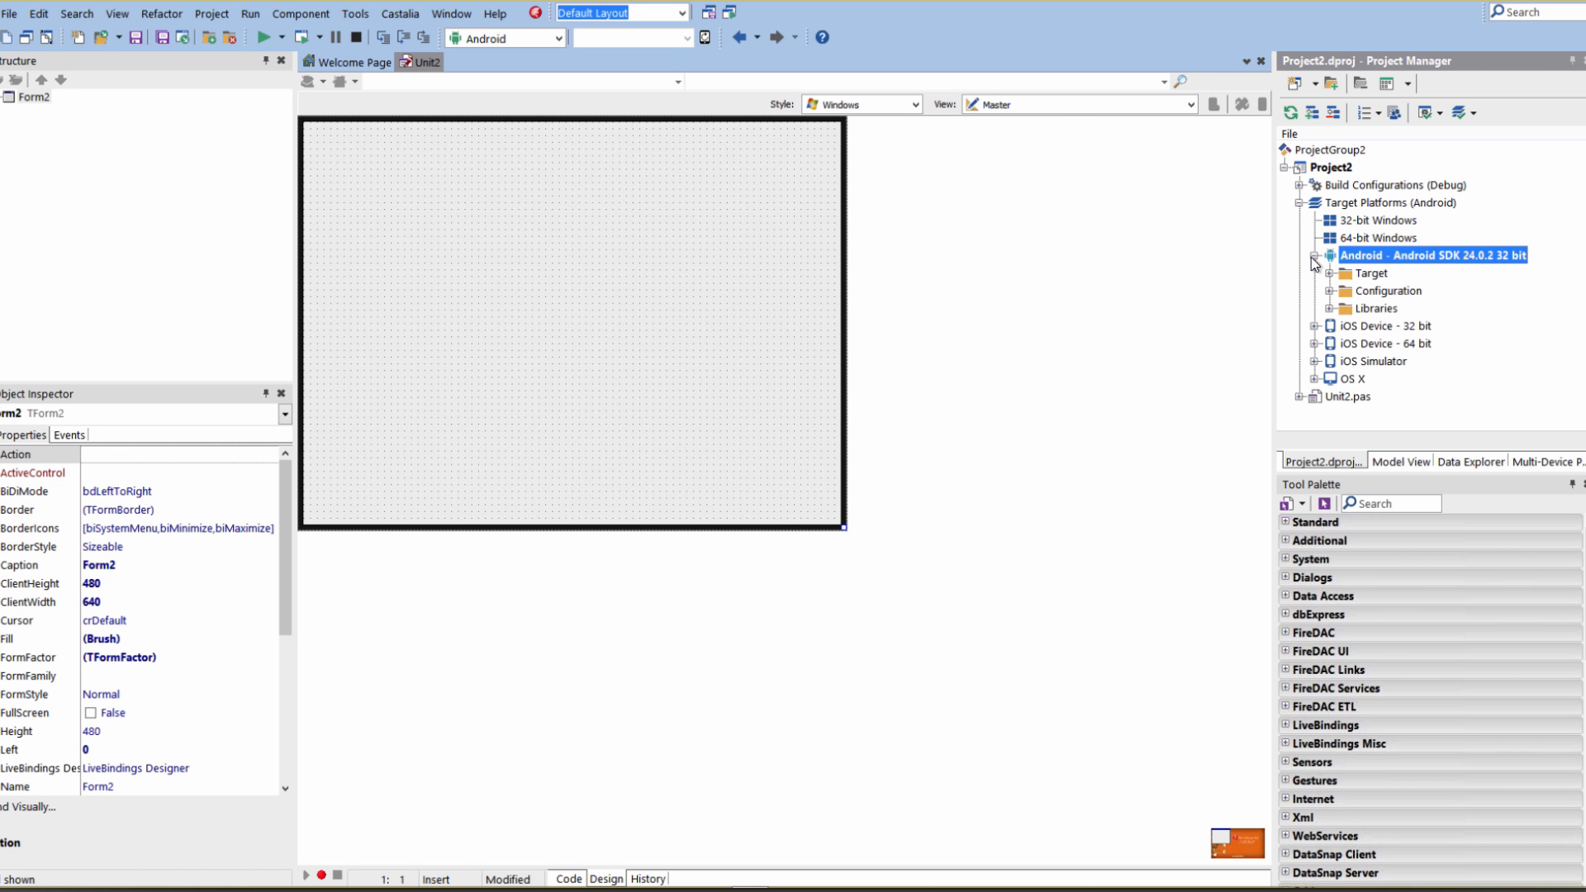
mouse_move(1333, 284)
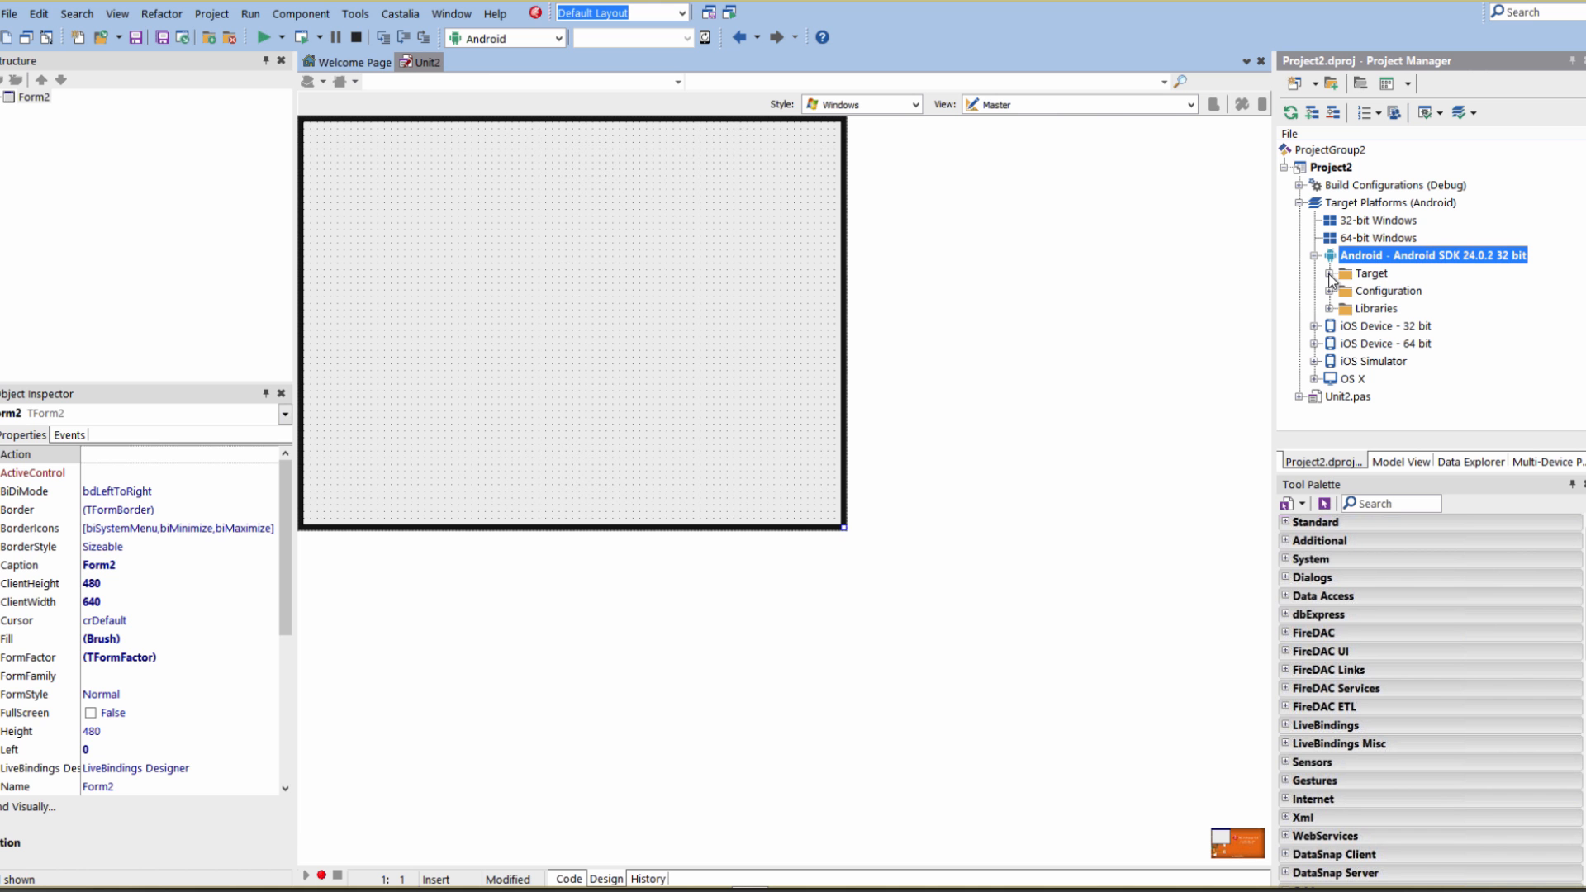
left_click(1392, 290)
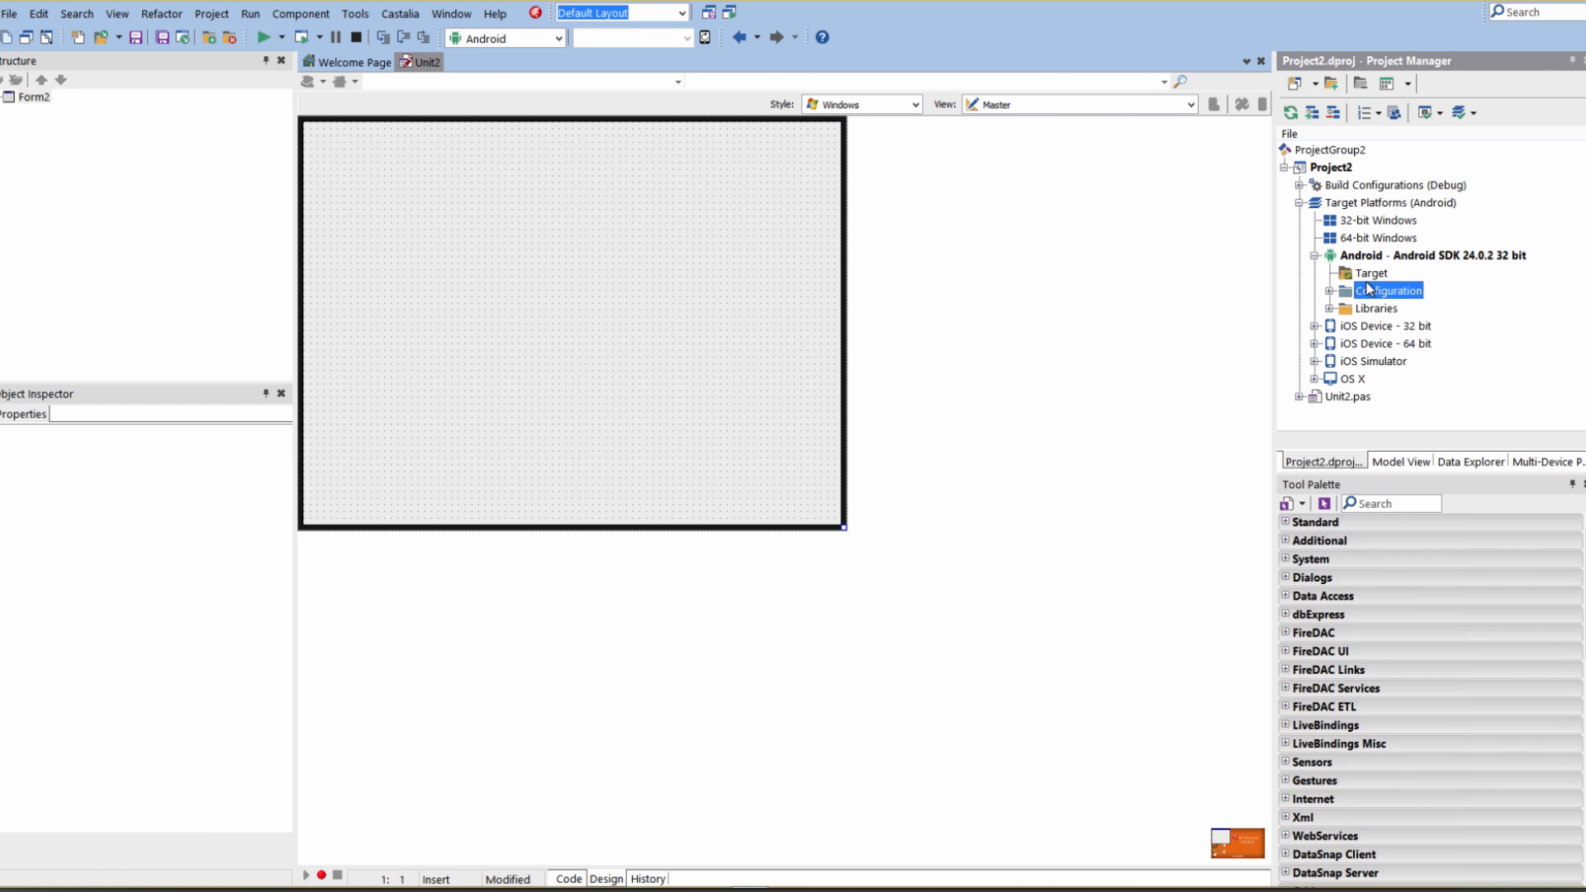
left_click(632, 37)
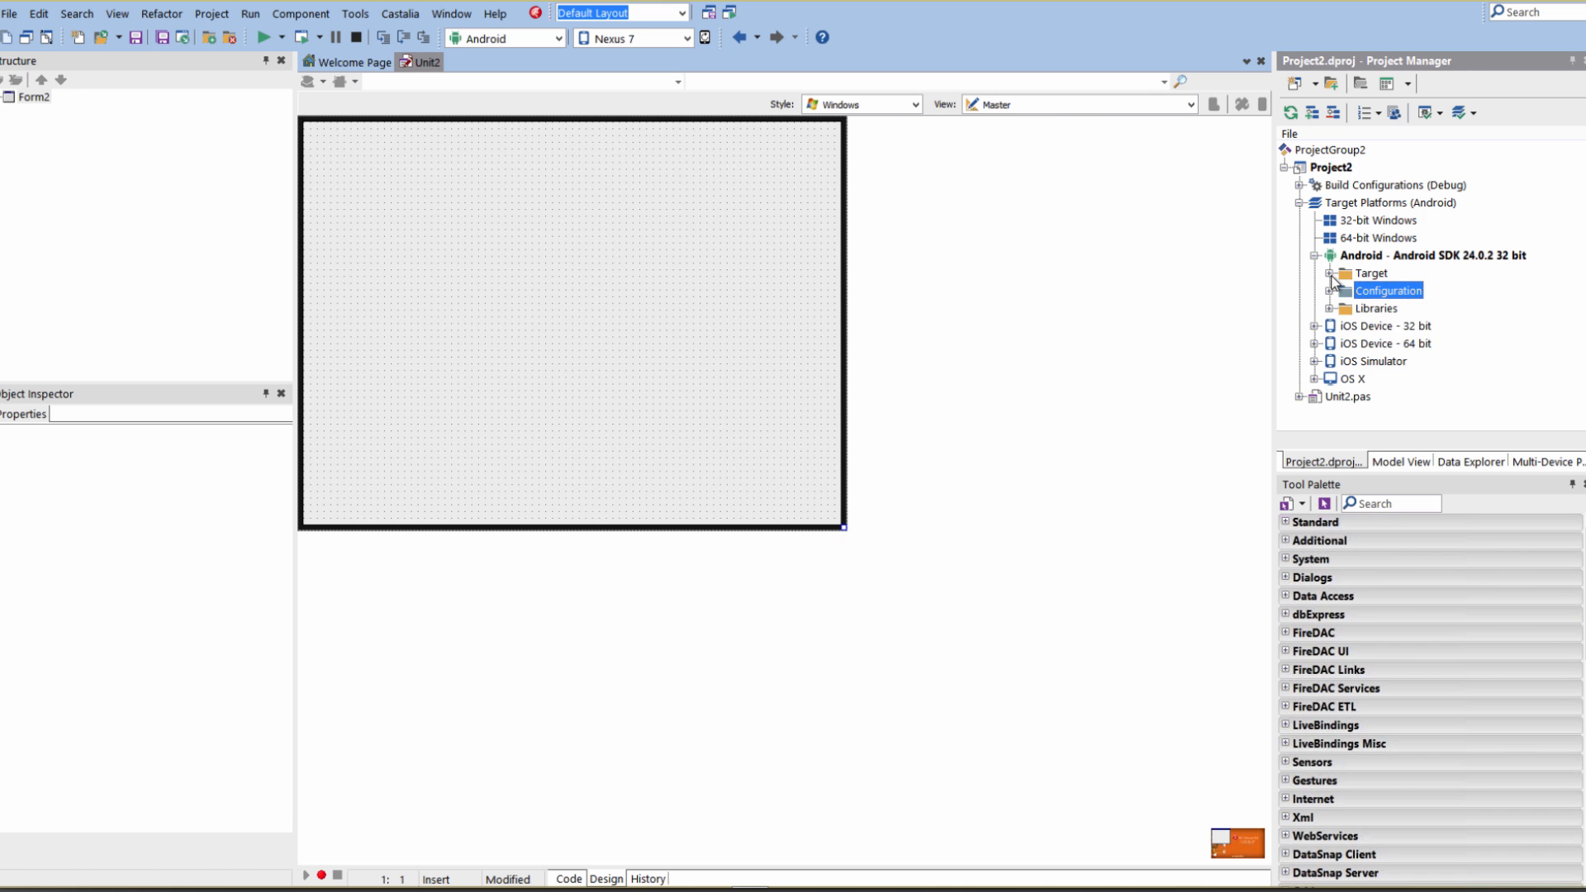
left_click(1329, 271)
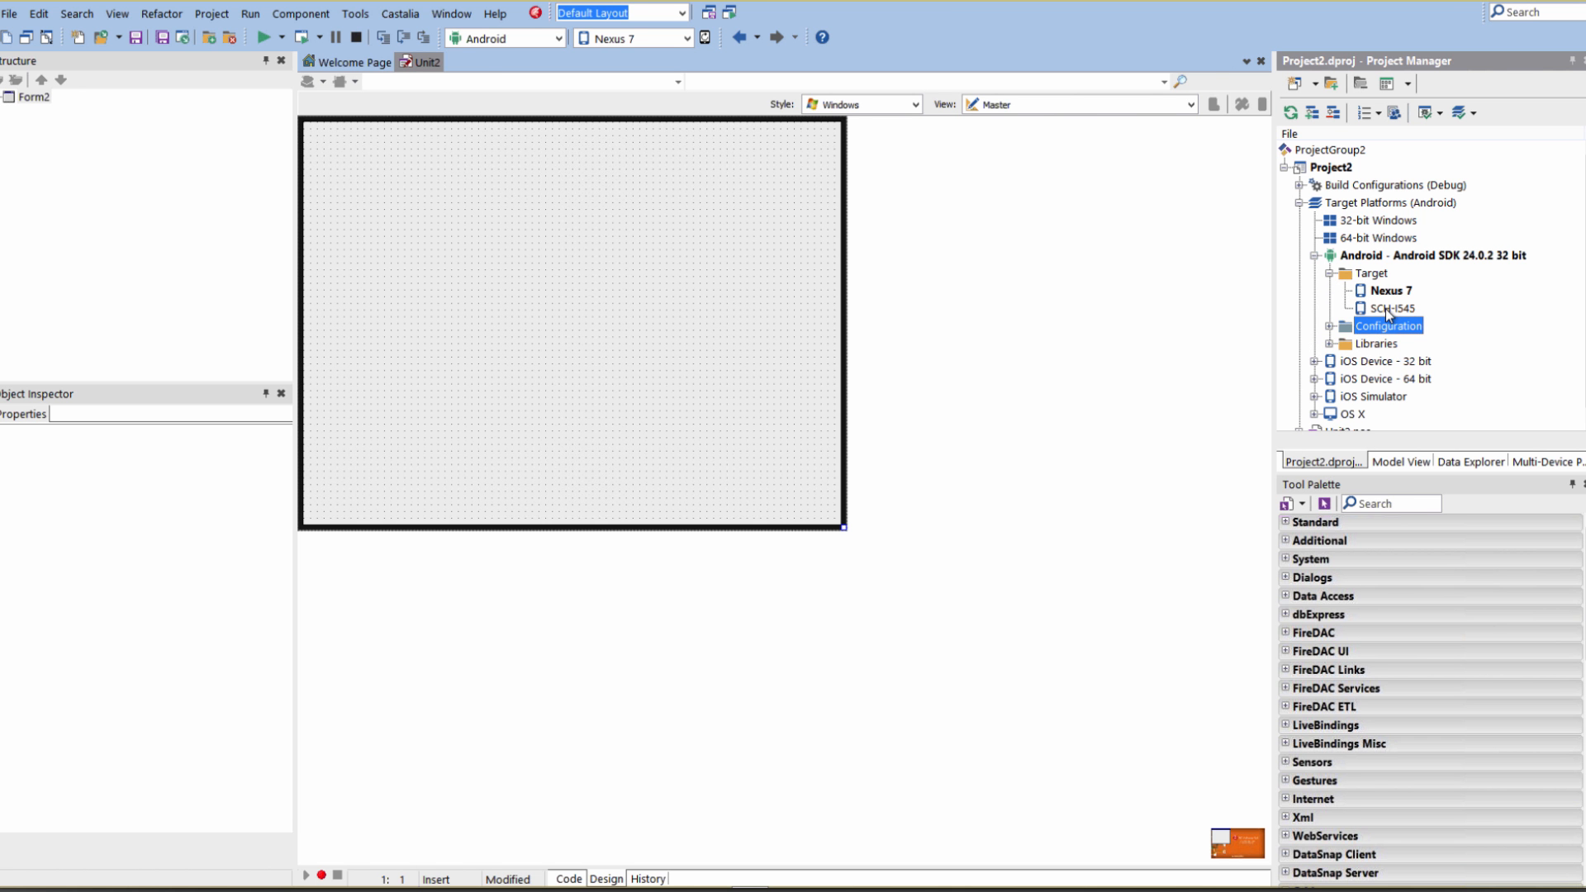
mouse_move(1394, 298)
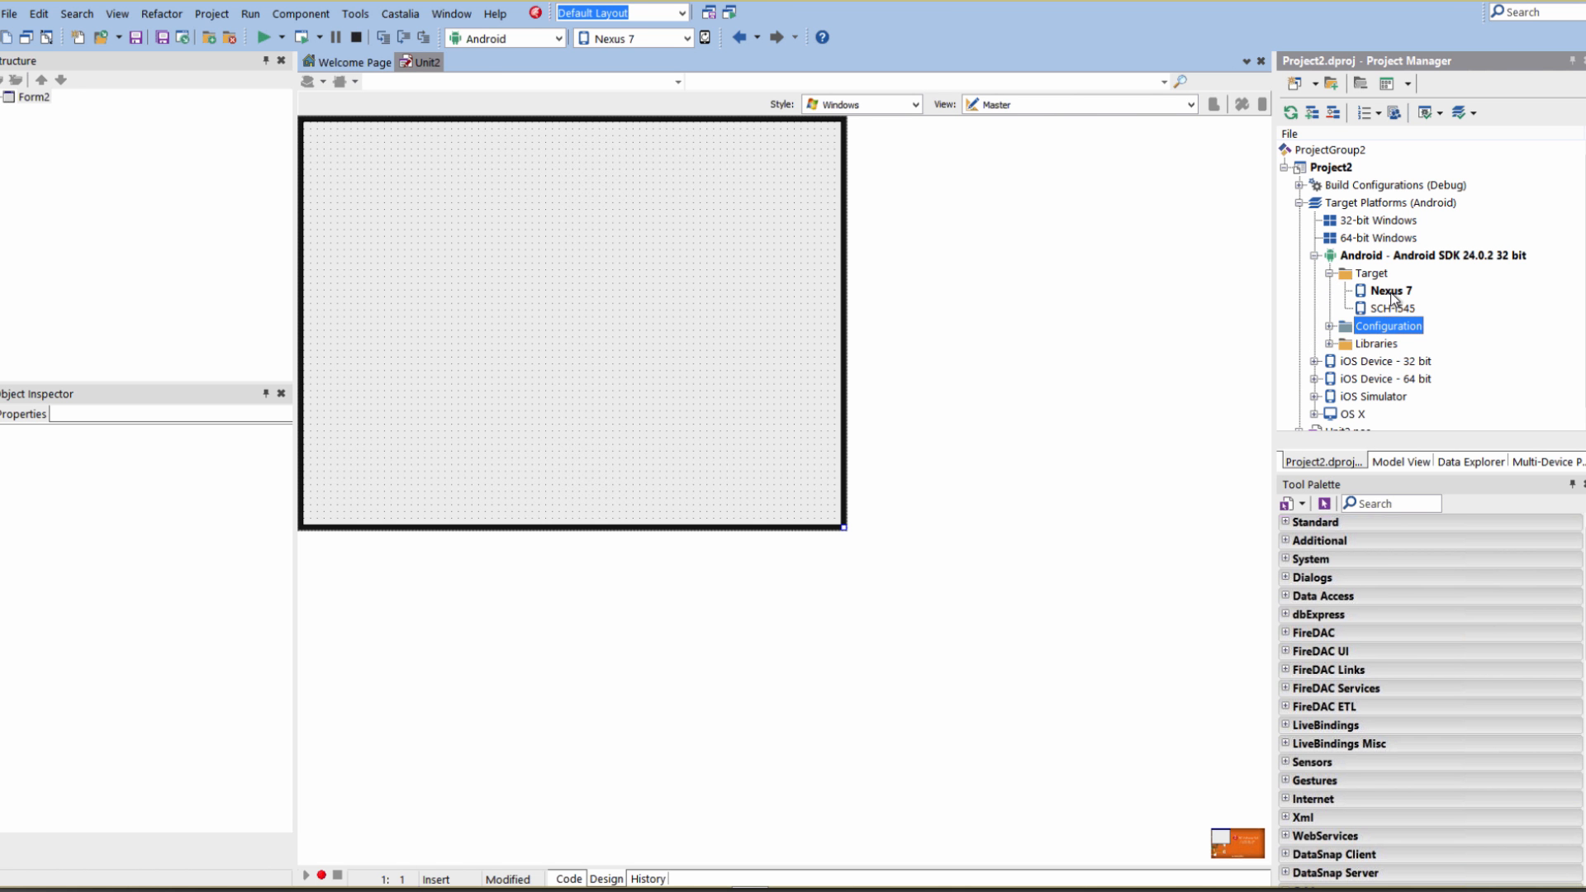
left_click(1392, 292)
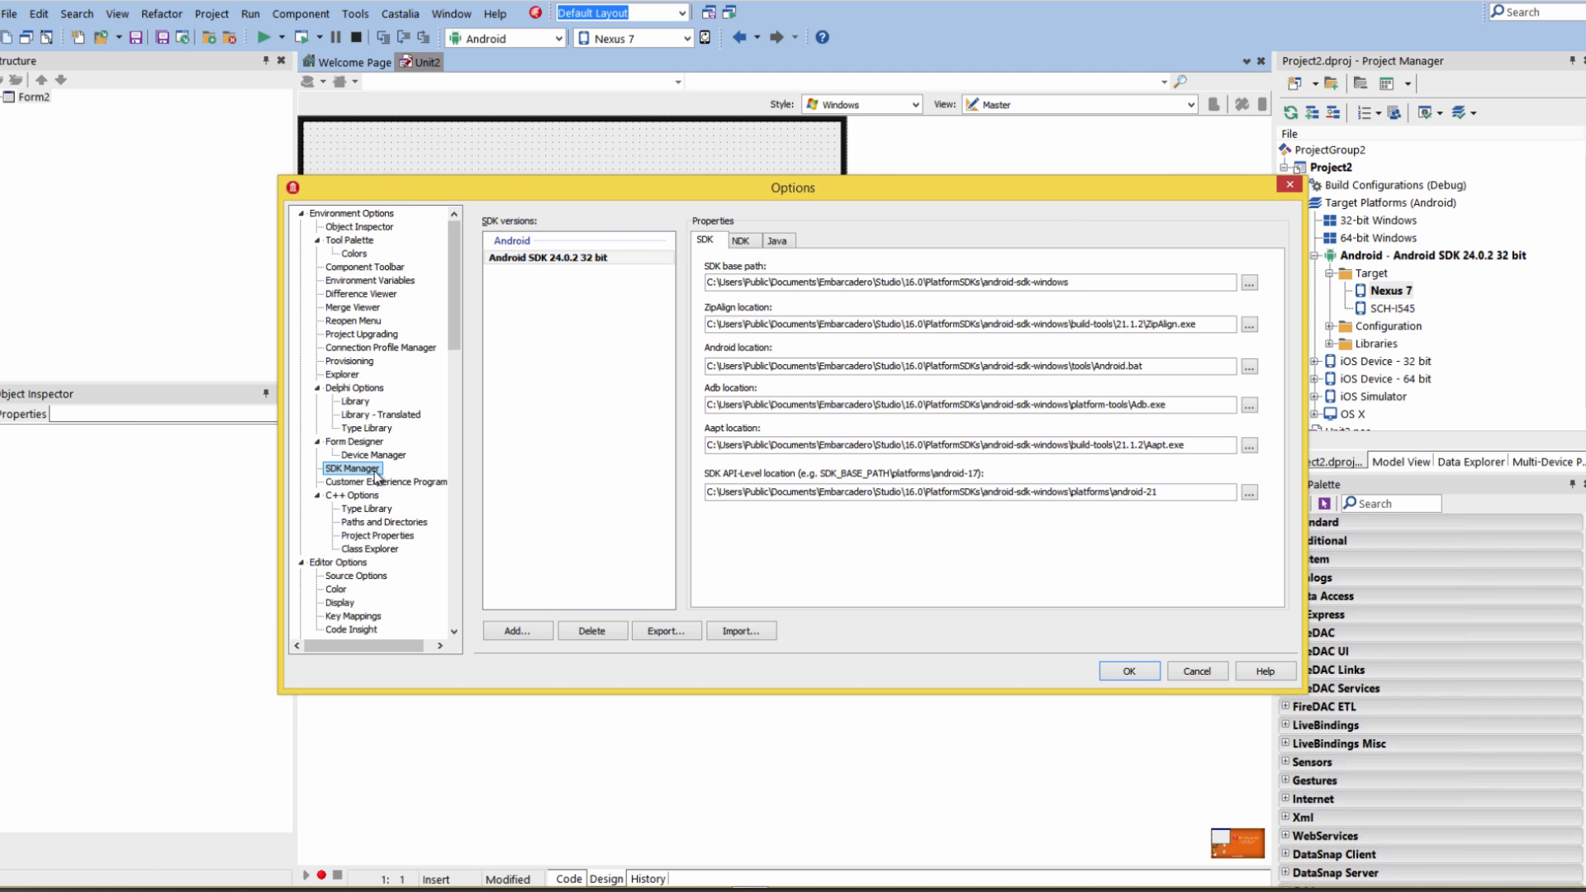
mouse_move(1281, 362)
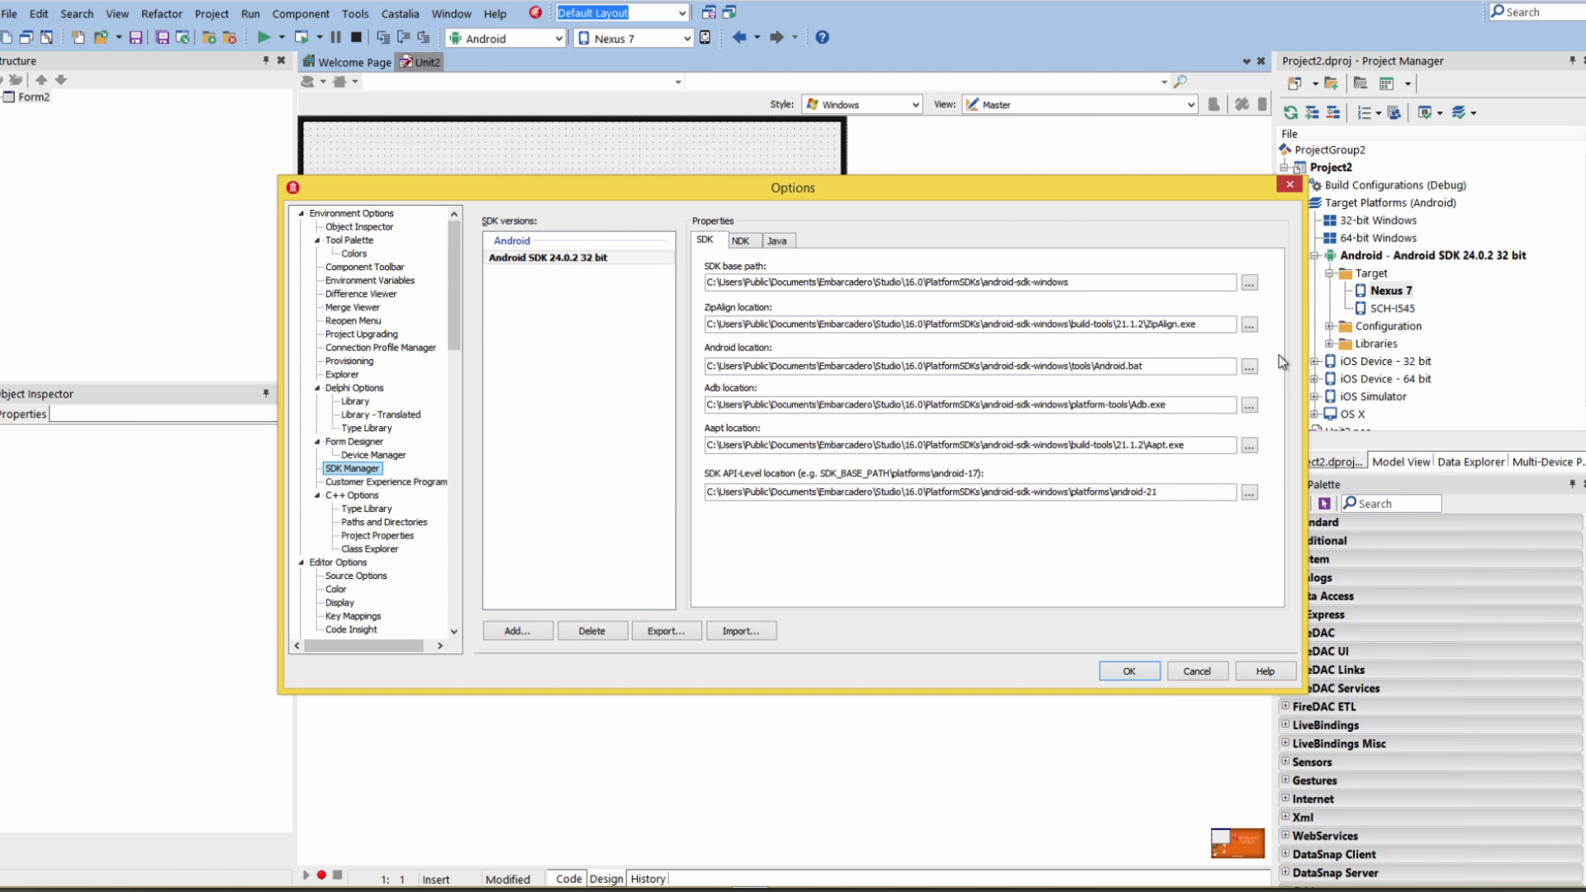
mouse_move(546, 319)
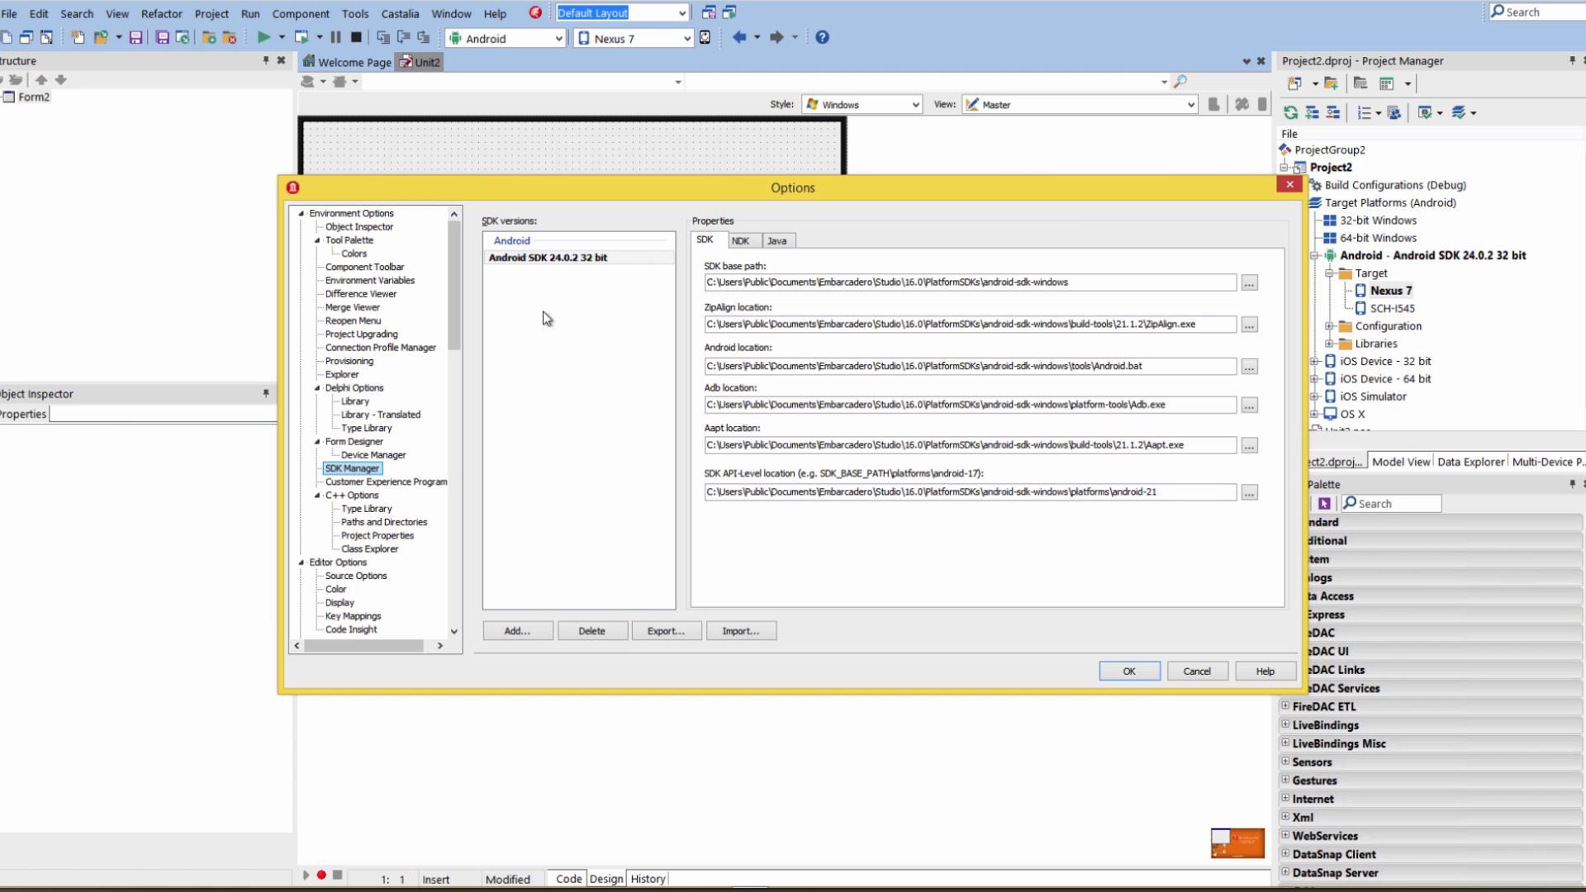
mouse_move(744, 258)
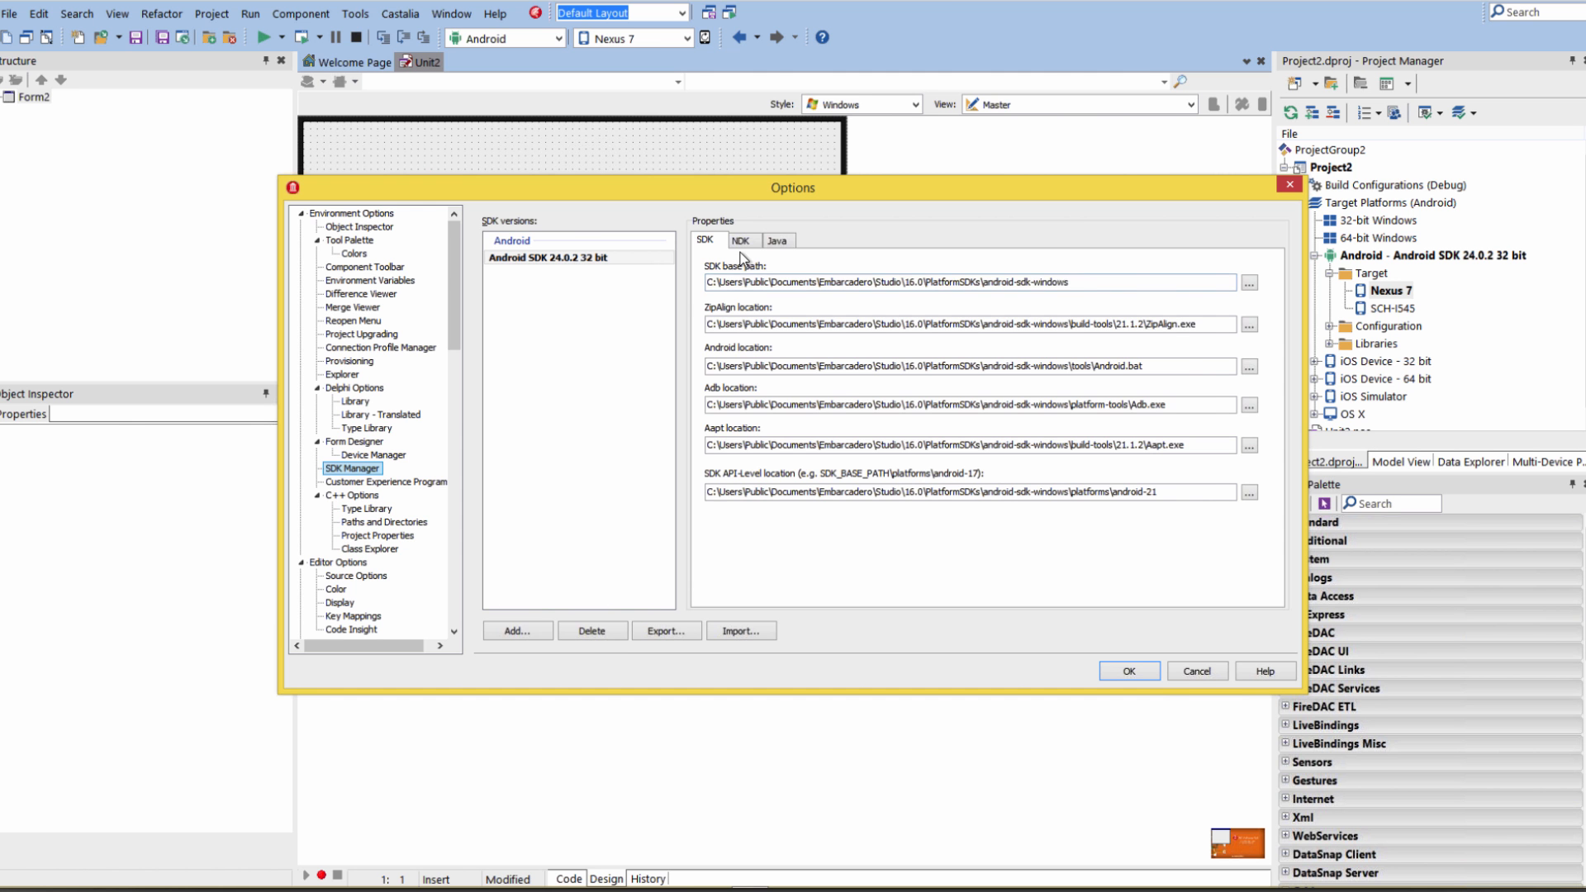
Step: Close the SDK options and Project2, returning to the Welcome Page
left_click(775, 240)
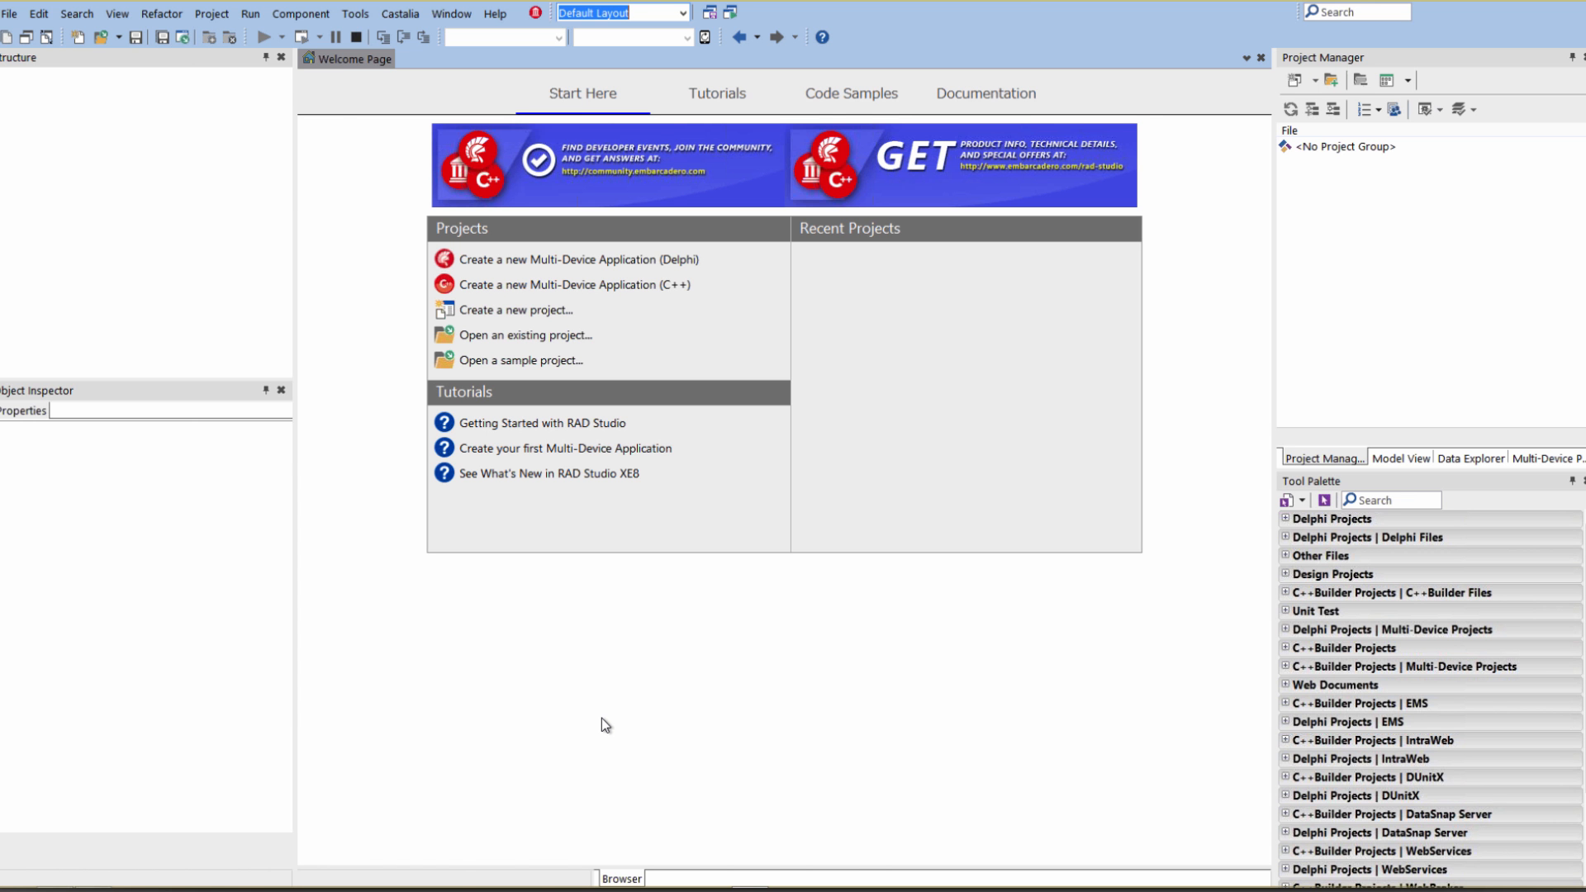
mouse_move(355, 13)
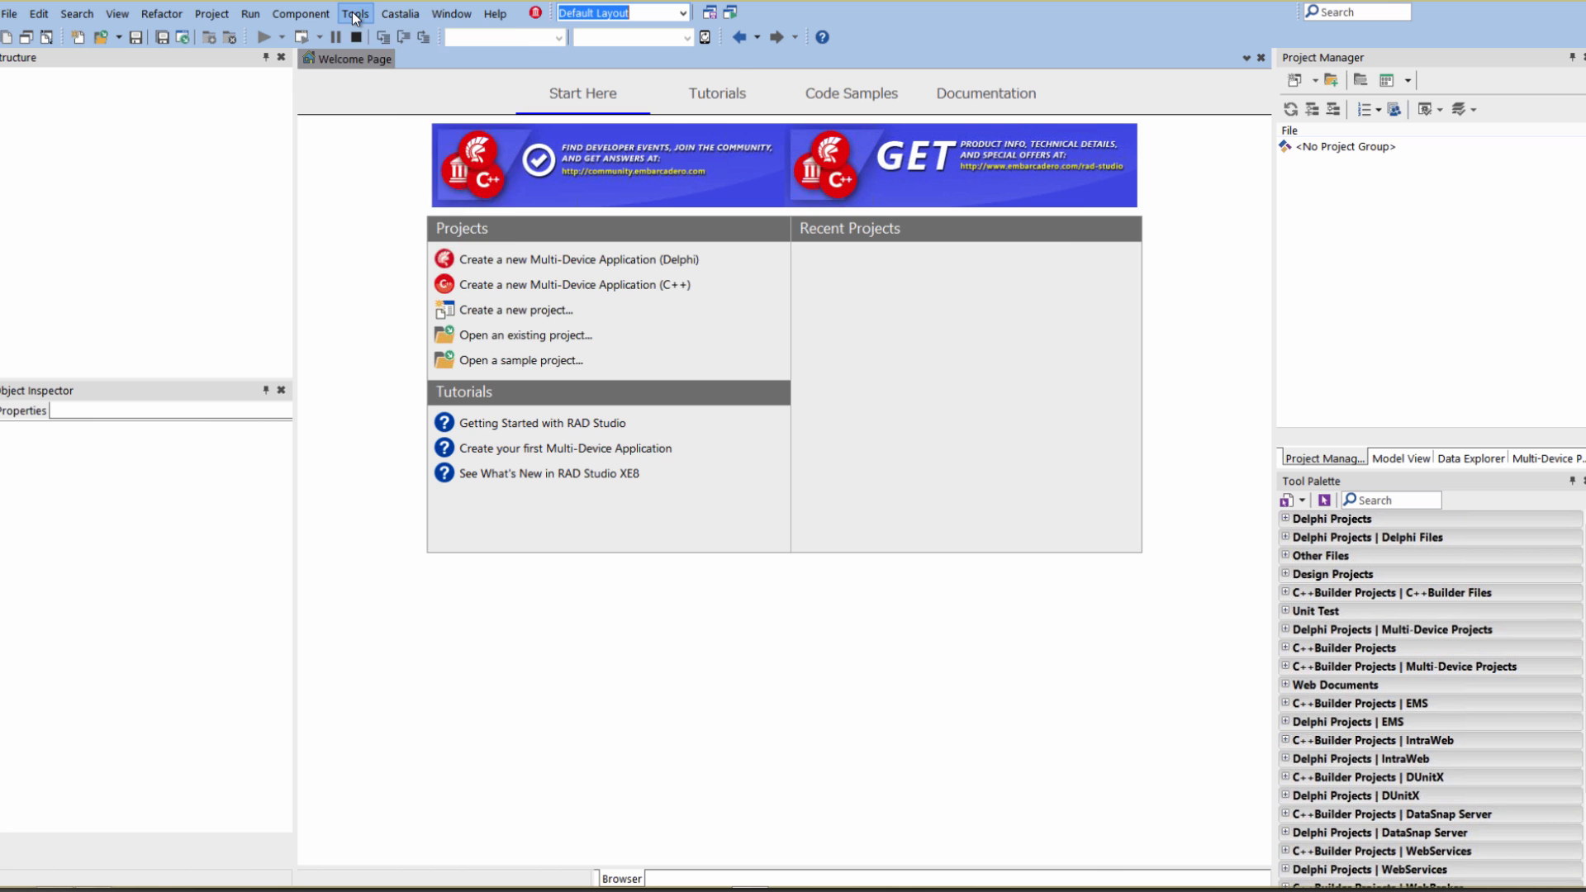
Step: Start installing the AndroidSDK 24.0.2 package from the GetIt catalogue
left_click(355, 13)
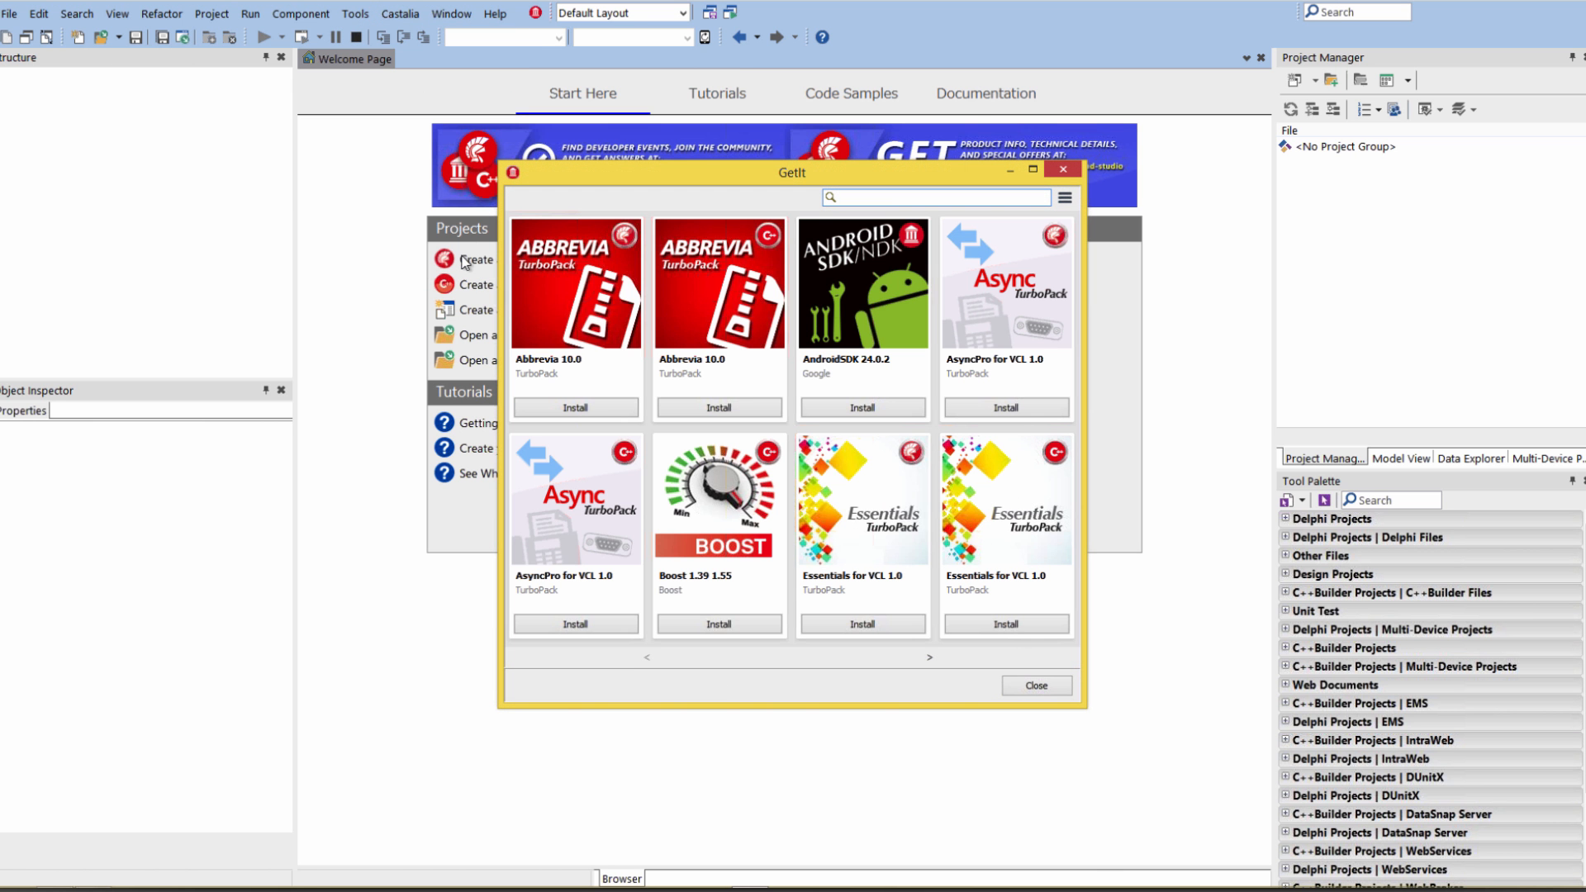
mouse_move(862, 406)
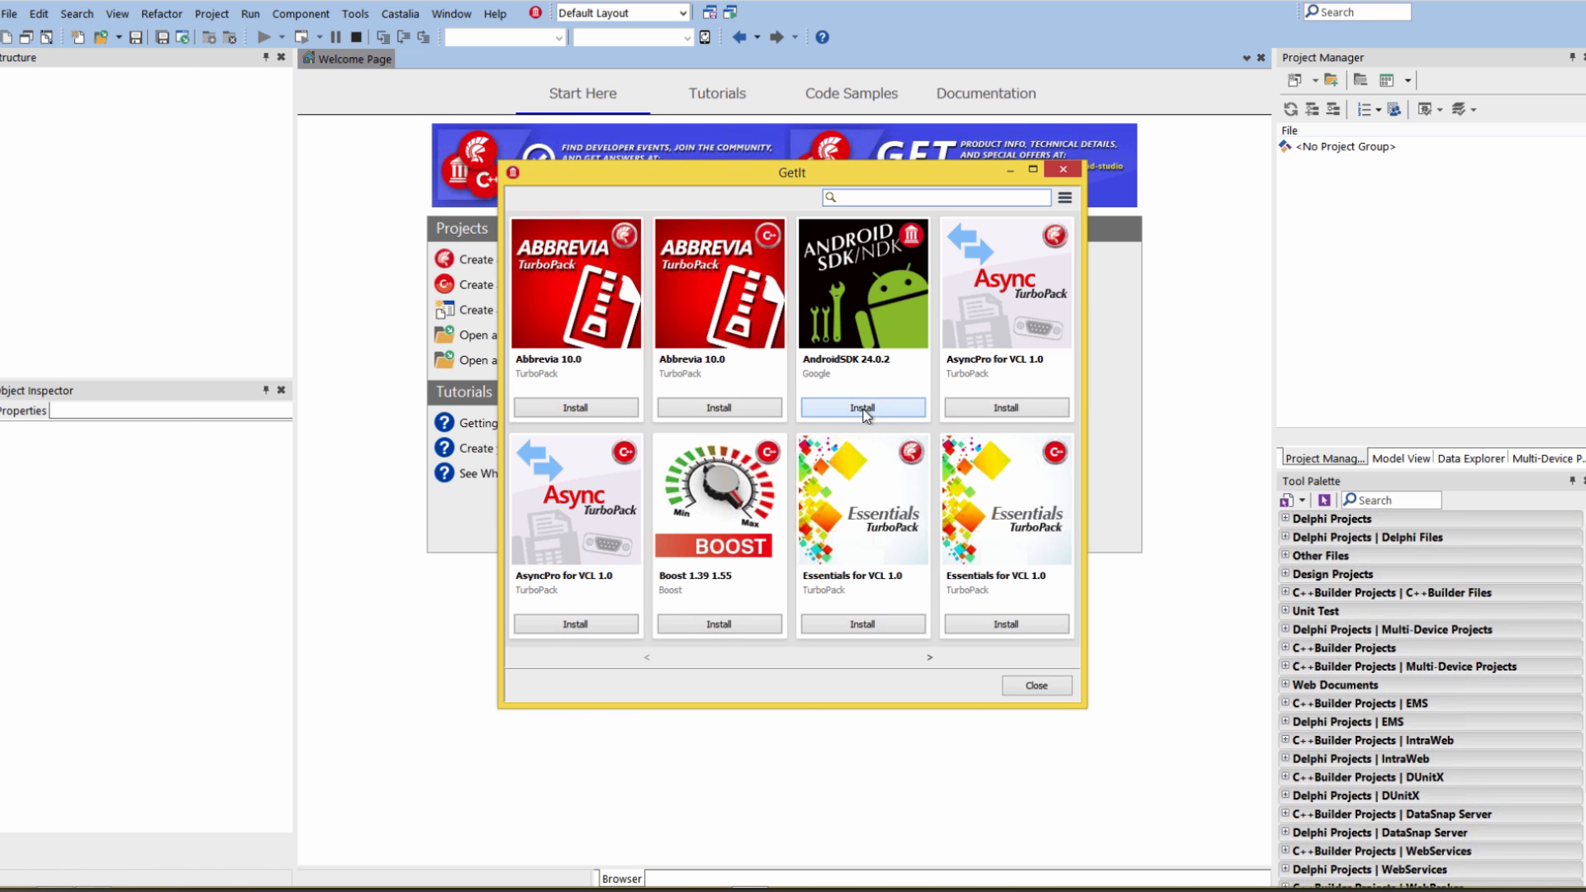
left_click(862, 408)
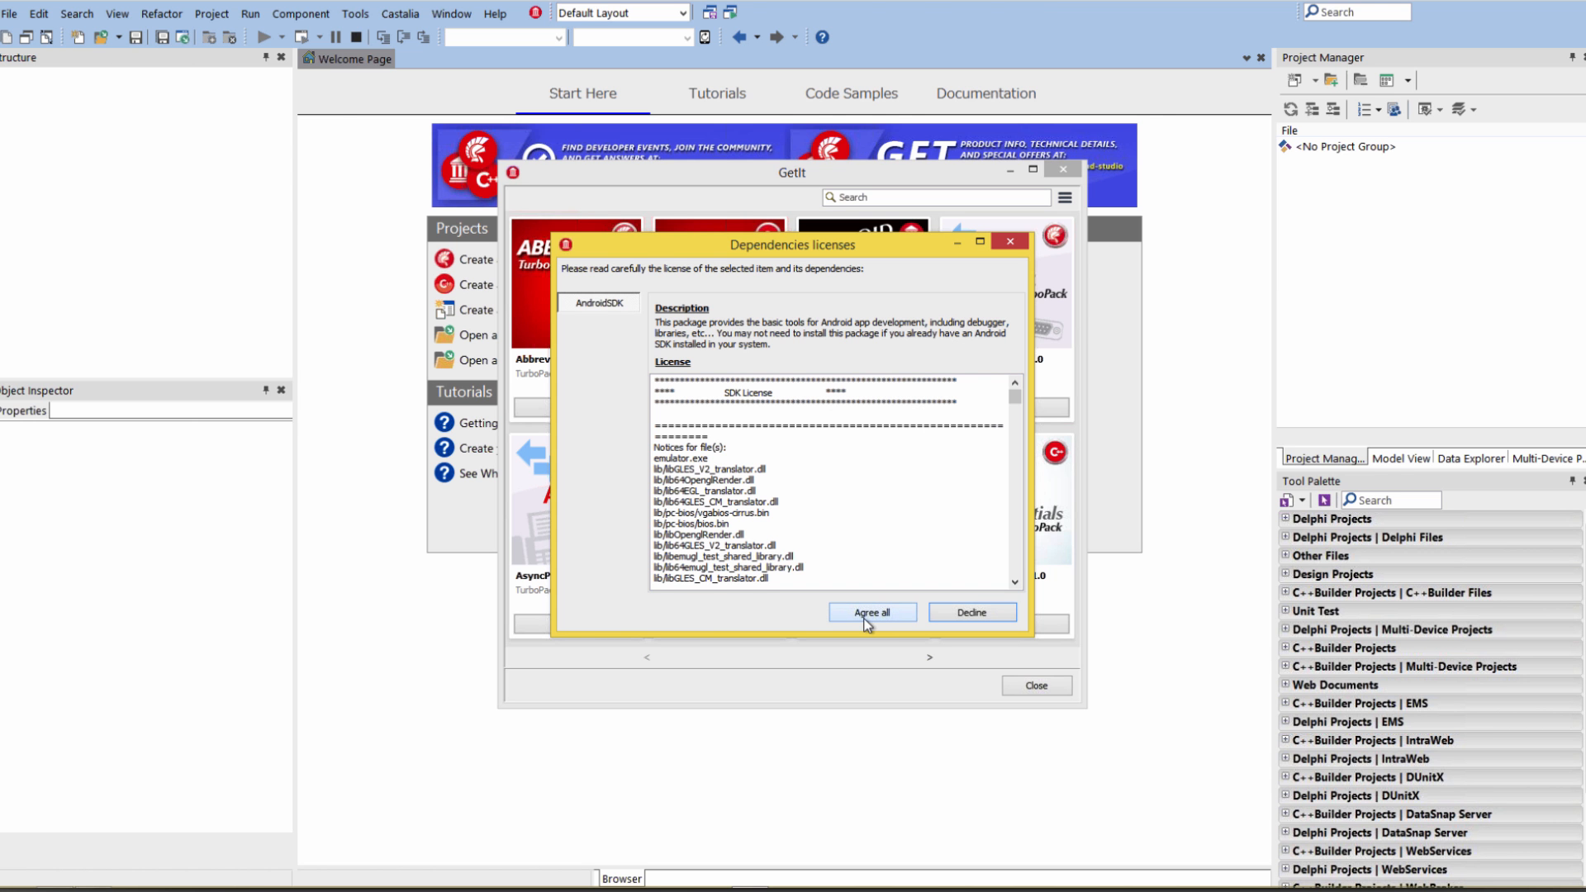
Step: Agree to all AndroidSDK 24.0.2 licenses and close the finished installation log
left_click(870, 613)
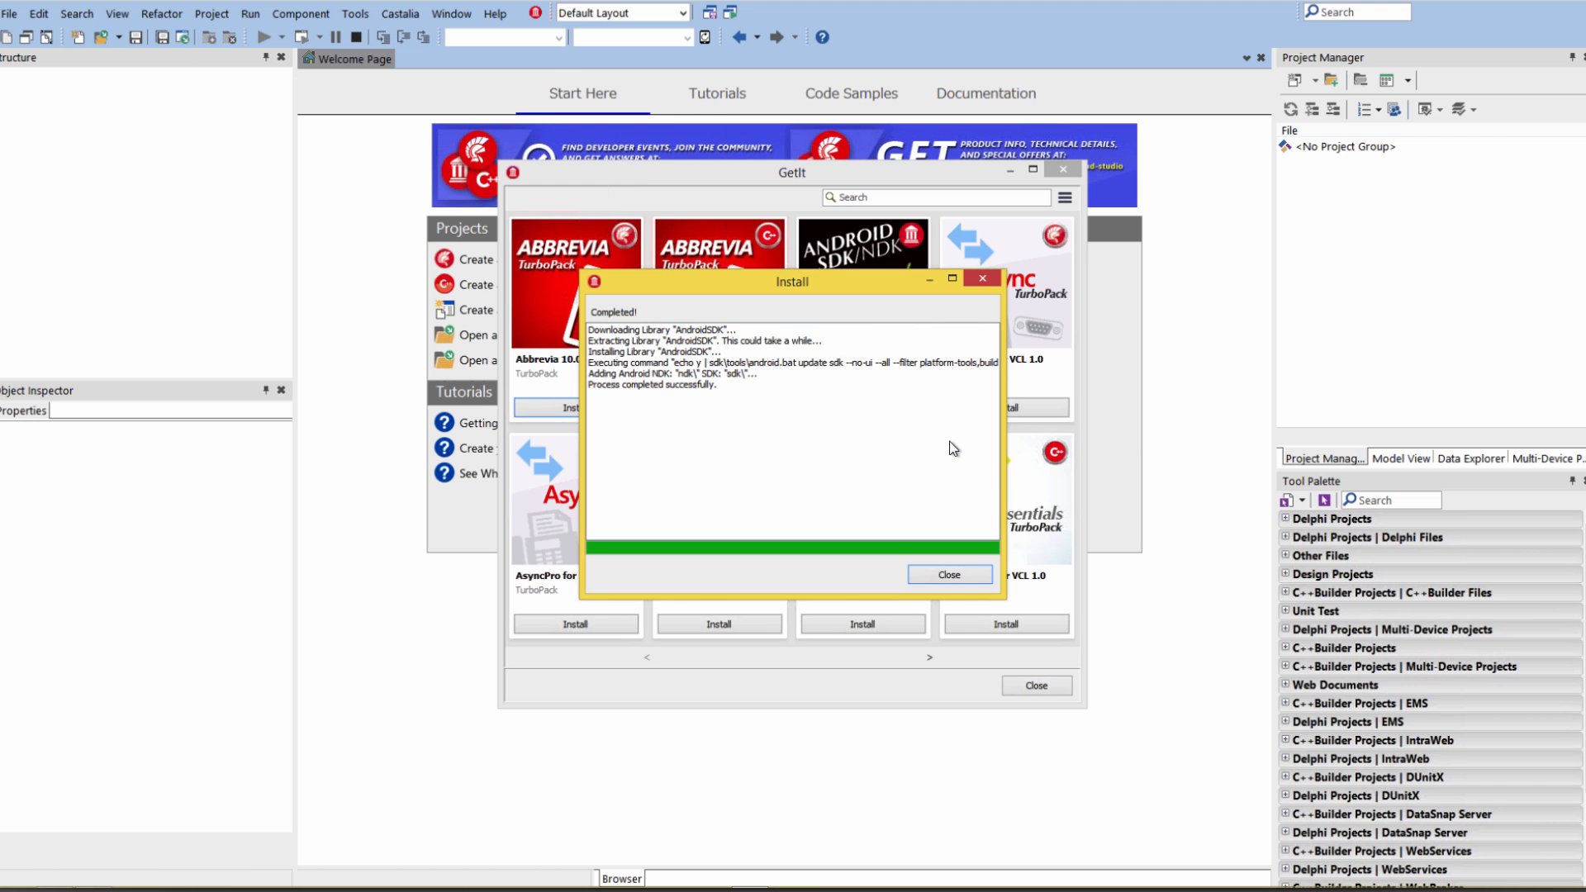
mouse_move(973, 447)
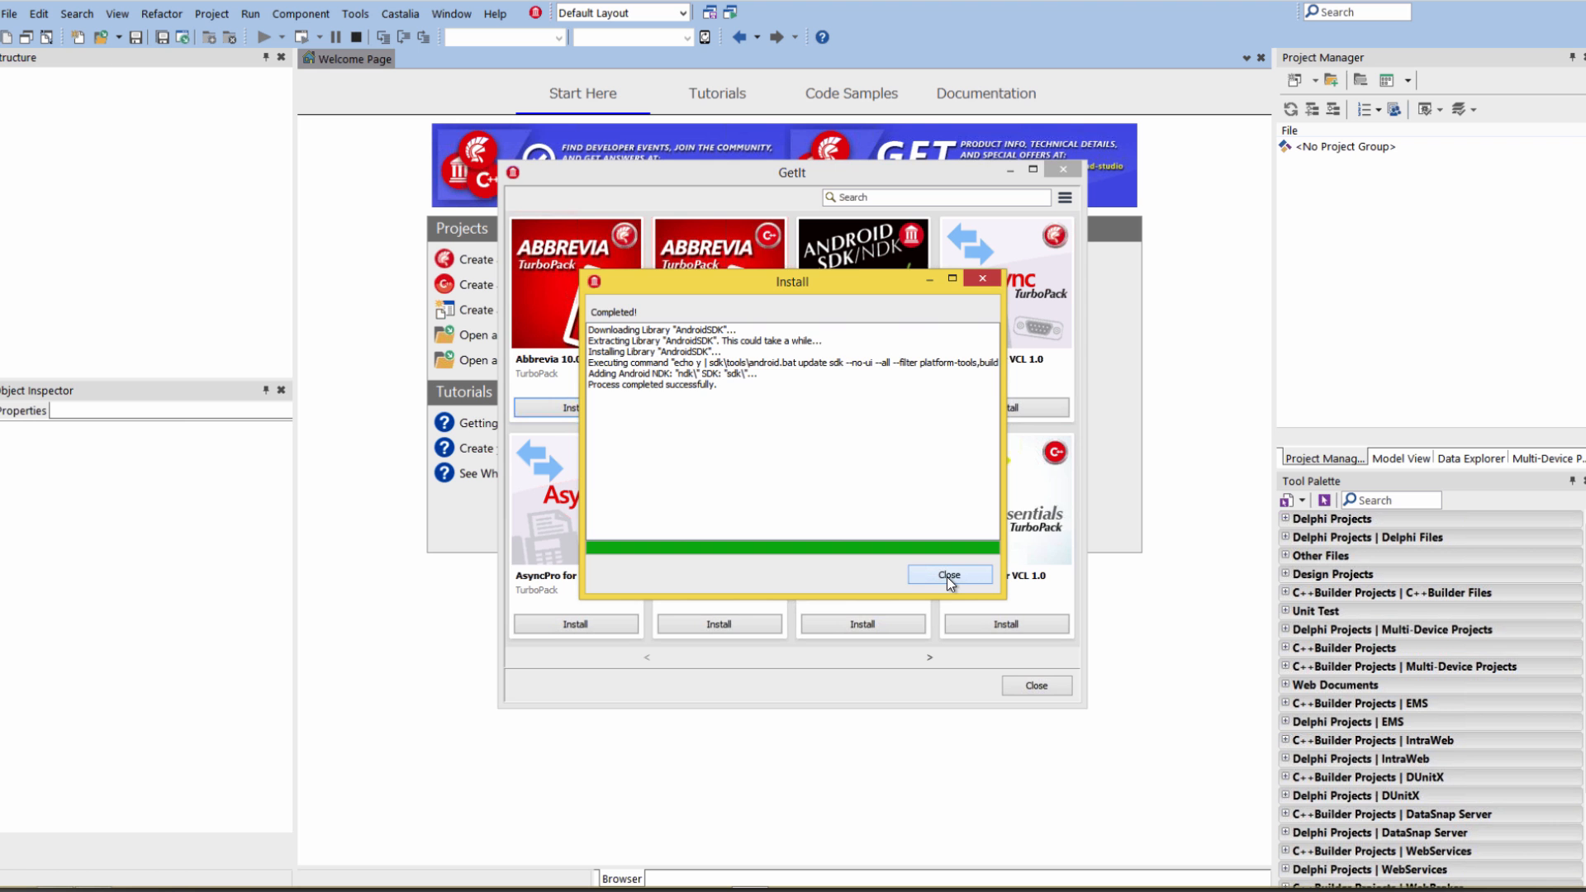
left_click(948, 573)
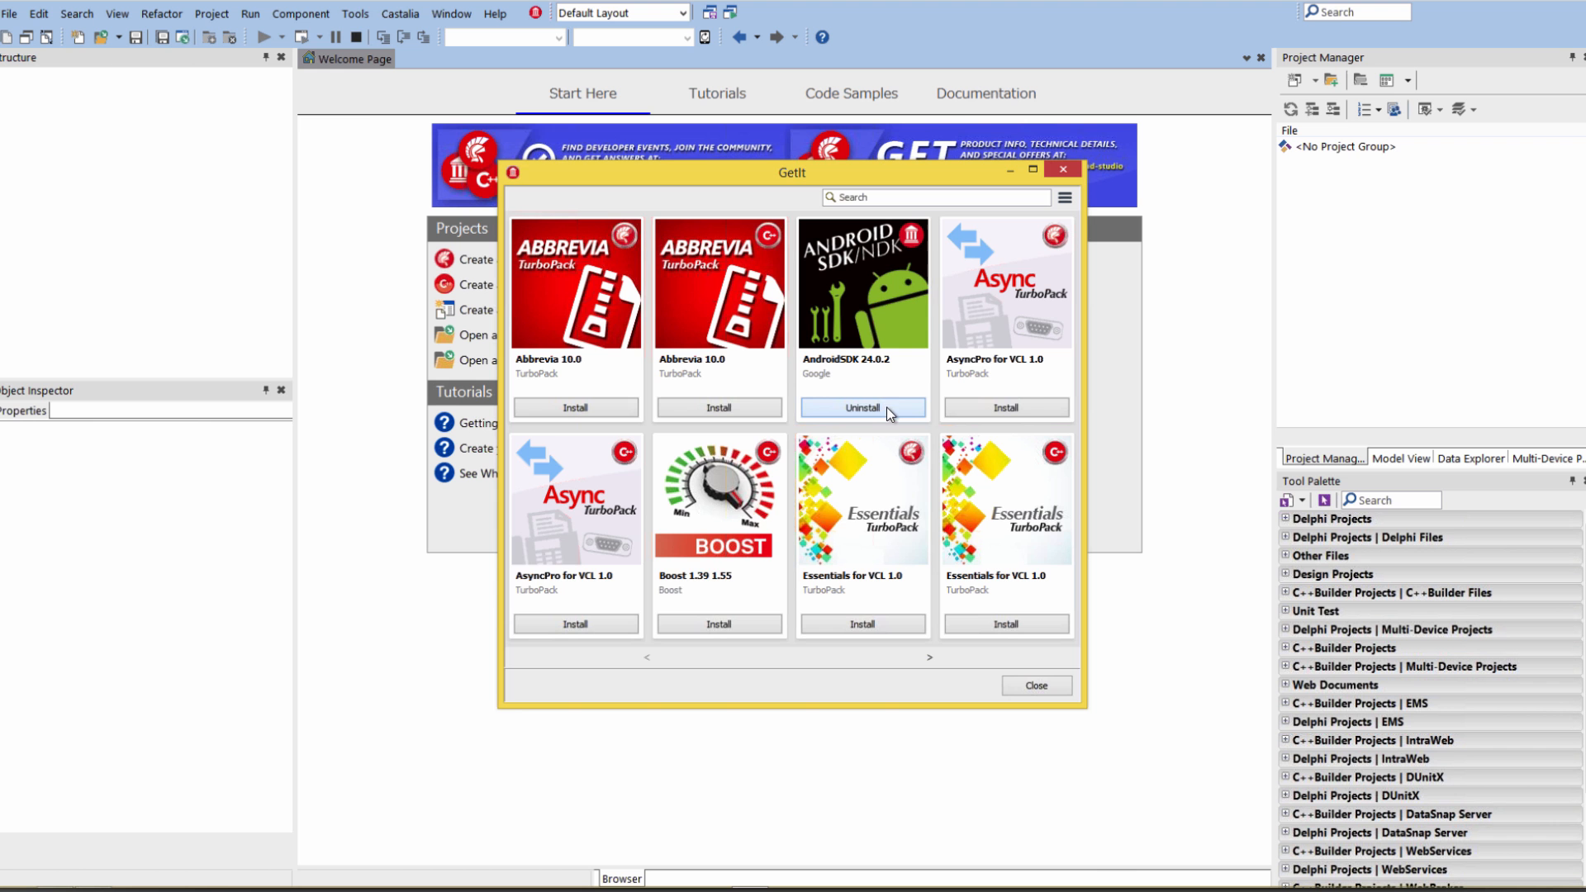
Step: Close GetIt, briefly review the Environment Options, and return to the Welcome Page
left_click(354, 14)
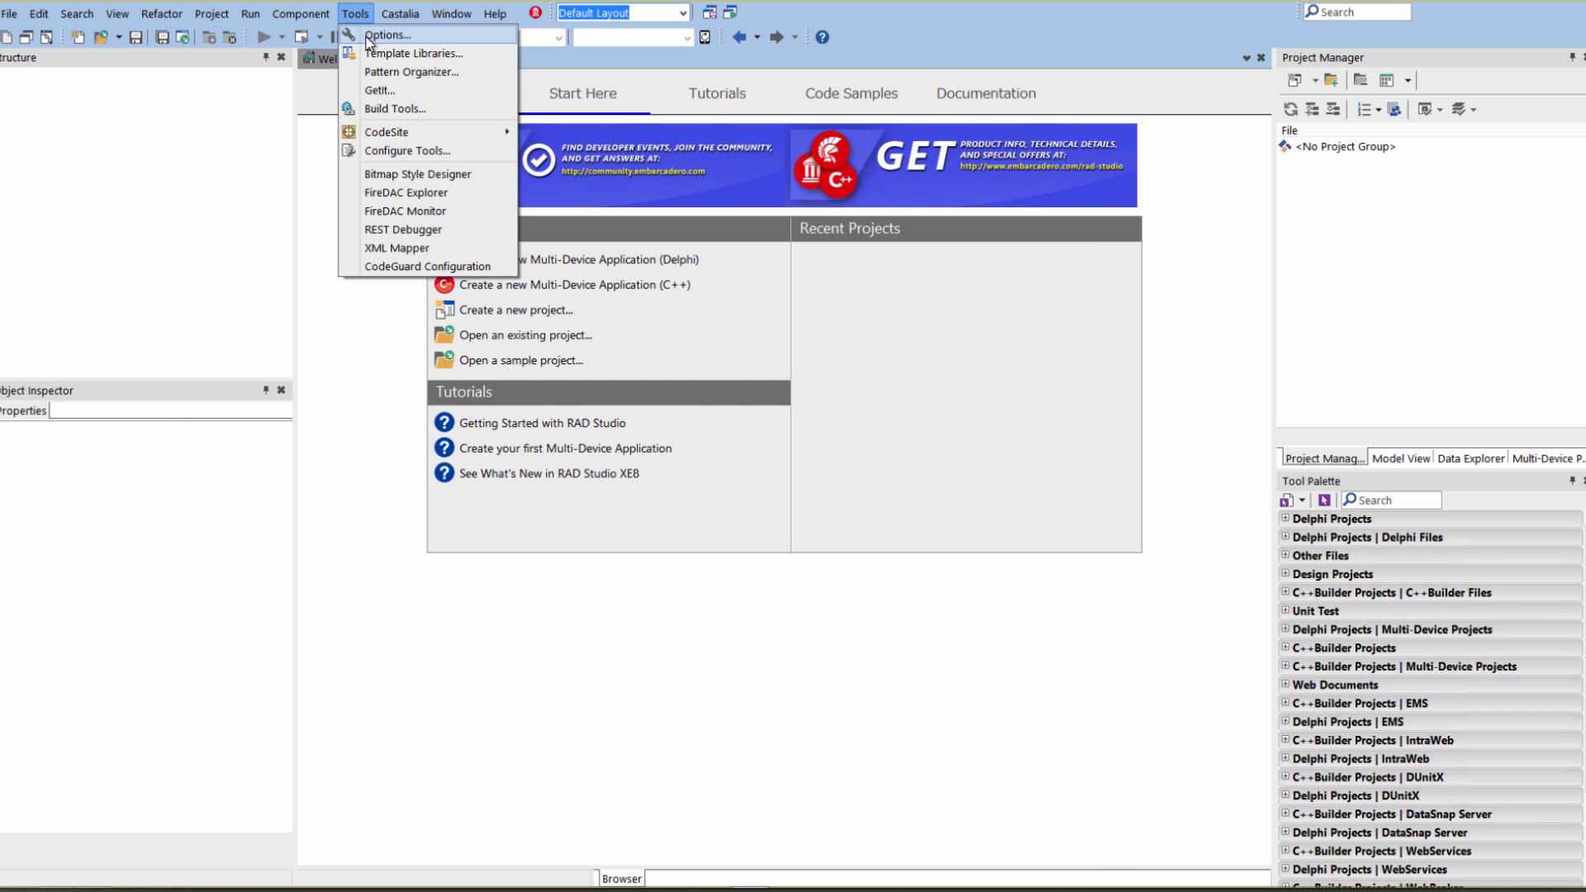
left_click(387, 33)
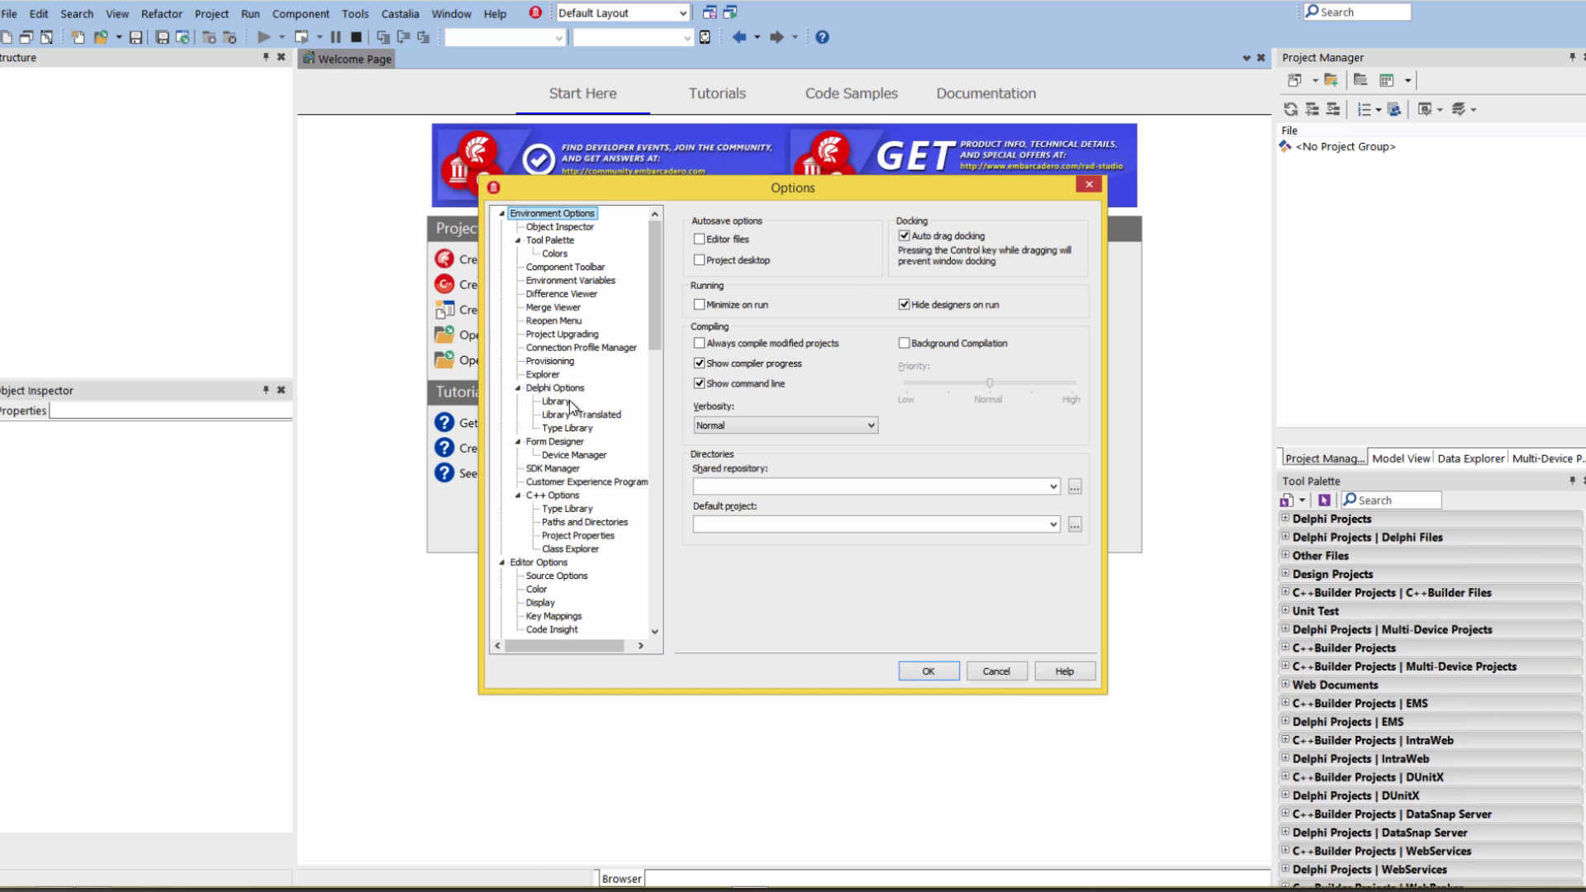
left_click(554, 469)
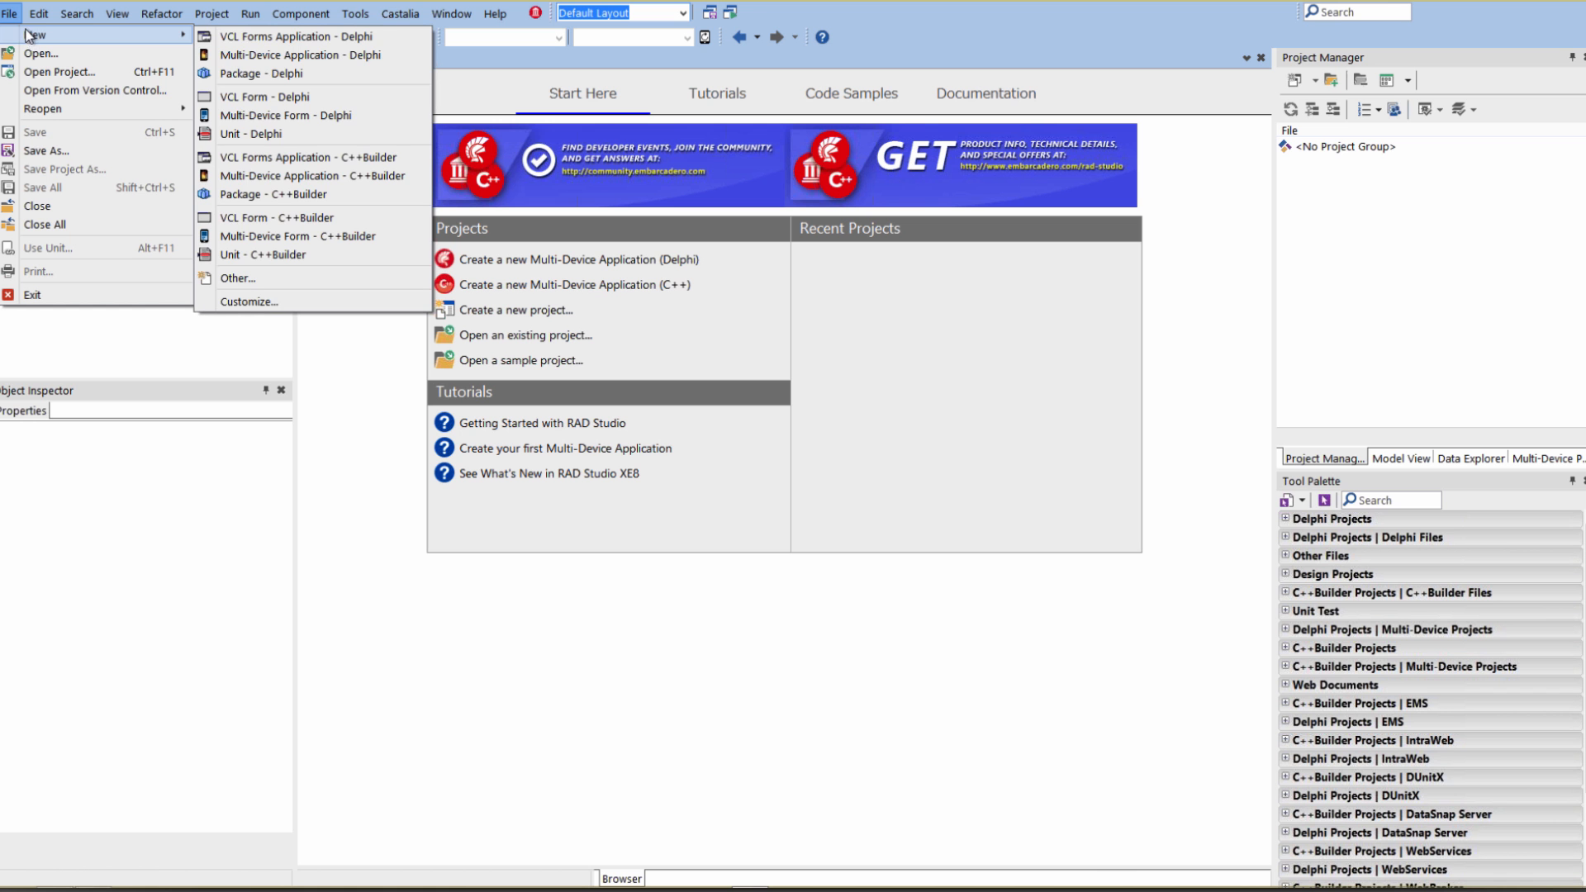
mouse_move(261, 96)
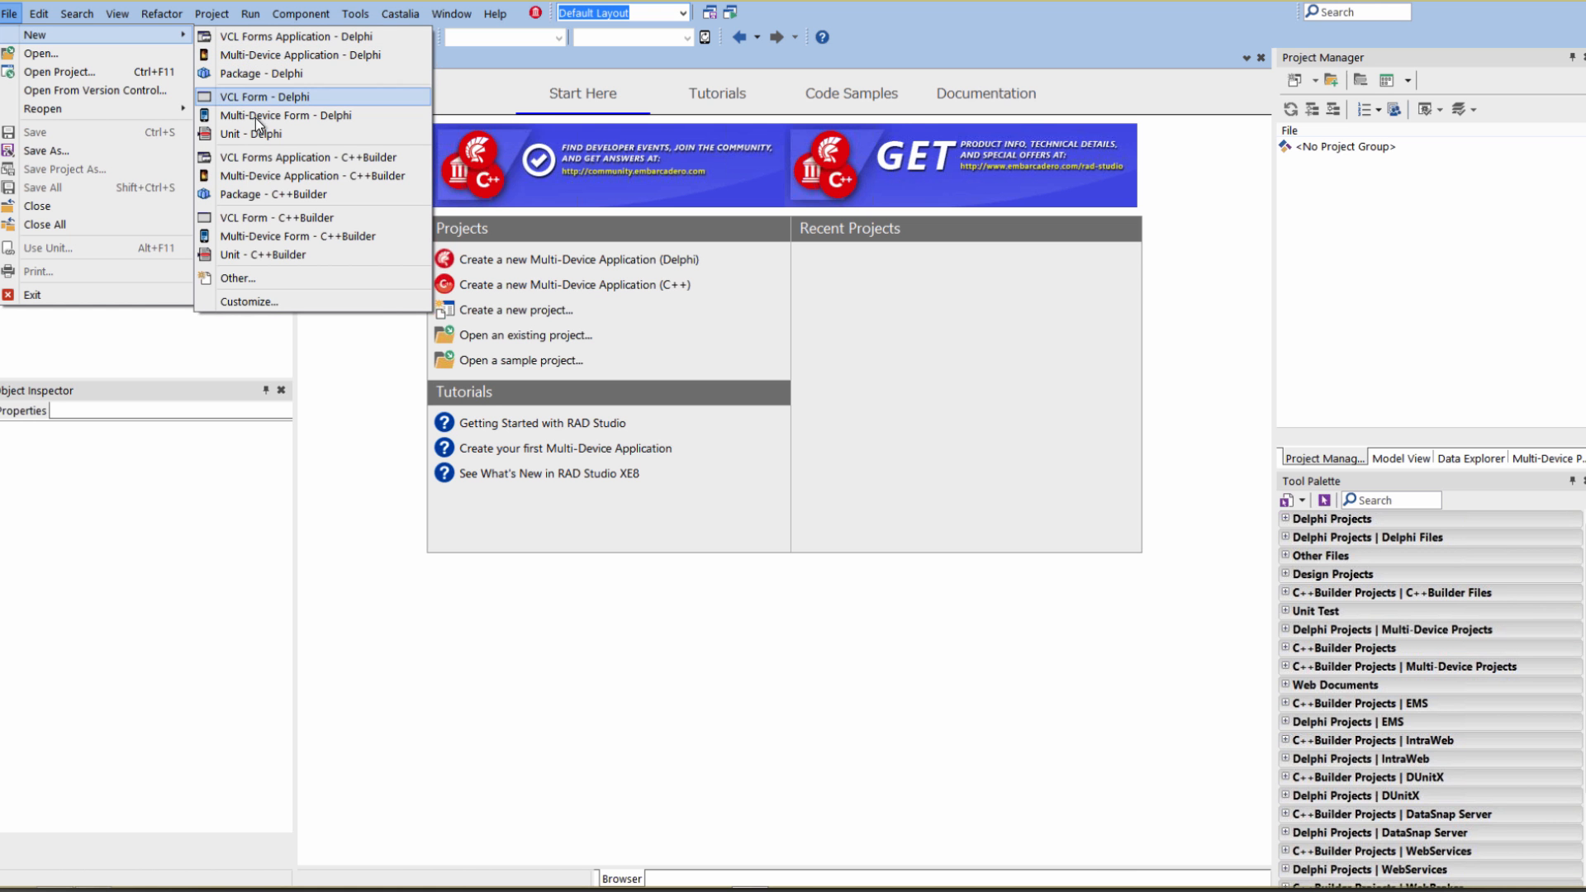
Step: Create a new blank Delphi multi-device application, Project1 with Unit1
left_click(301, 55)
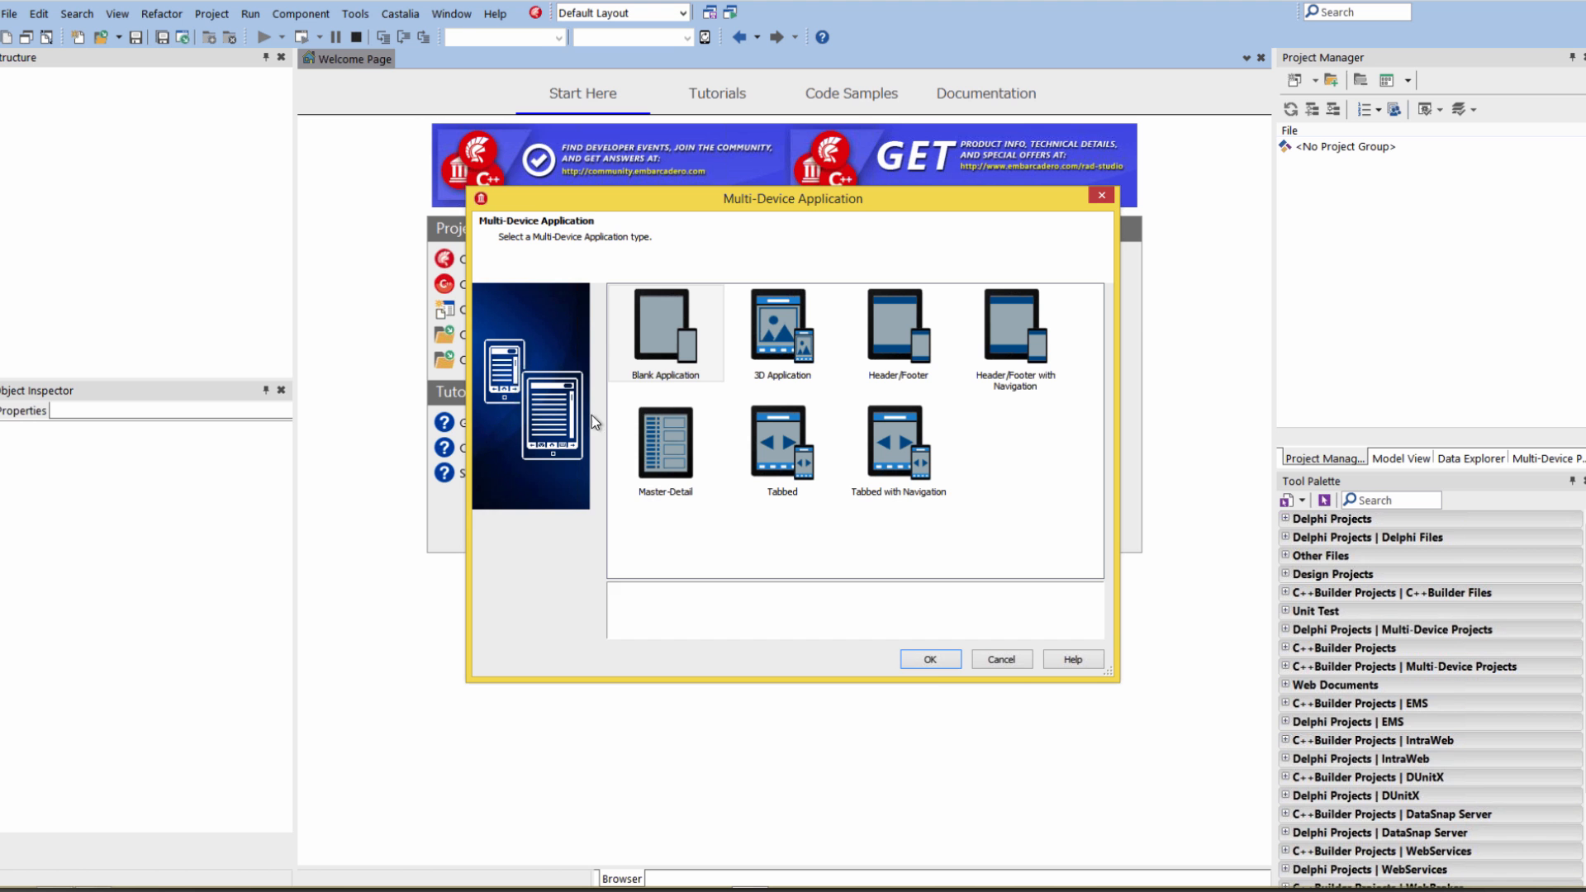
left_click(929, 659)
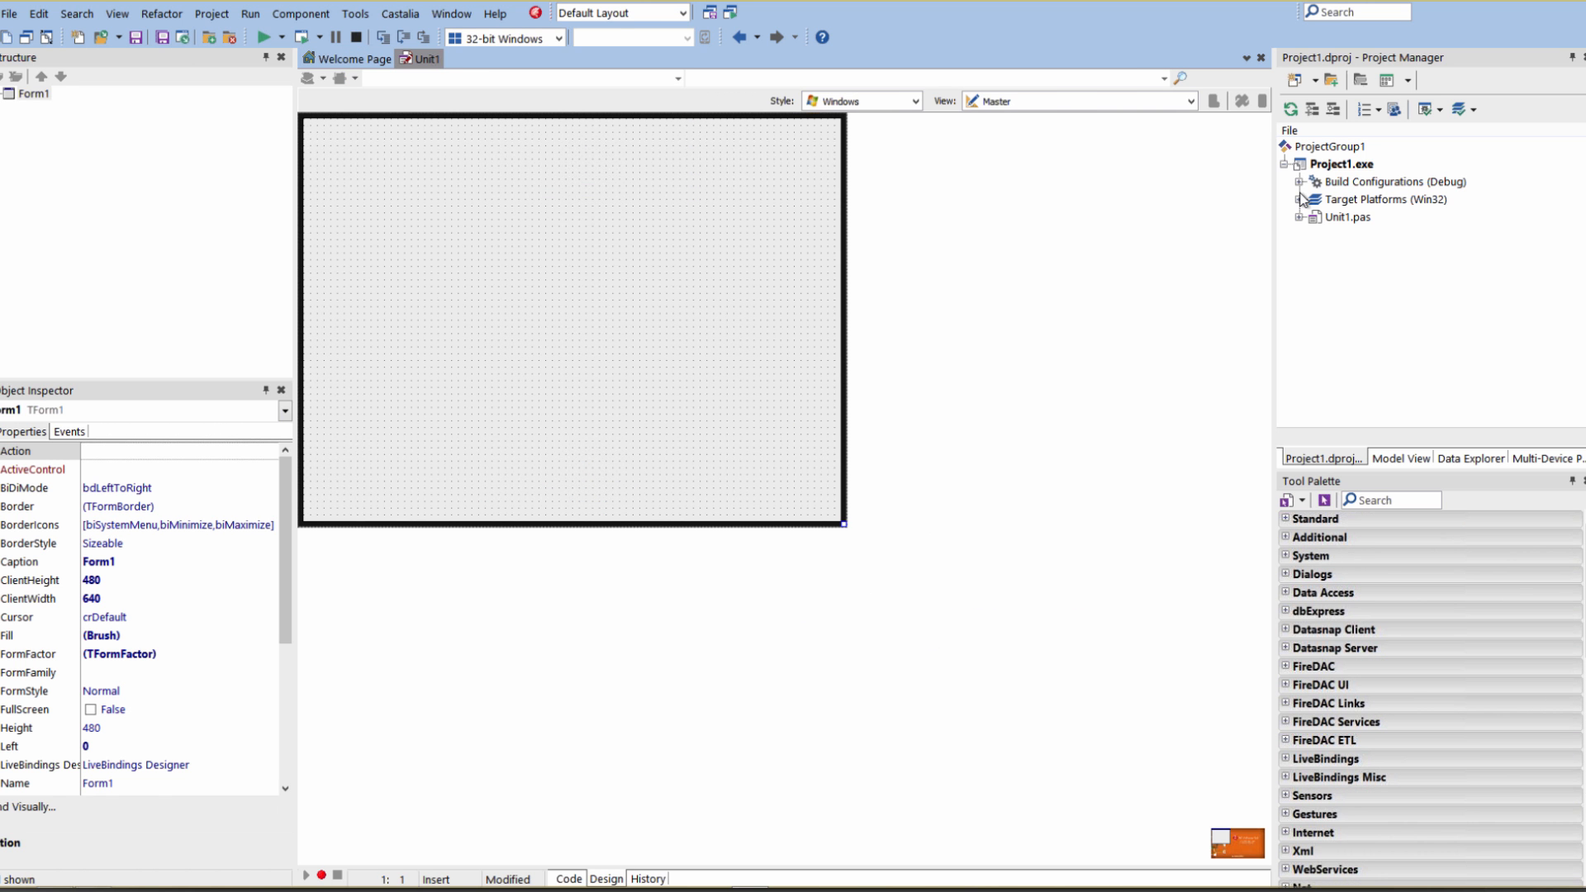
Step: Expand Target Platforms > Android > Target and activate the SCH-I545 phone as the device
left_click(1302, 199)
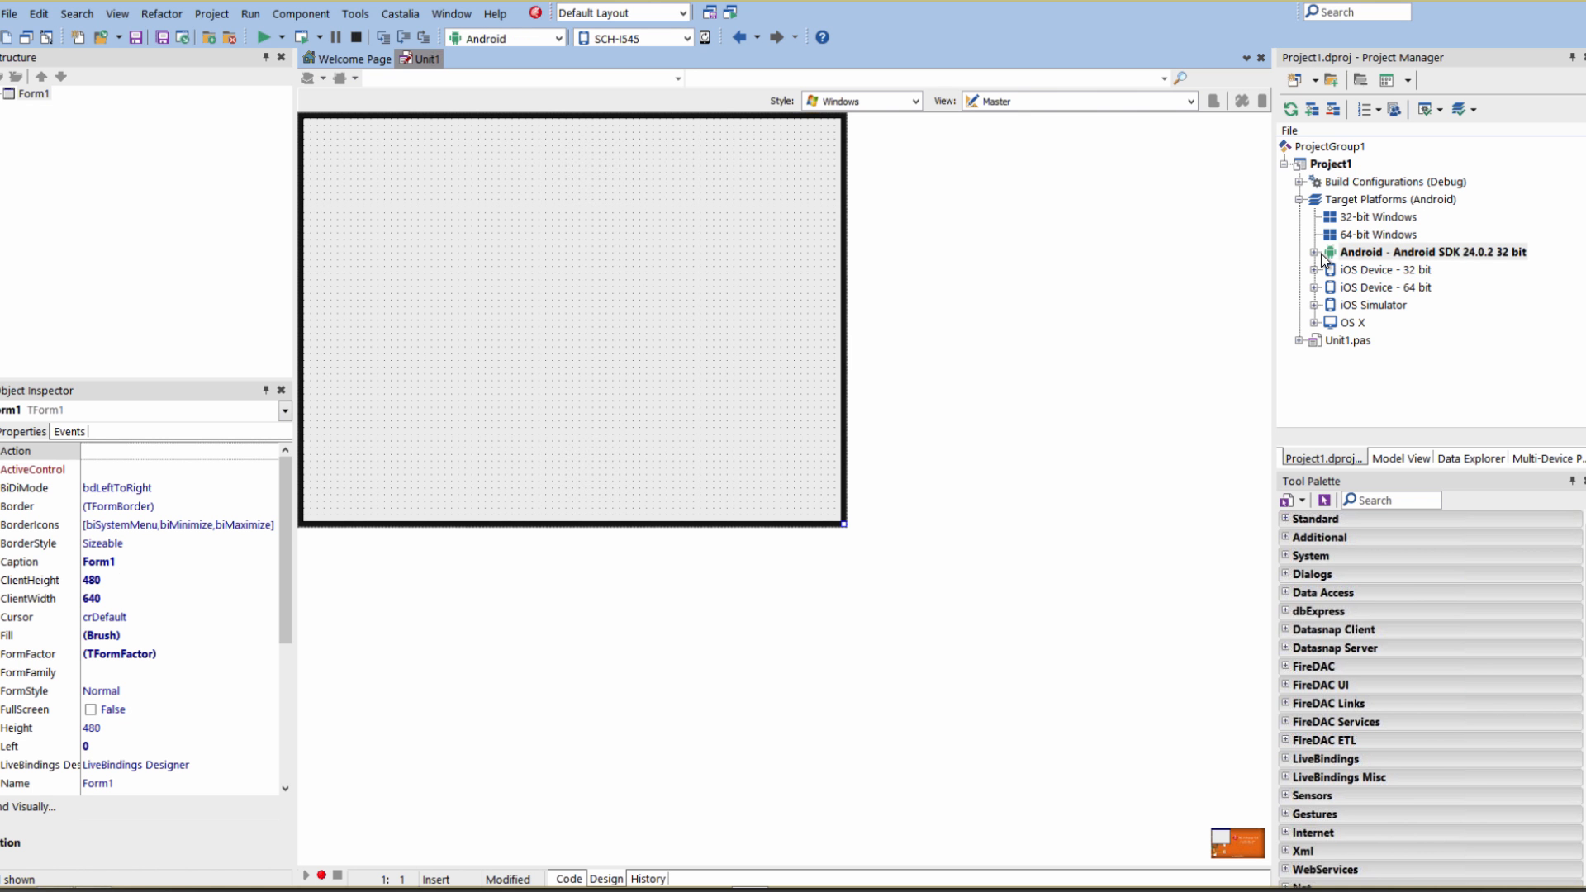
left_click(1317, 252)
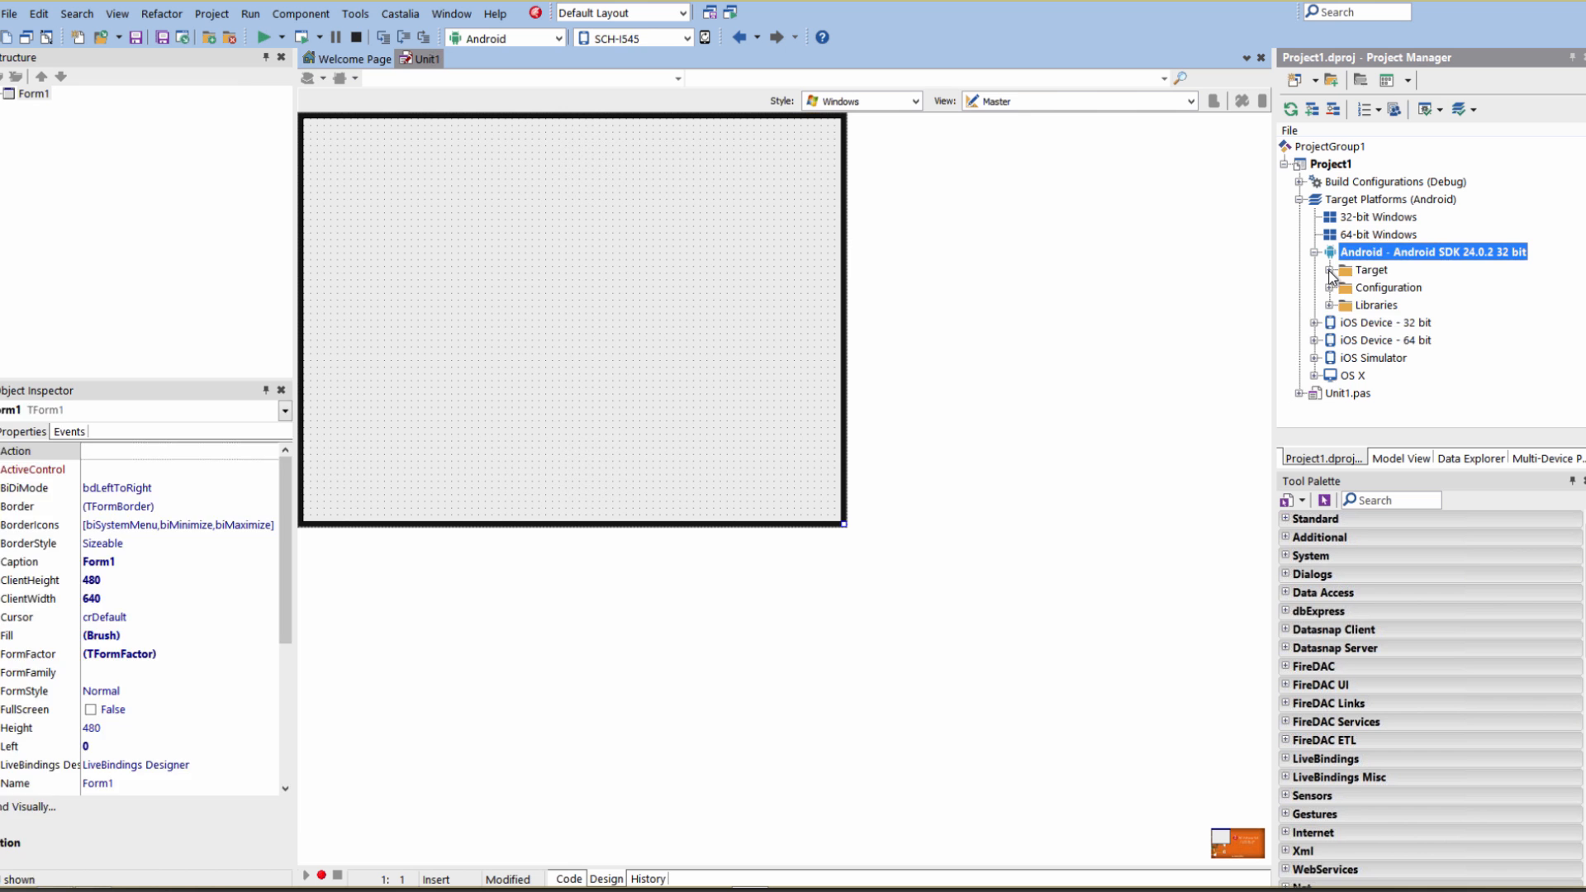
left_click(1330, 269)
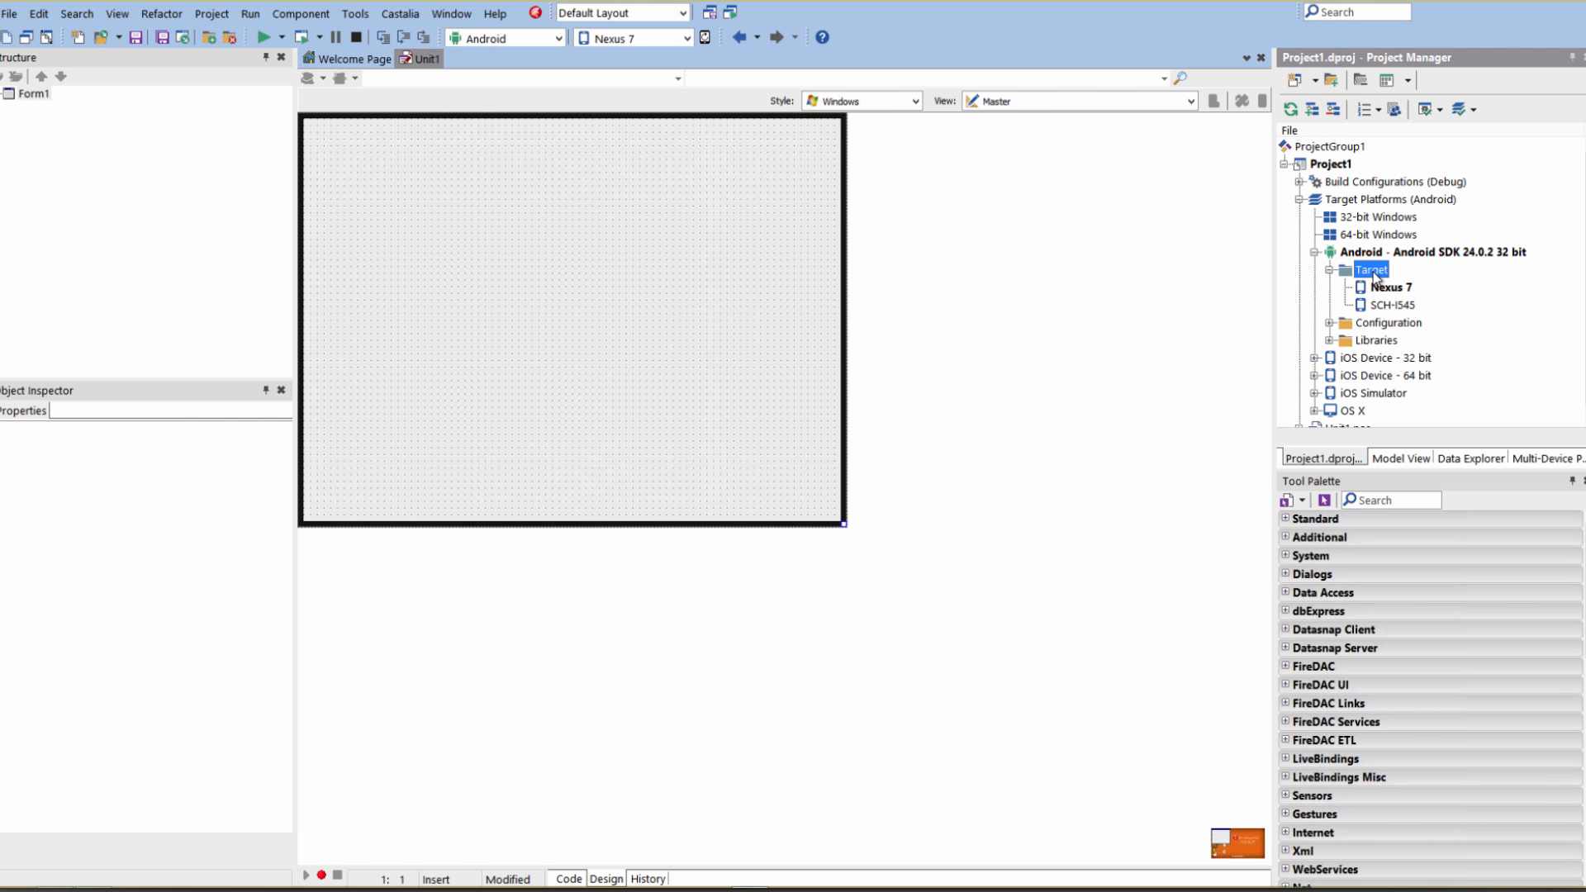
mouse_move(1398, 312)
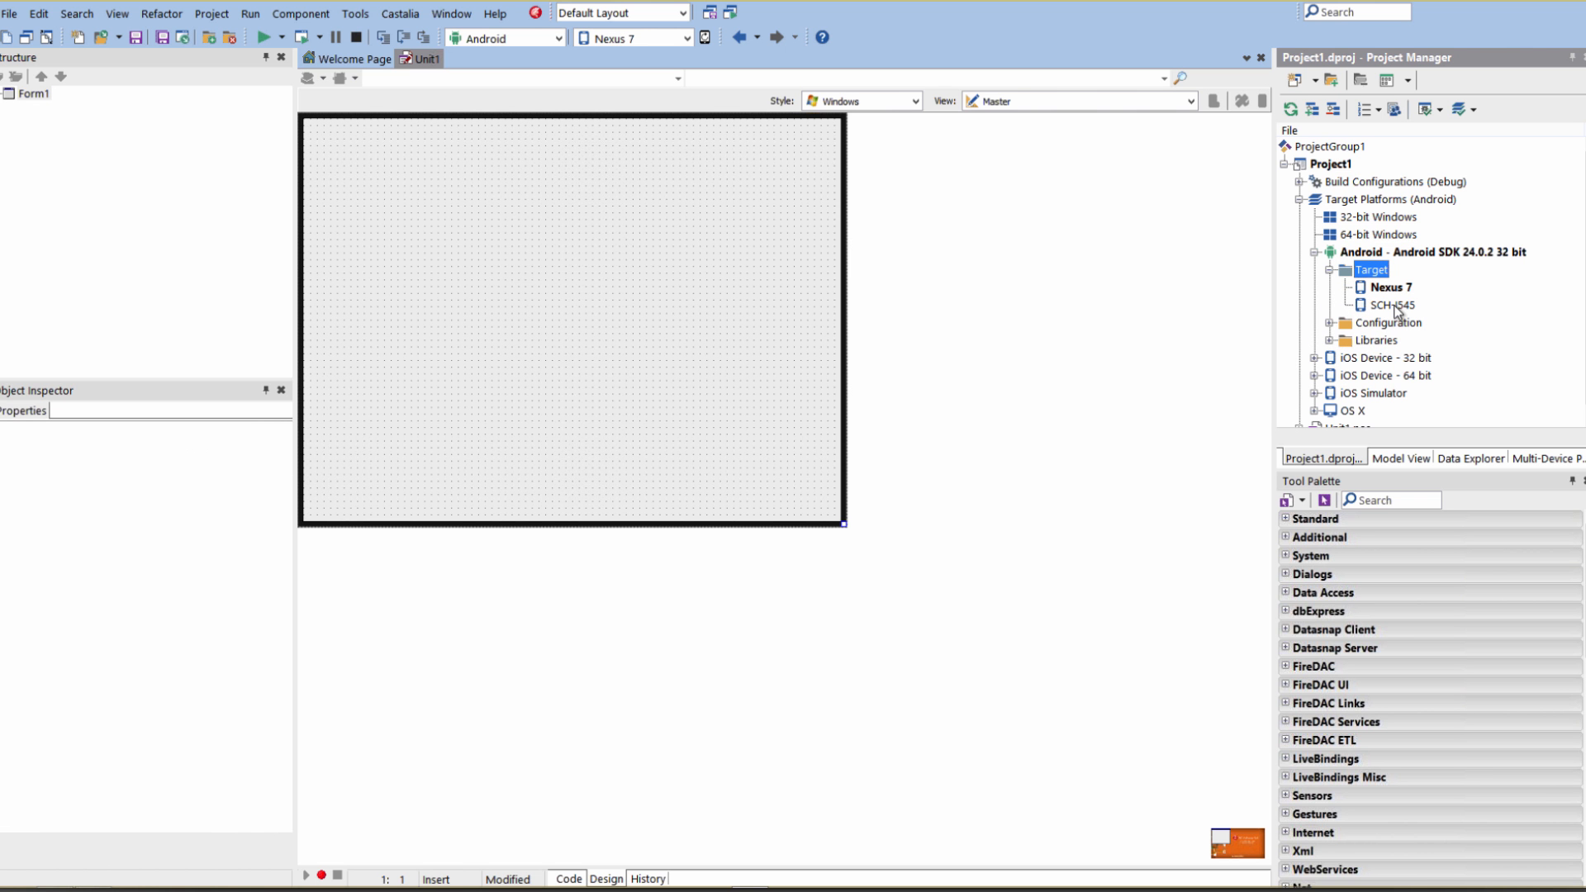
left_click(1392, 288)
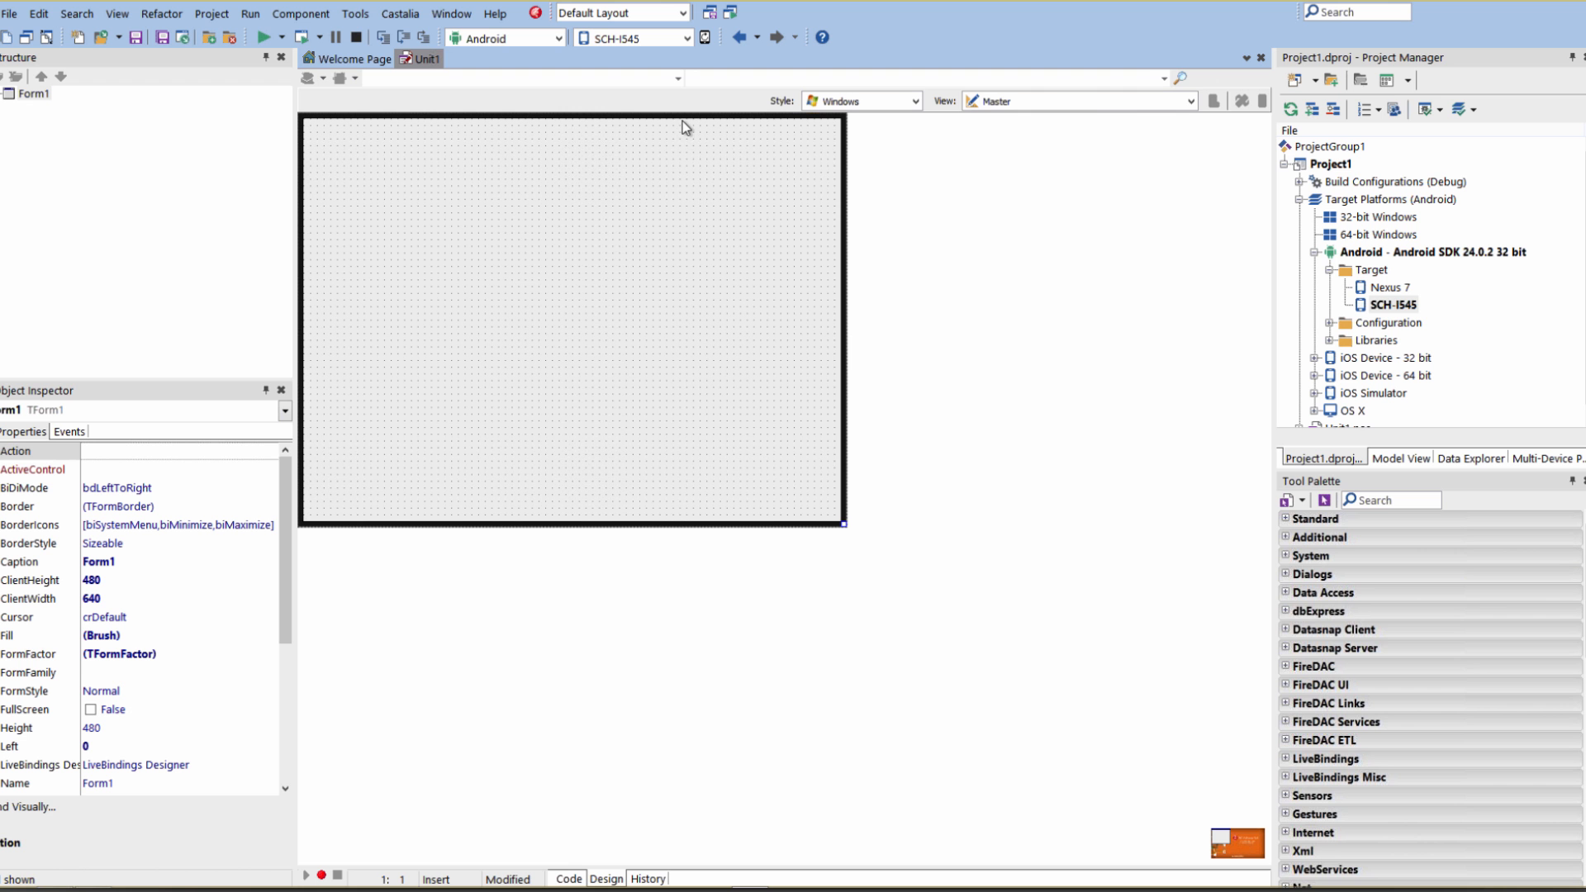
Step: Create Android 4" Phone and Android 7" Tablet views of the form from the View list
left_click(1187, 100)
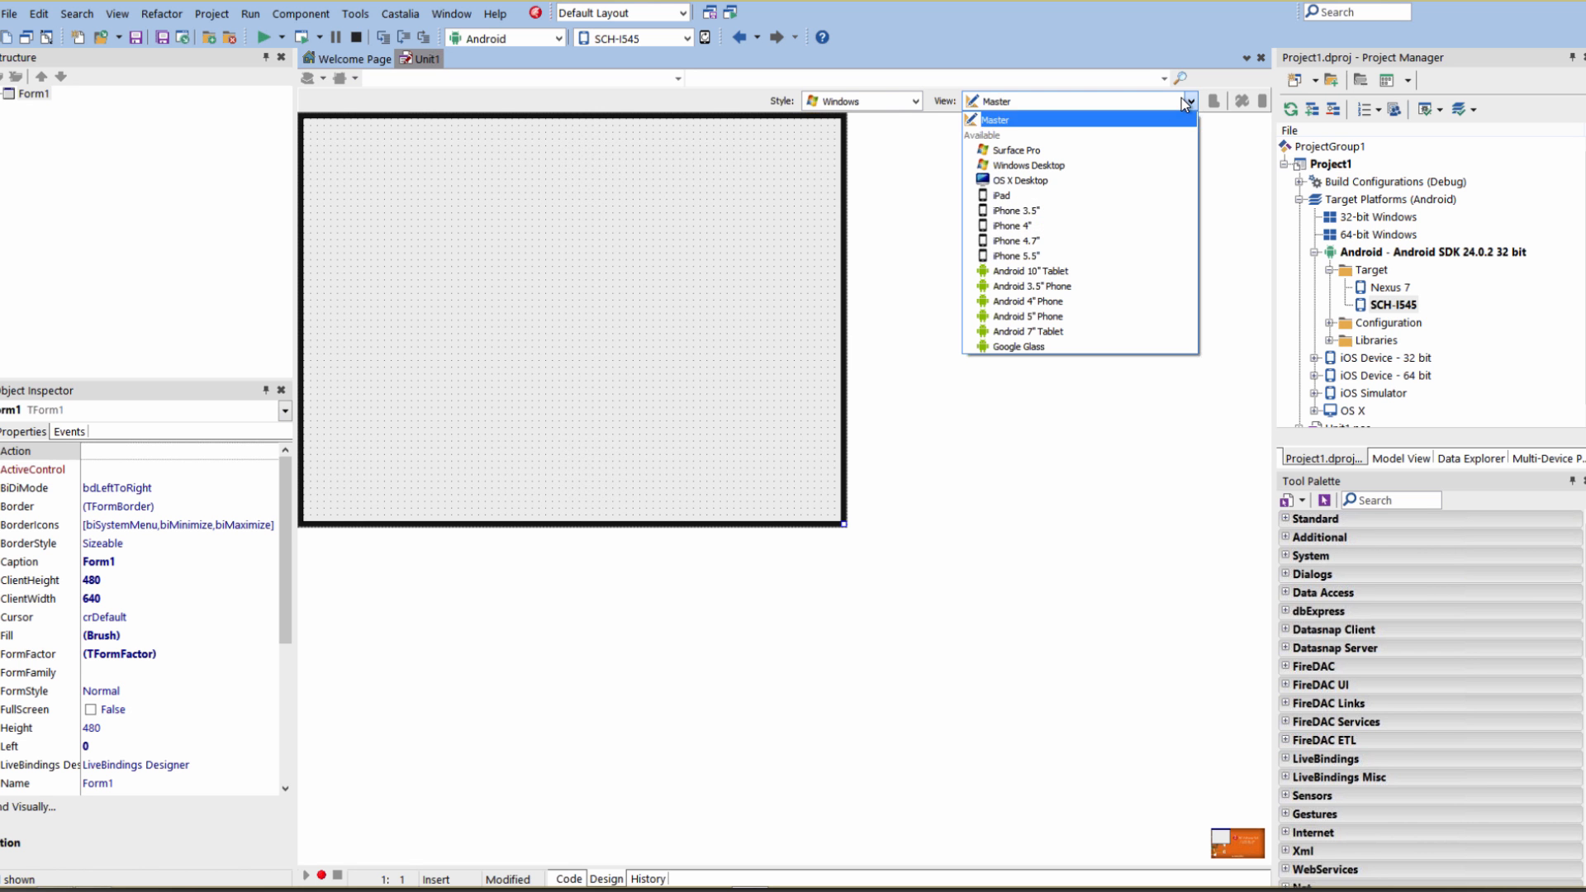
mouse_move(1032, 287)
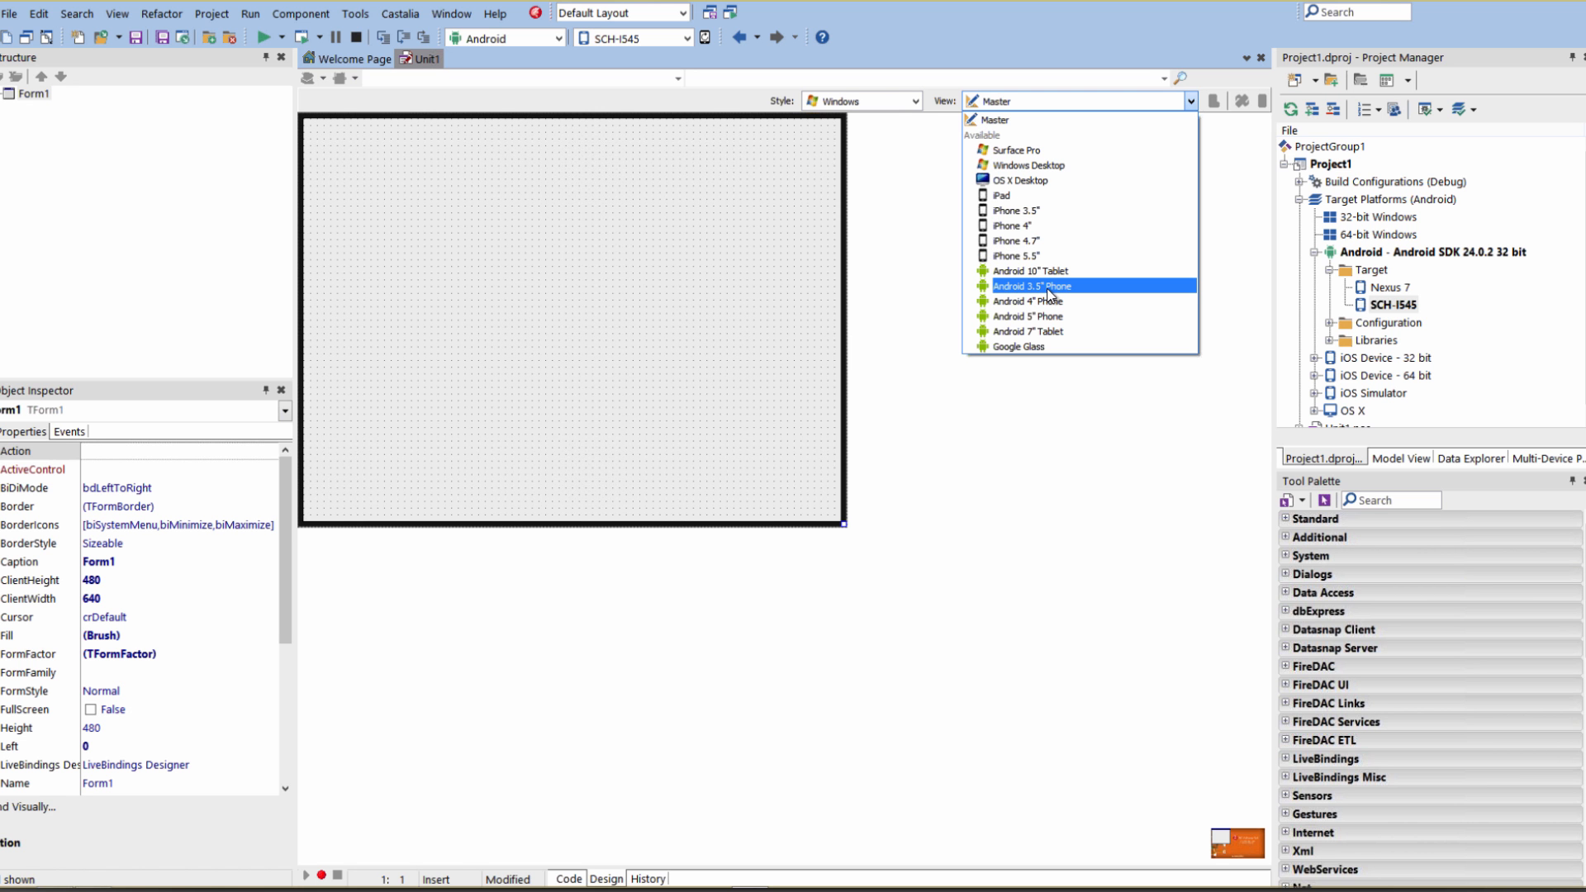
mouse_move(1027, 301)
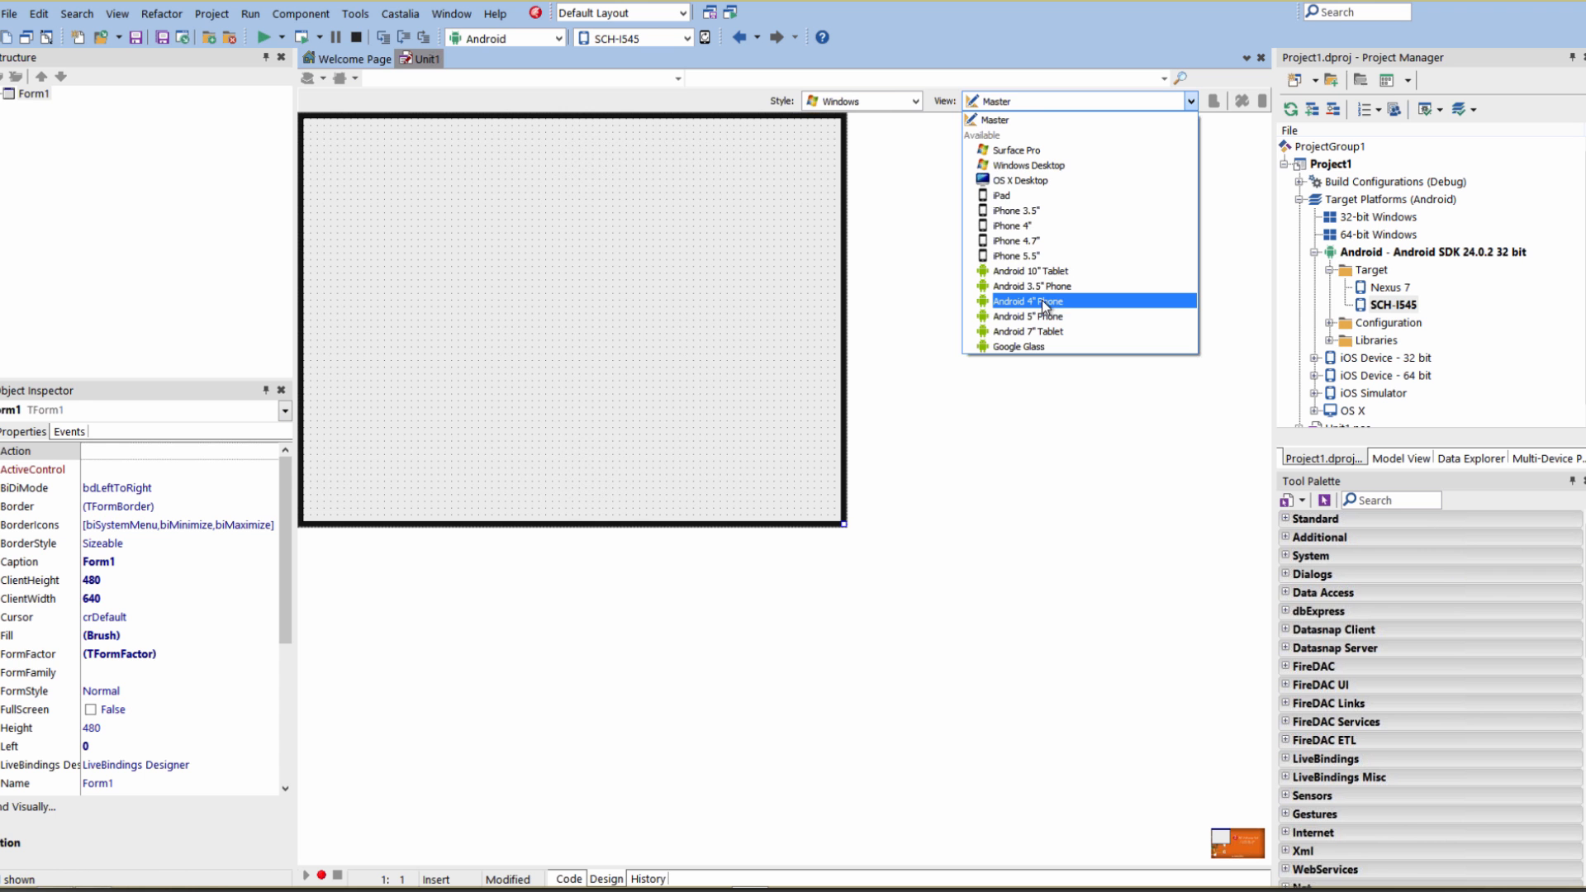
left_click(1025, 301)
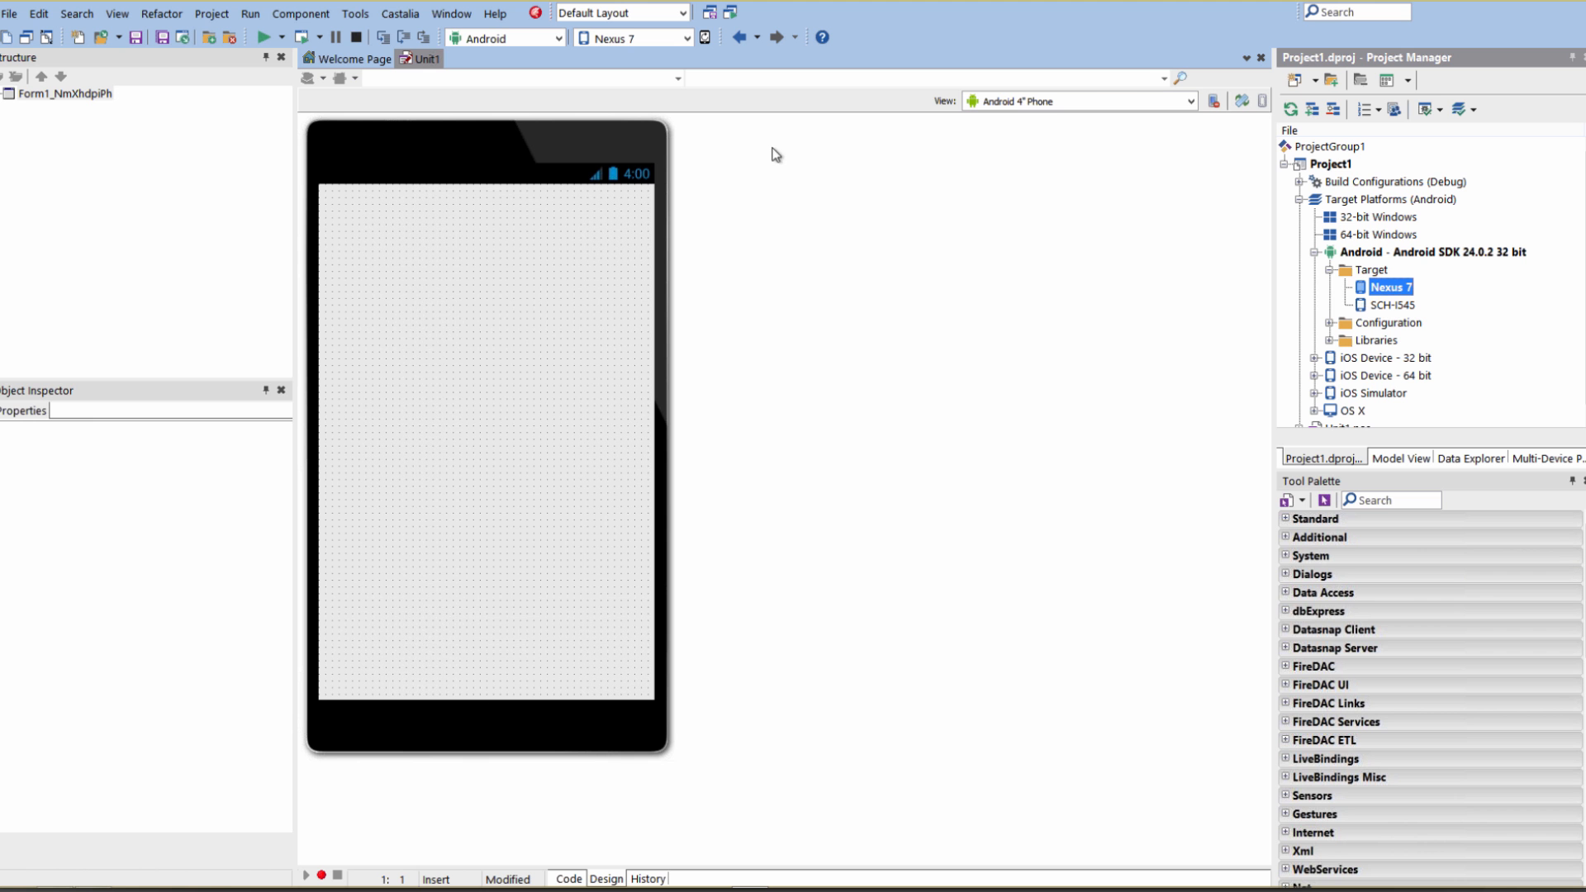
left_click(1191, 100)
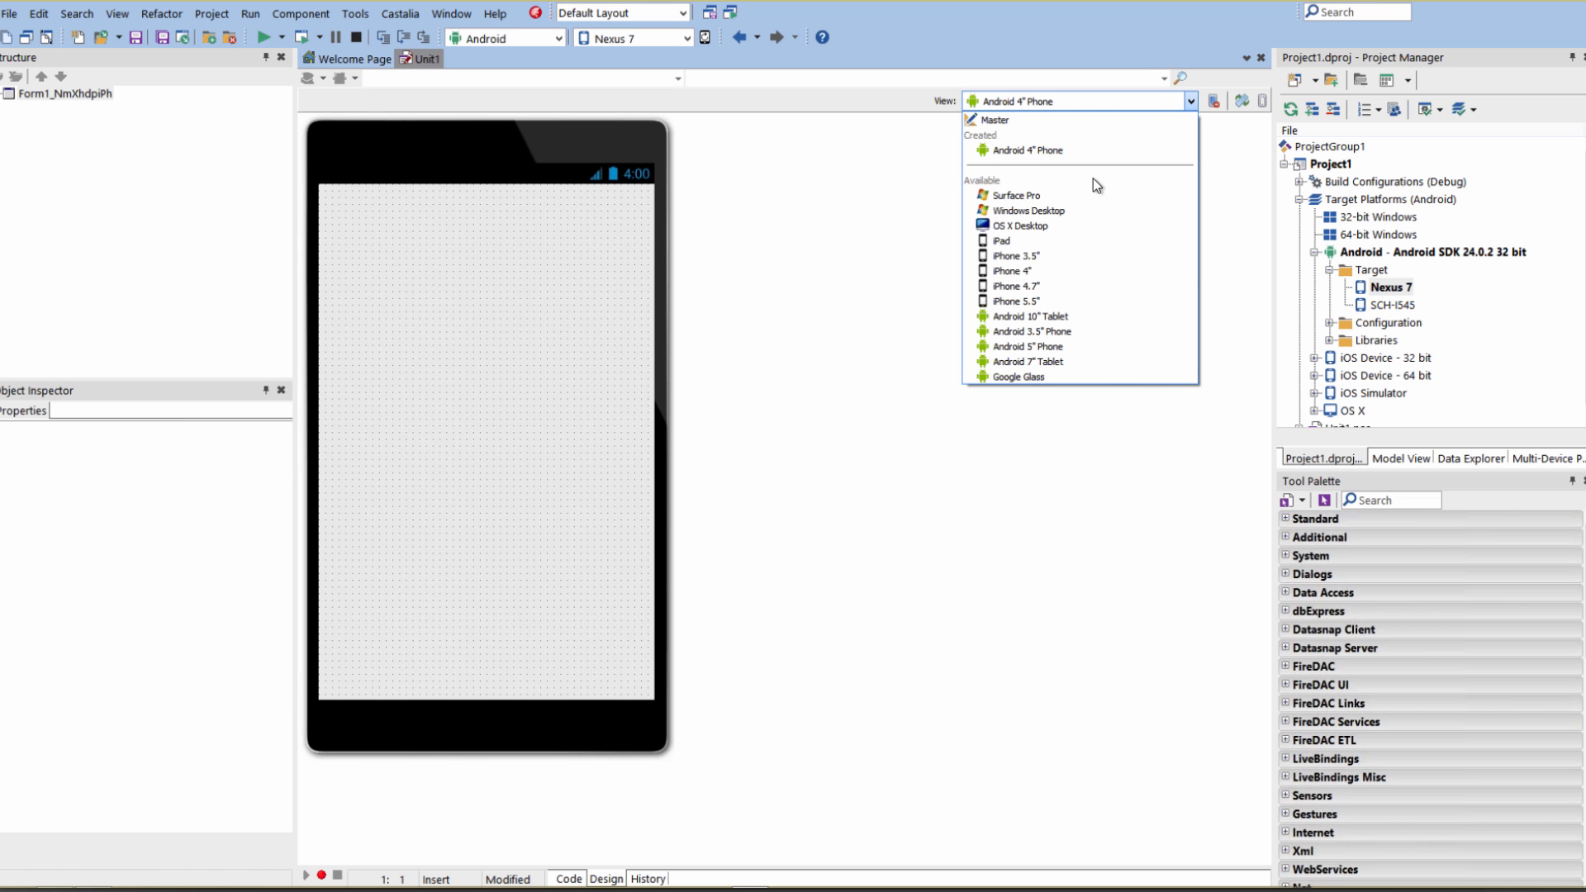
left_click(1027, 361)
type("button")
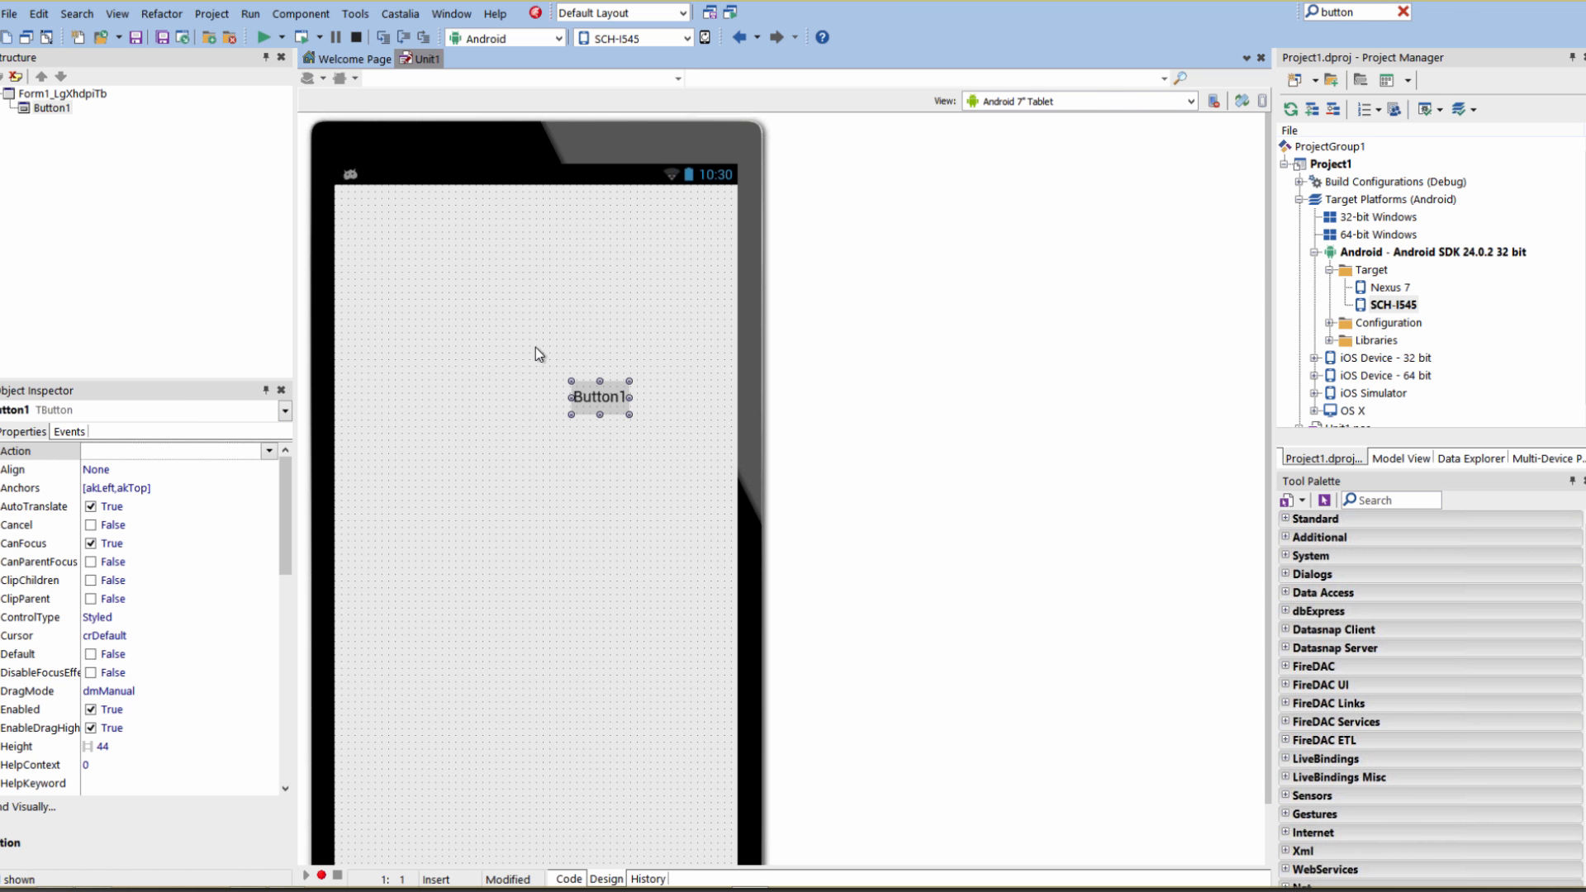
Step: On the Android 4" Phone view move the button to the top-left and run the app
left_click(1190, 100)
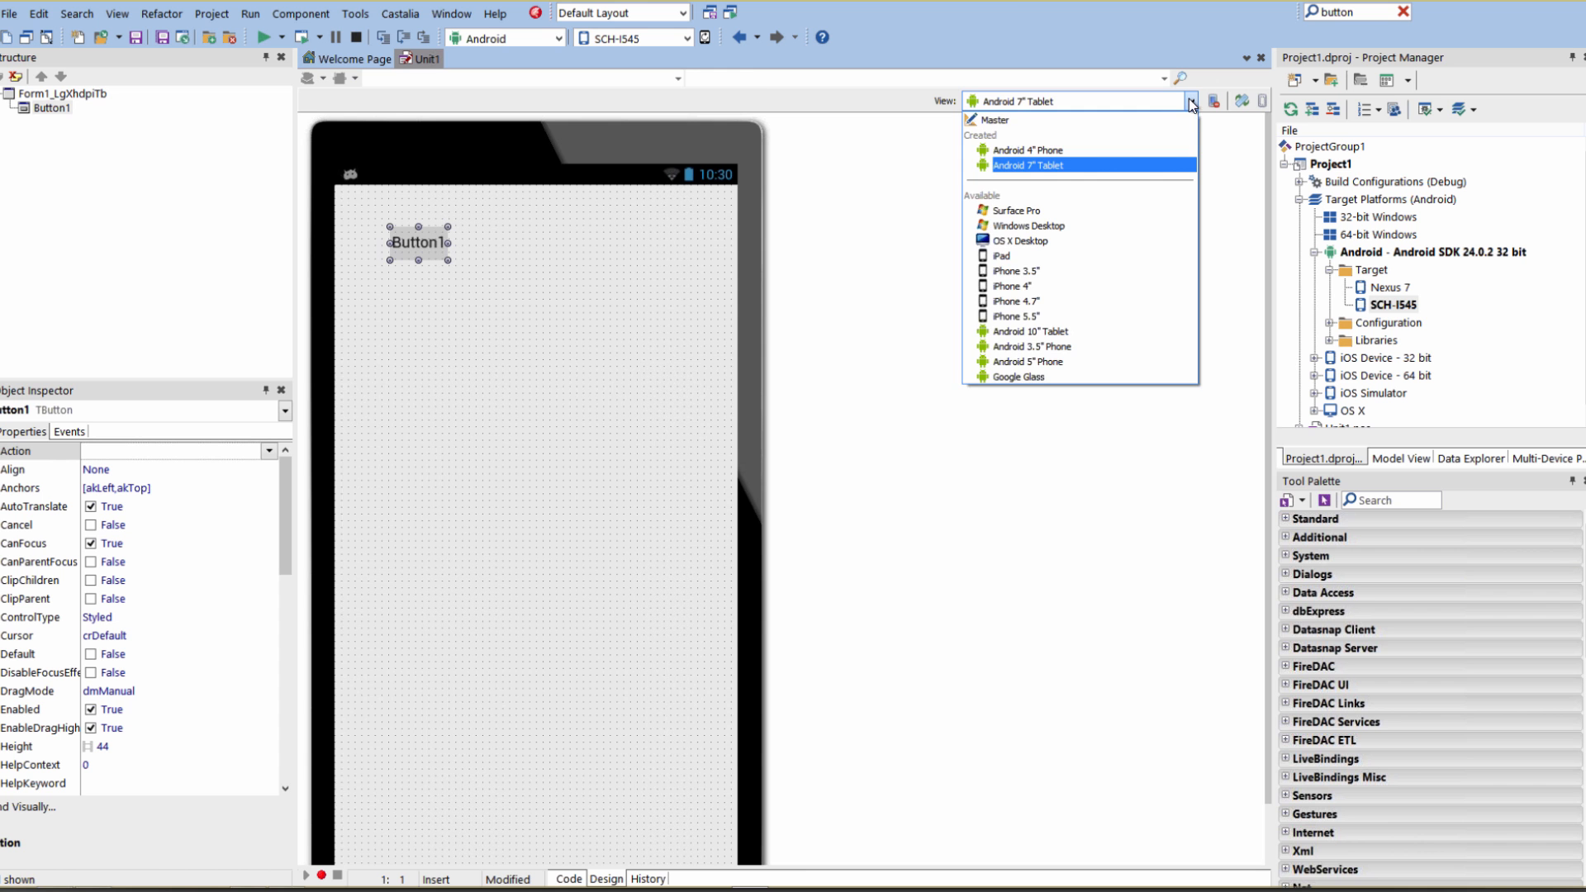
left_click(1025, 150)
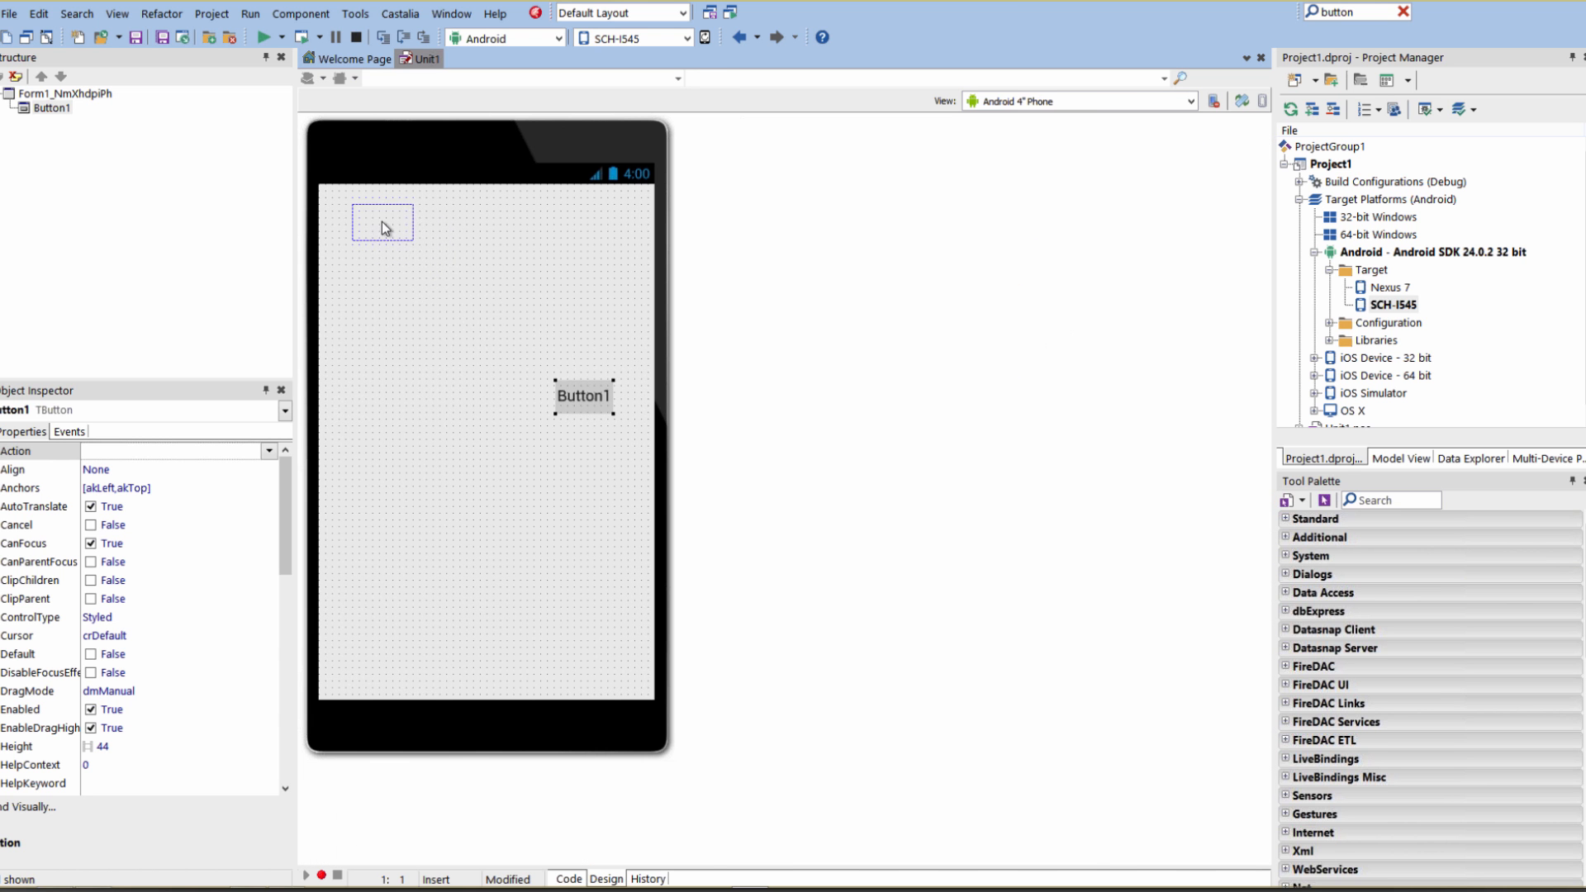
left_click_drag(583, 396, 381, 222)
type("Click Me")
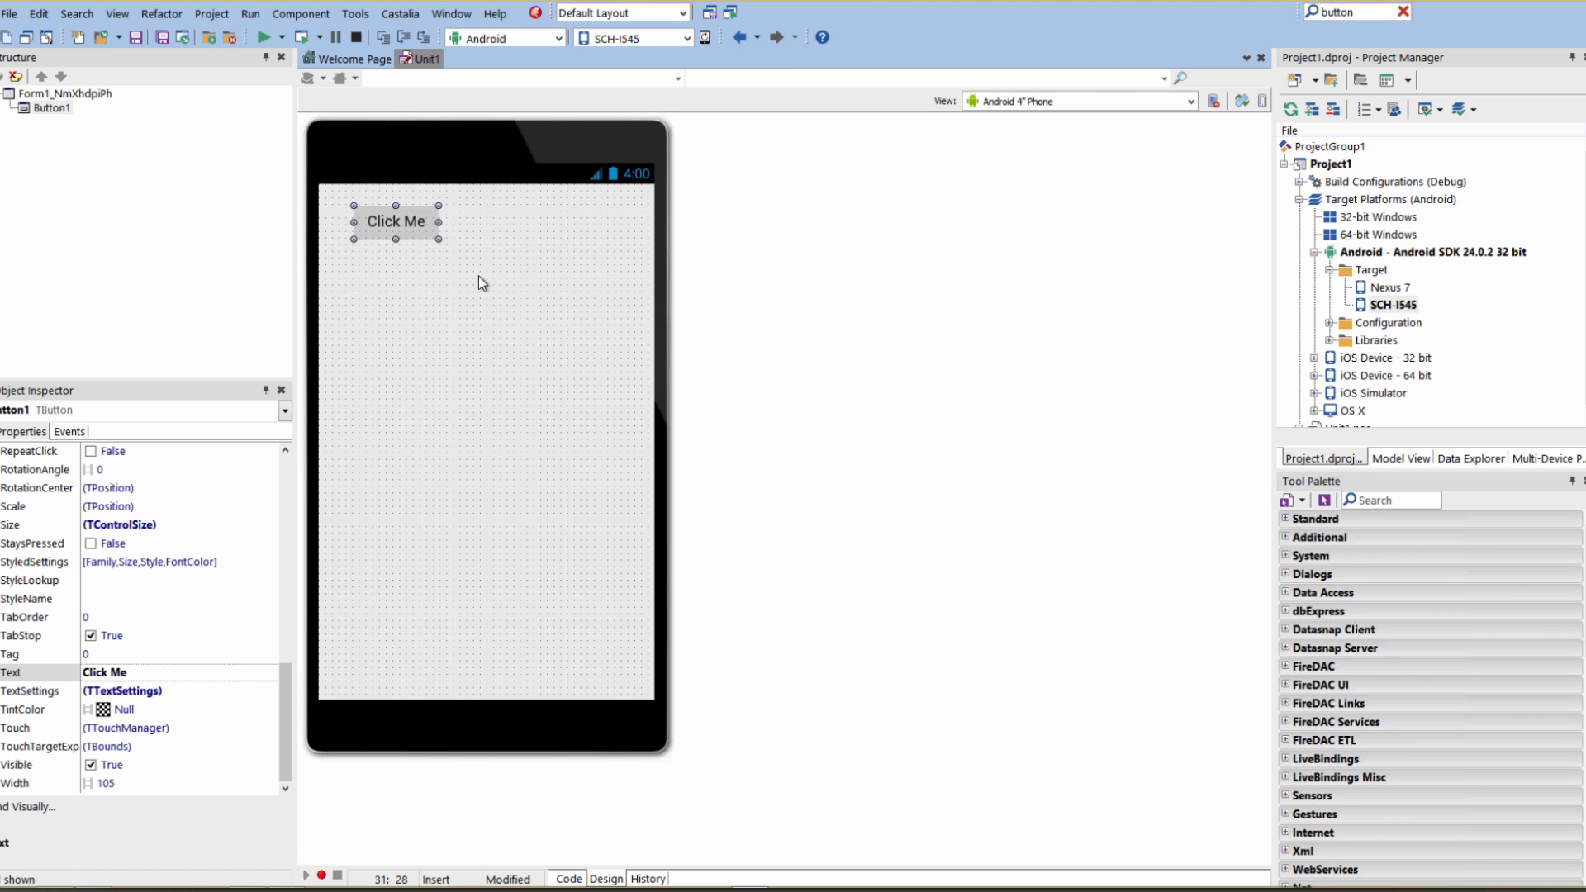
mouse_move(1226, 349)
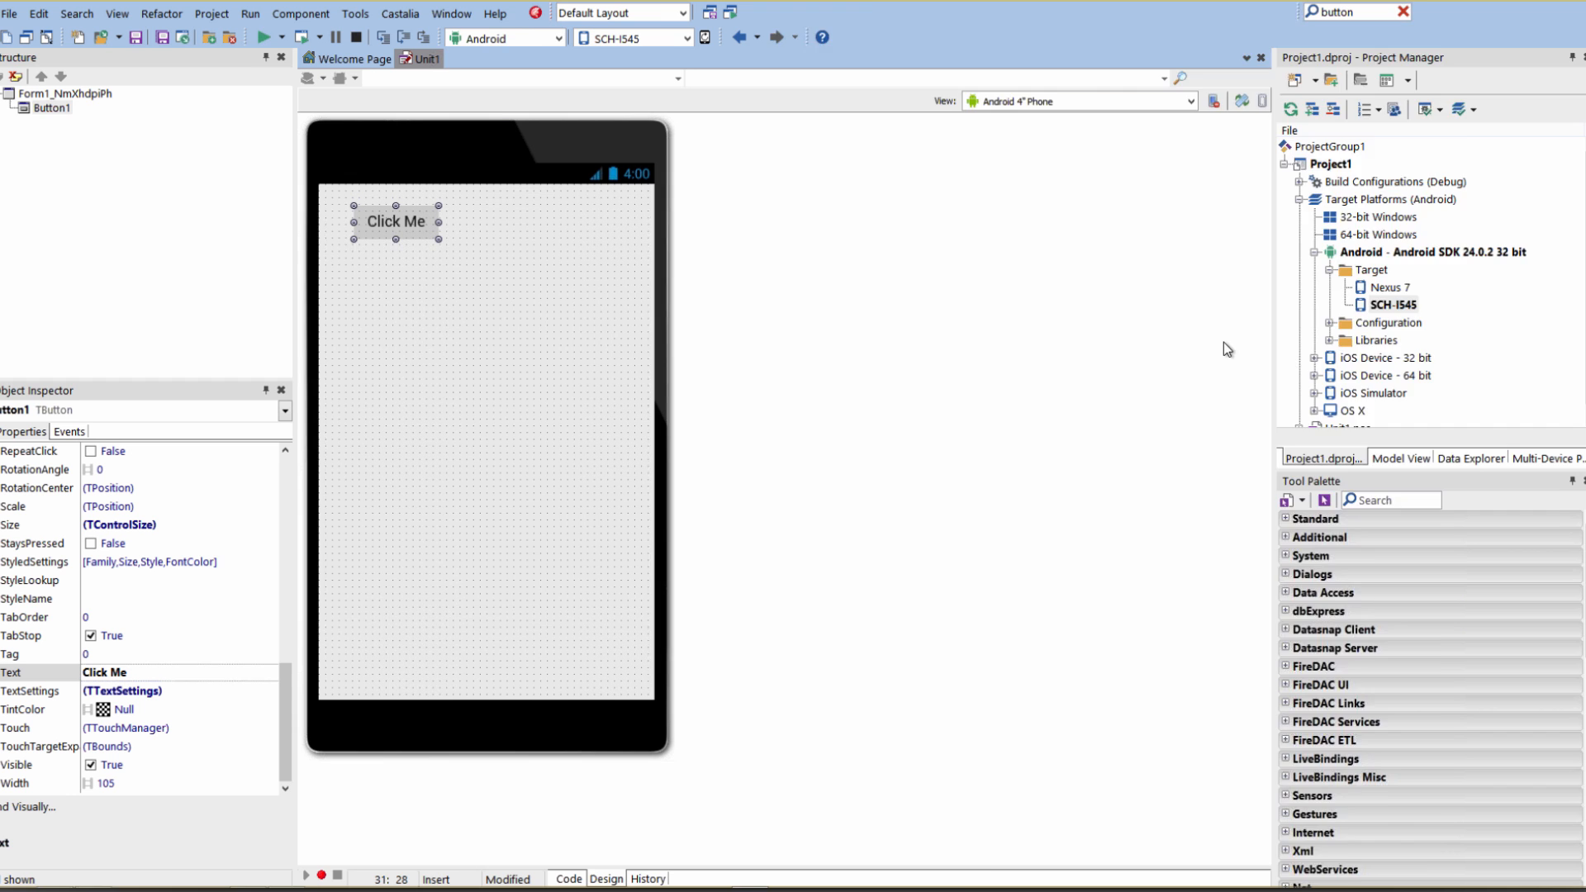
left_click(278, 59)
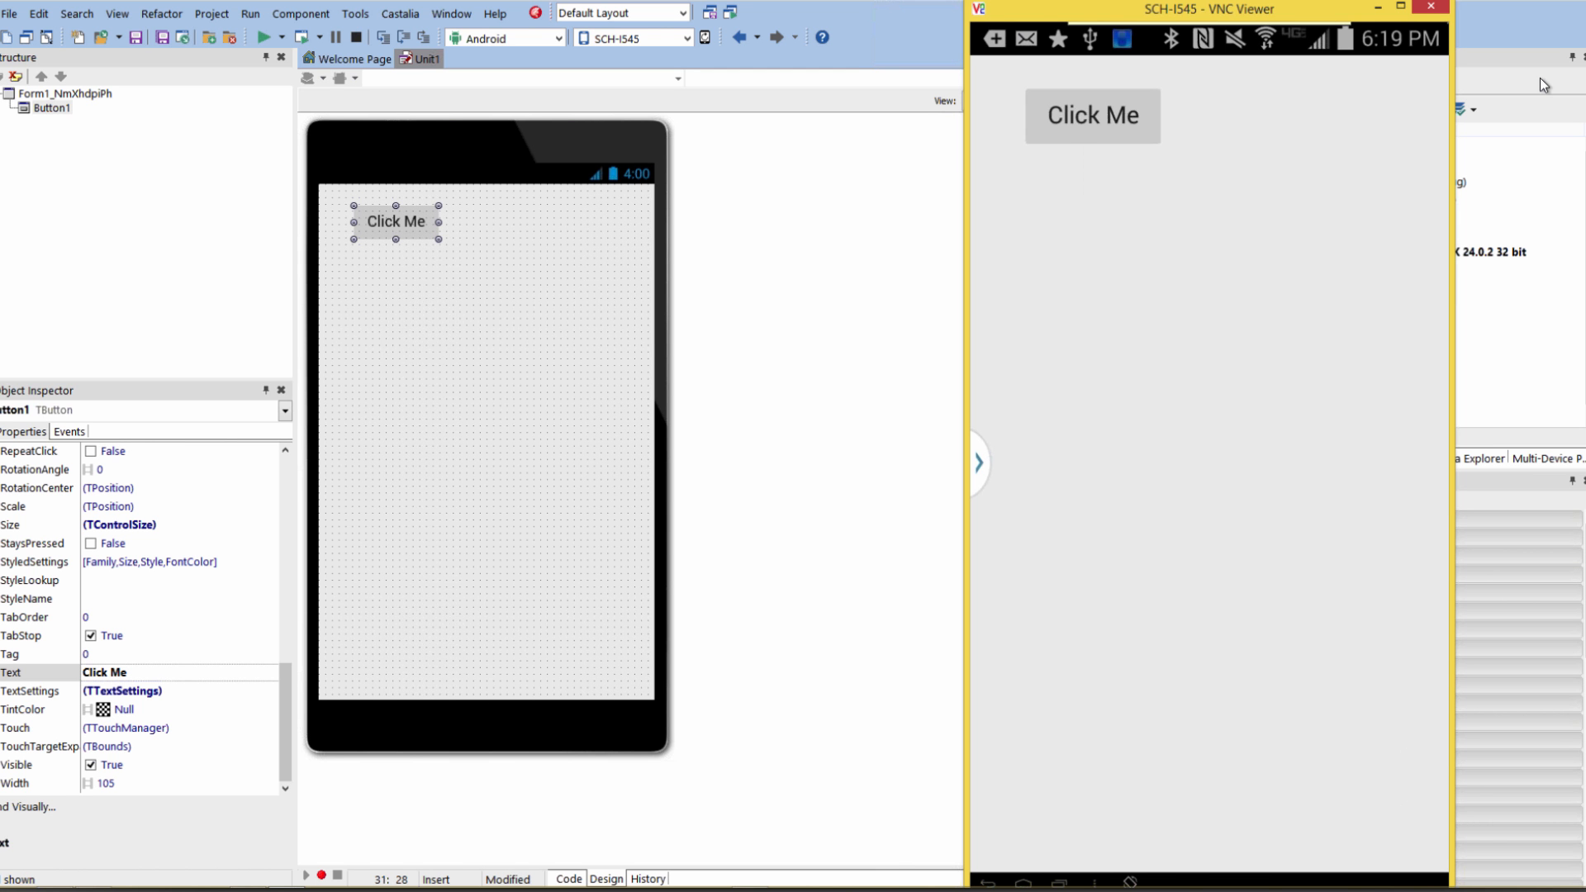
Step: Return from the device viewer to the form designer showing Click Me
left_click(1092, 116)
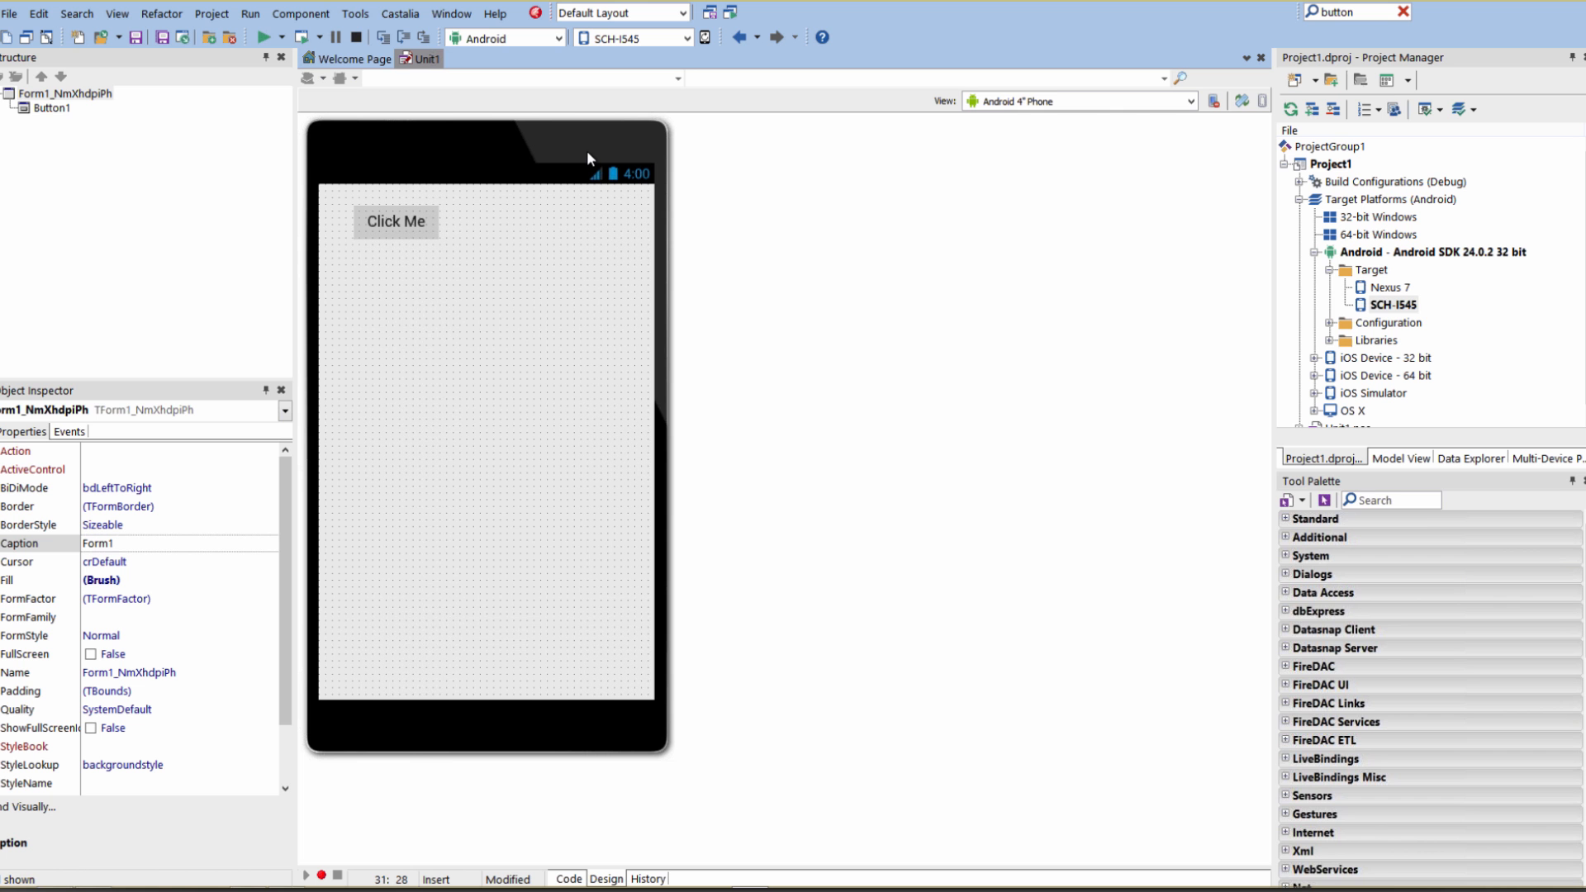
Step: Select SCH-I545, show the Multi-Device Preview and open the View list
left_click(1394, 305)
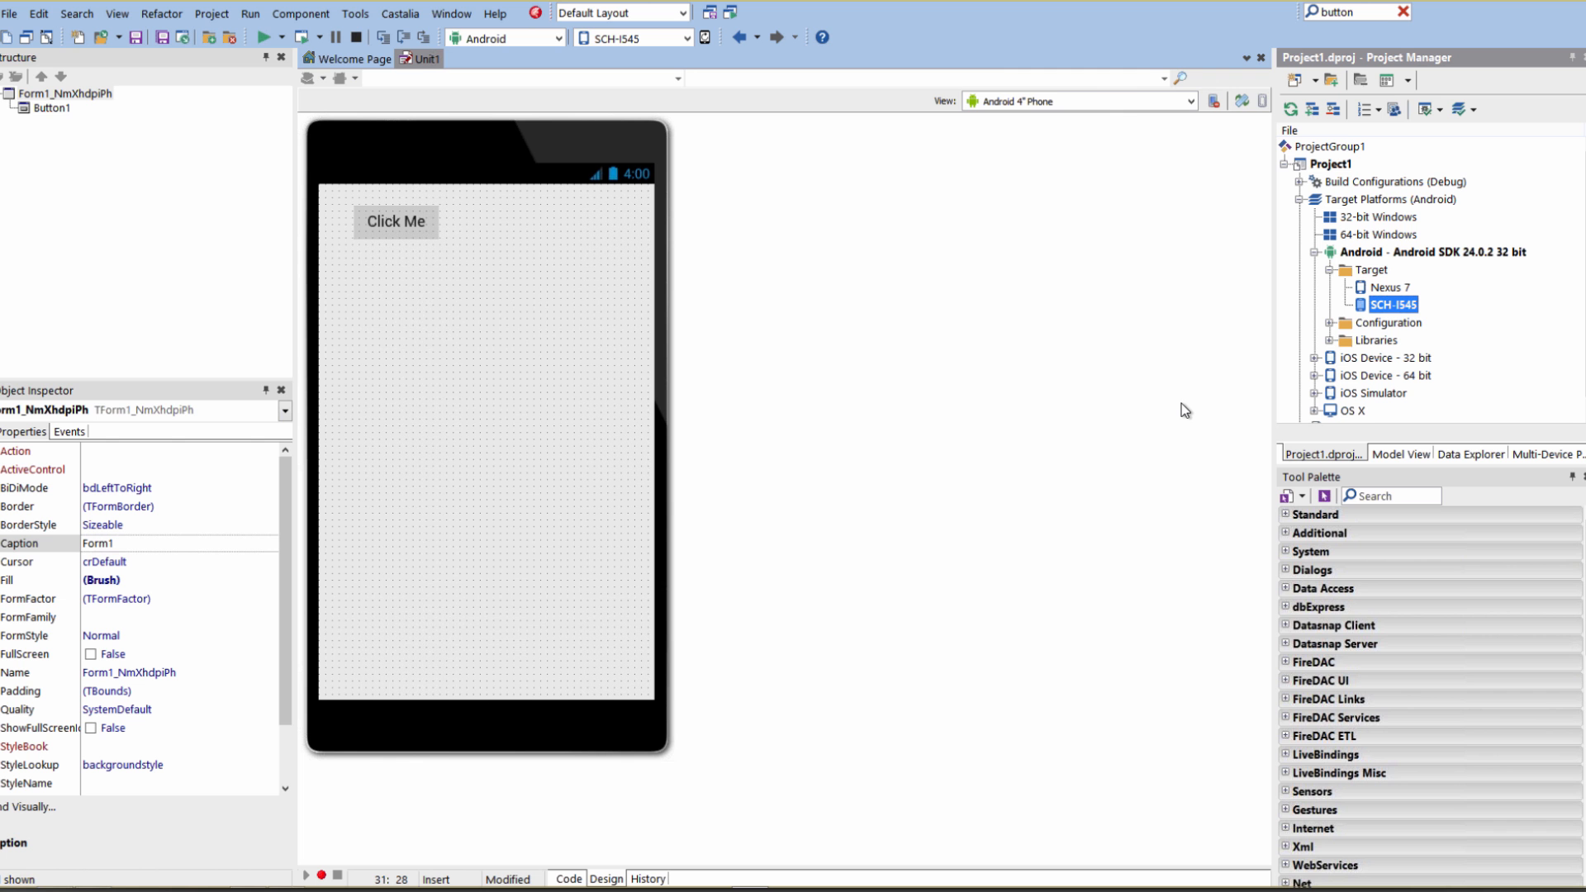
mouse_move(995, 336)
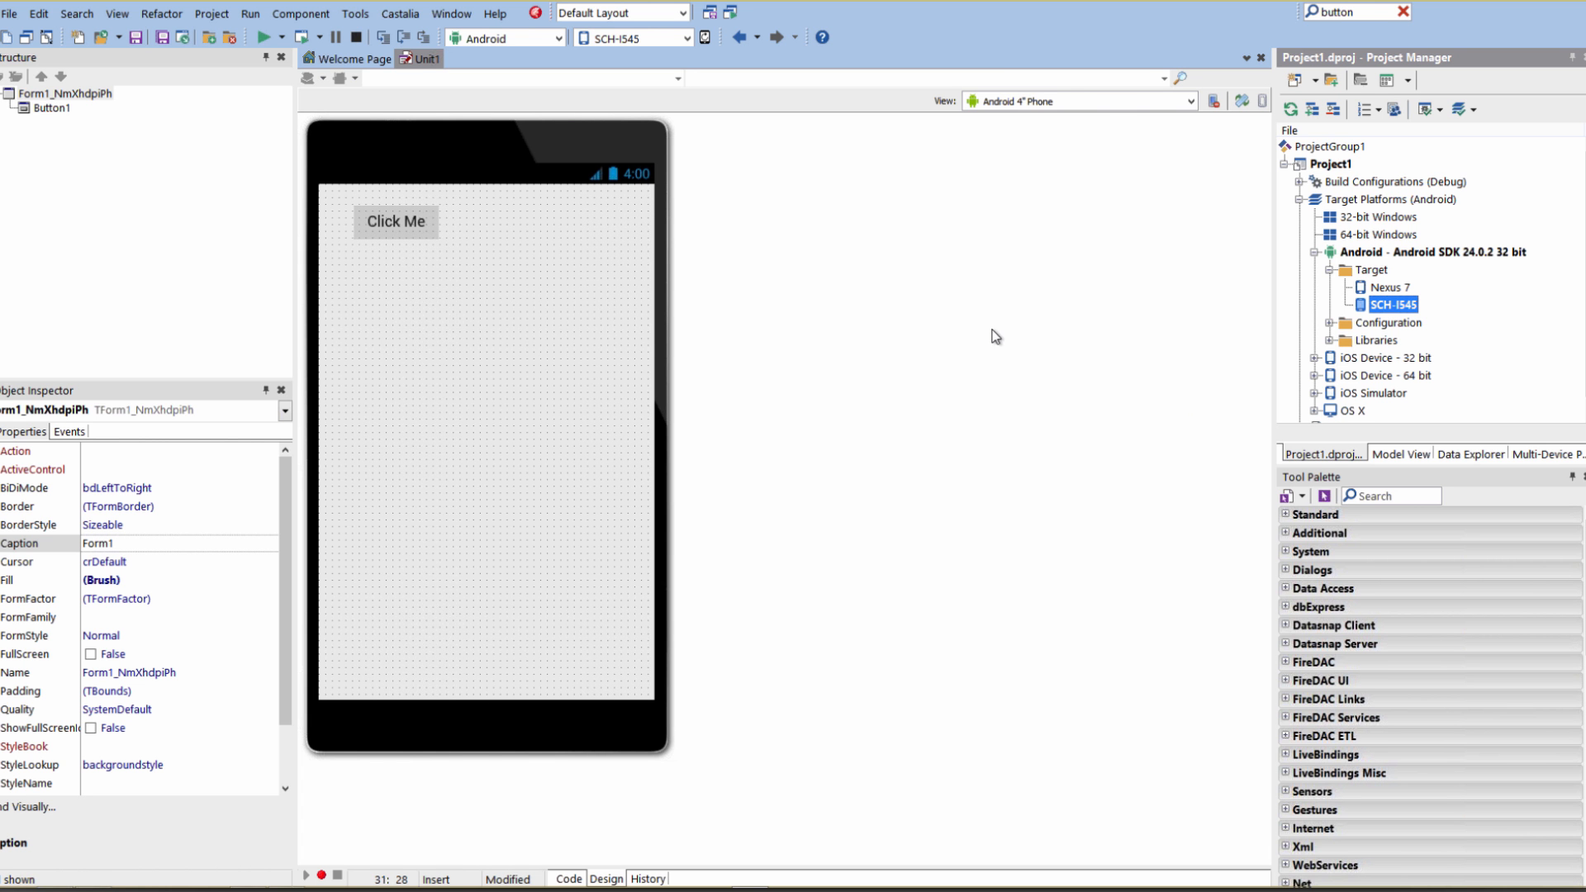
mouse_move(969, 339)
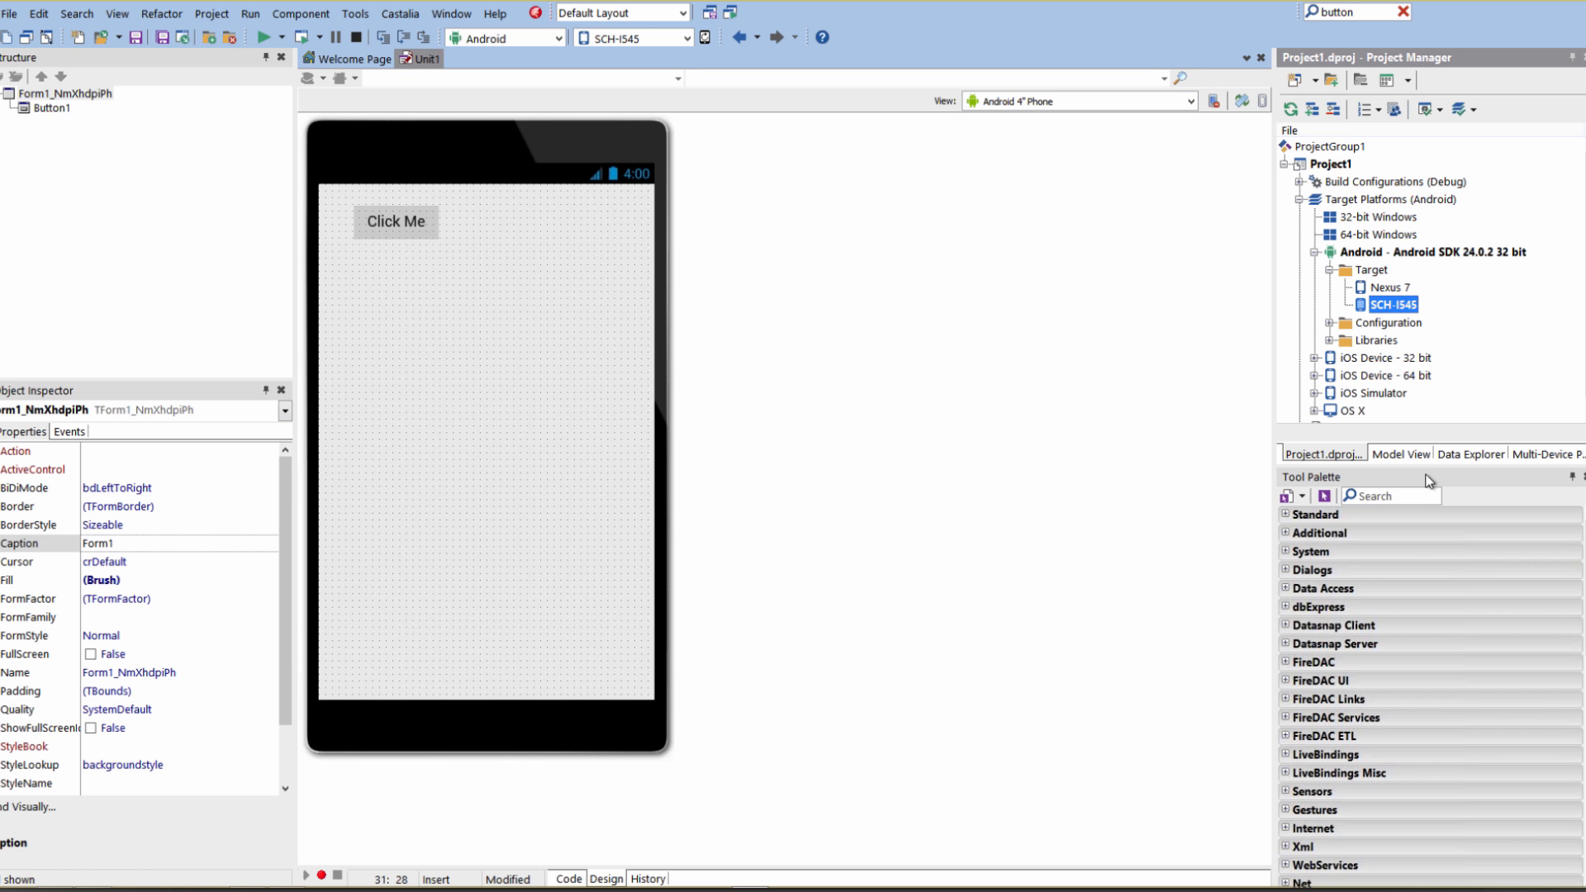
mouse_move(1542, 468)
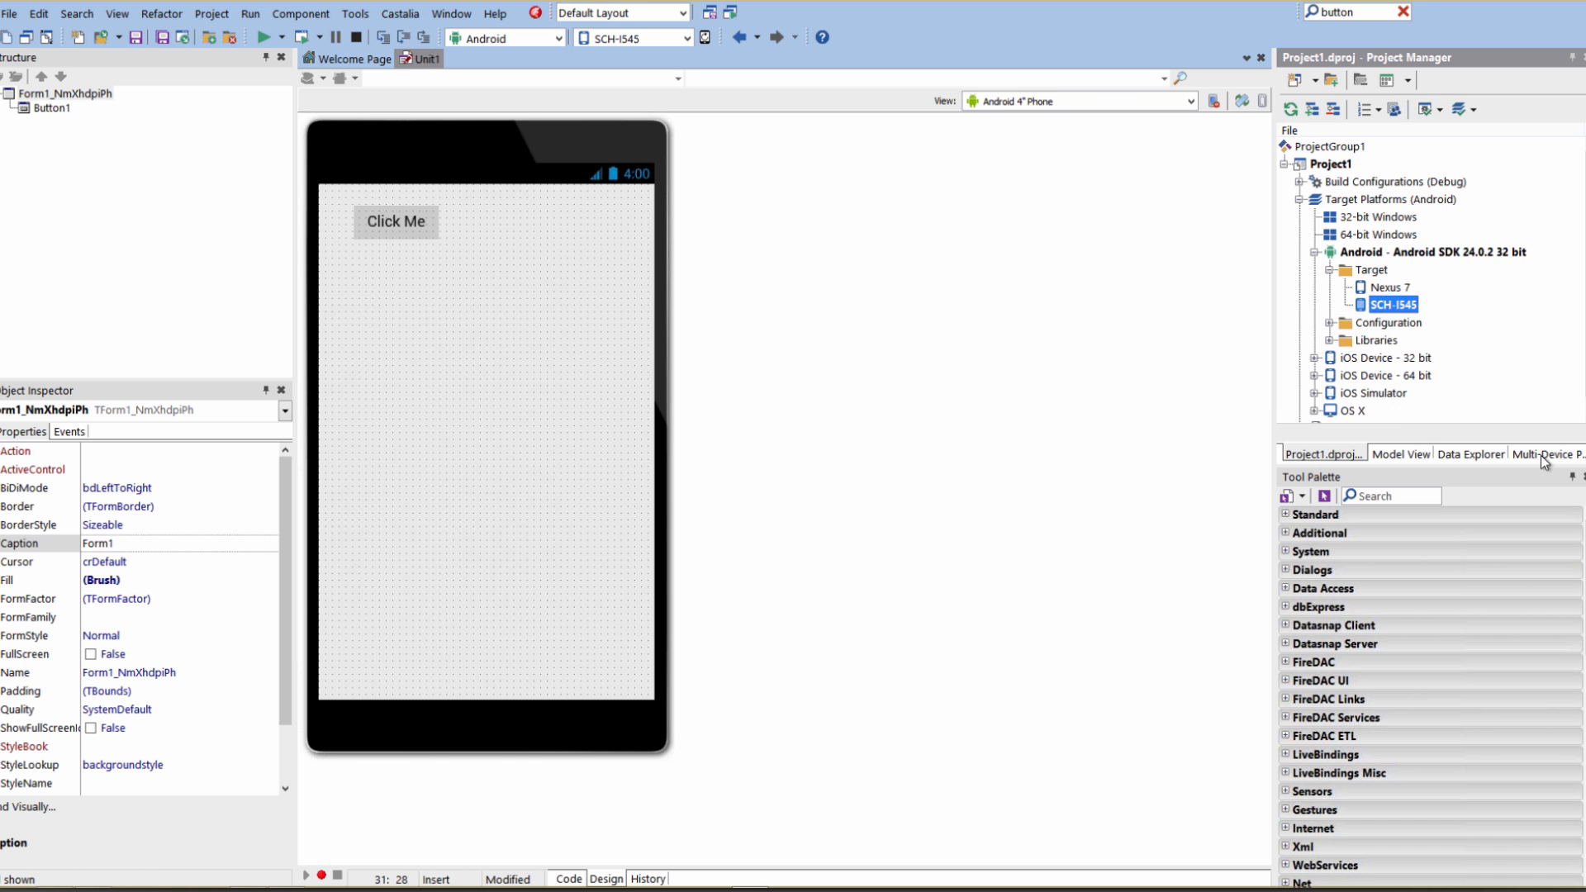
left_click(1549, 453)
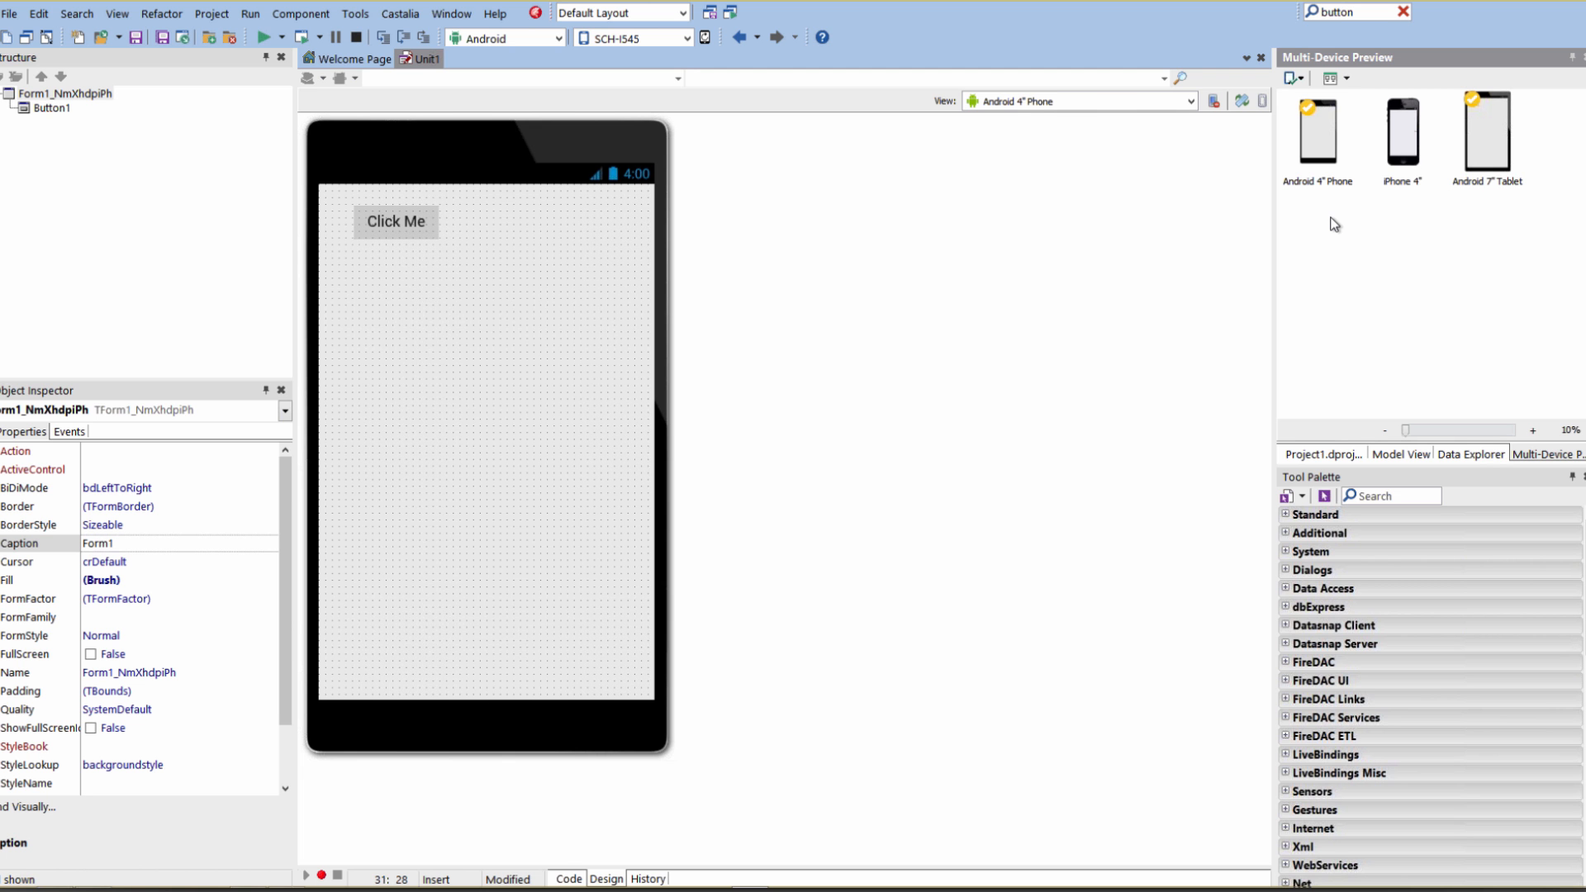
mouse_move(1336, 225)
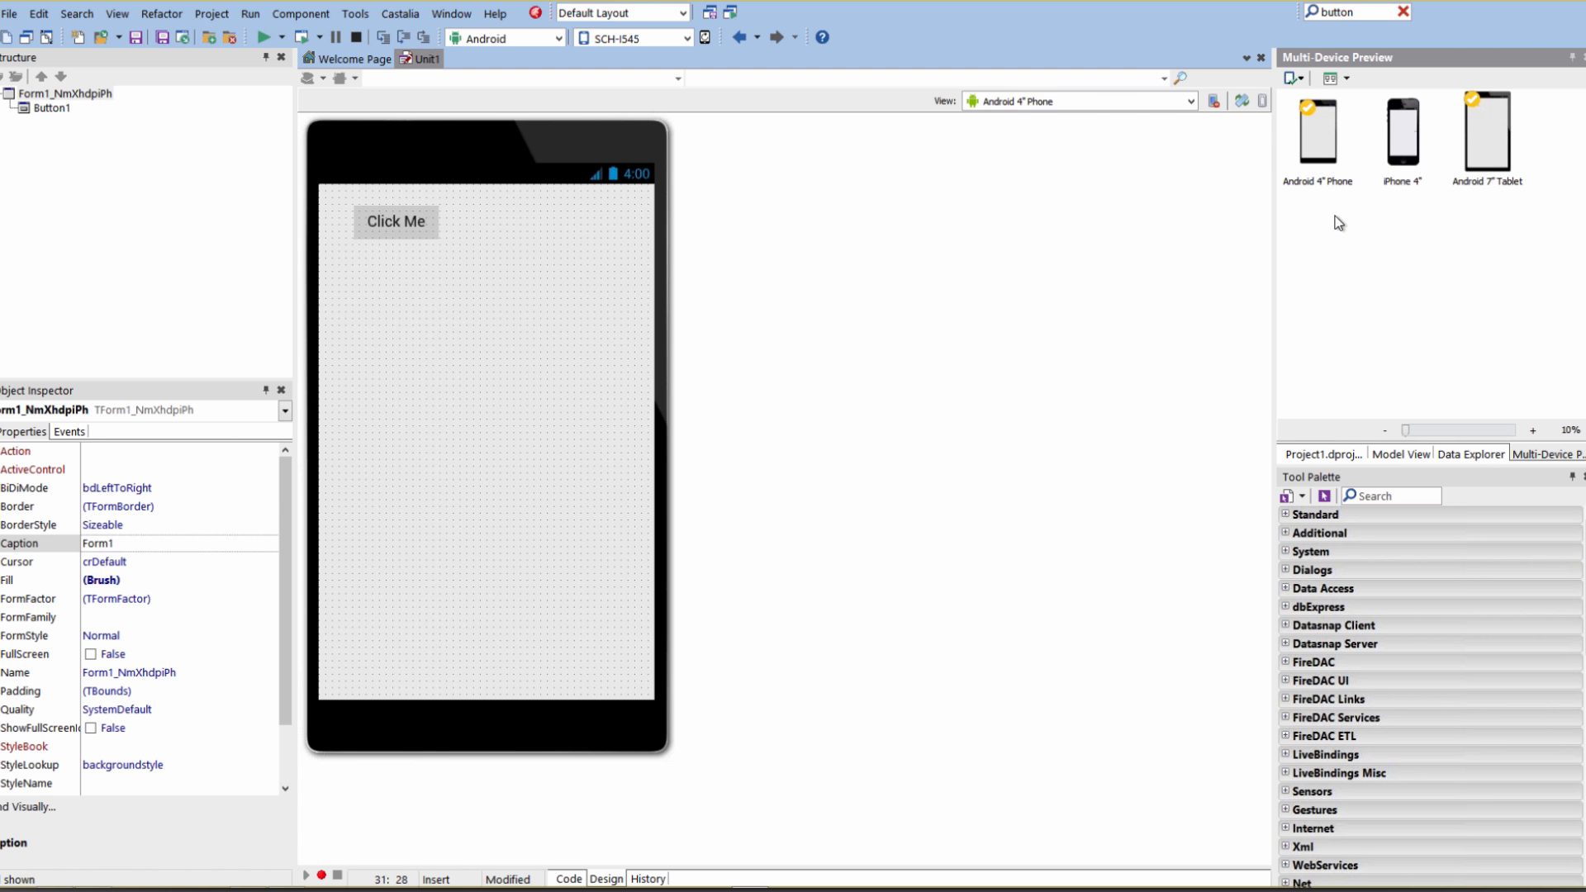
left_click(1190, 100)
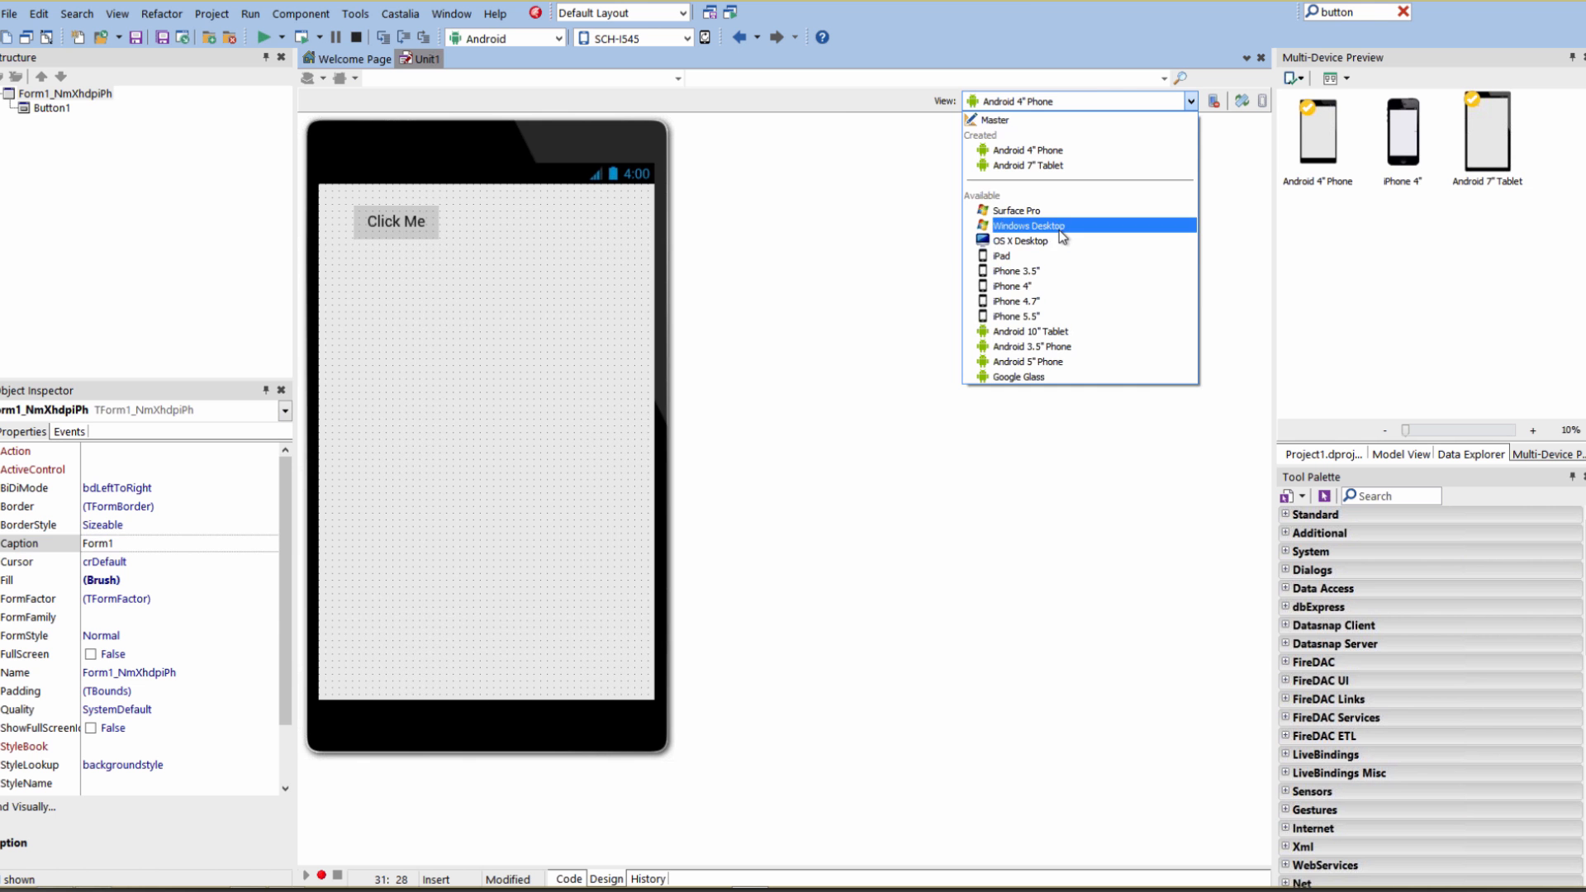
Step: Create Windows Desktop and iPhone 4.7" views of the form
left_click(1028, 225)
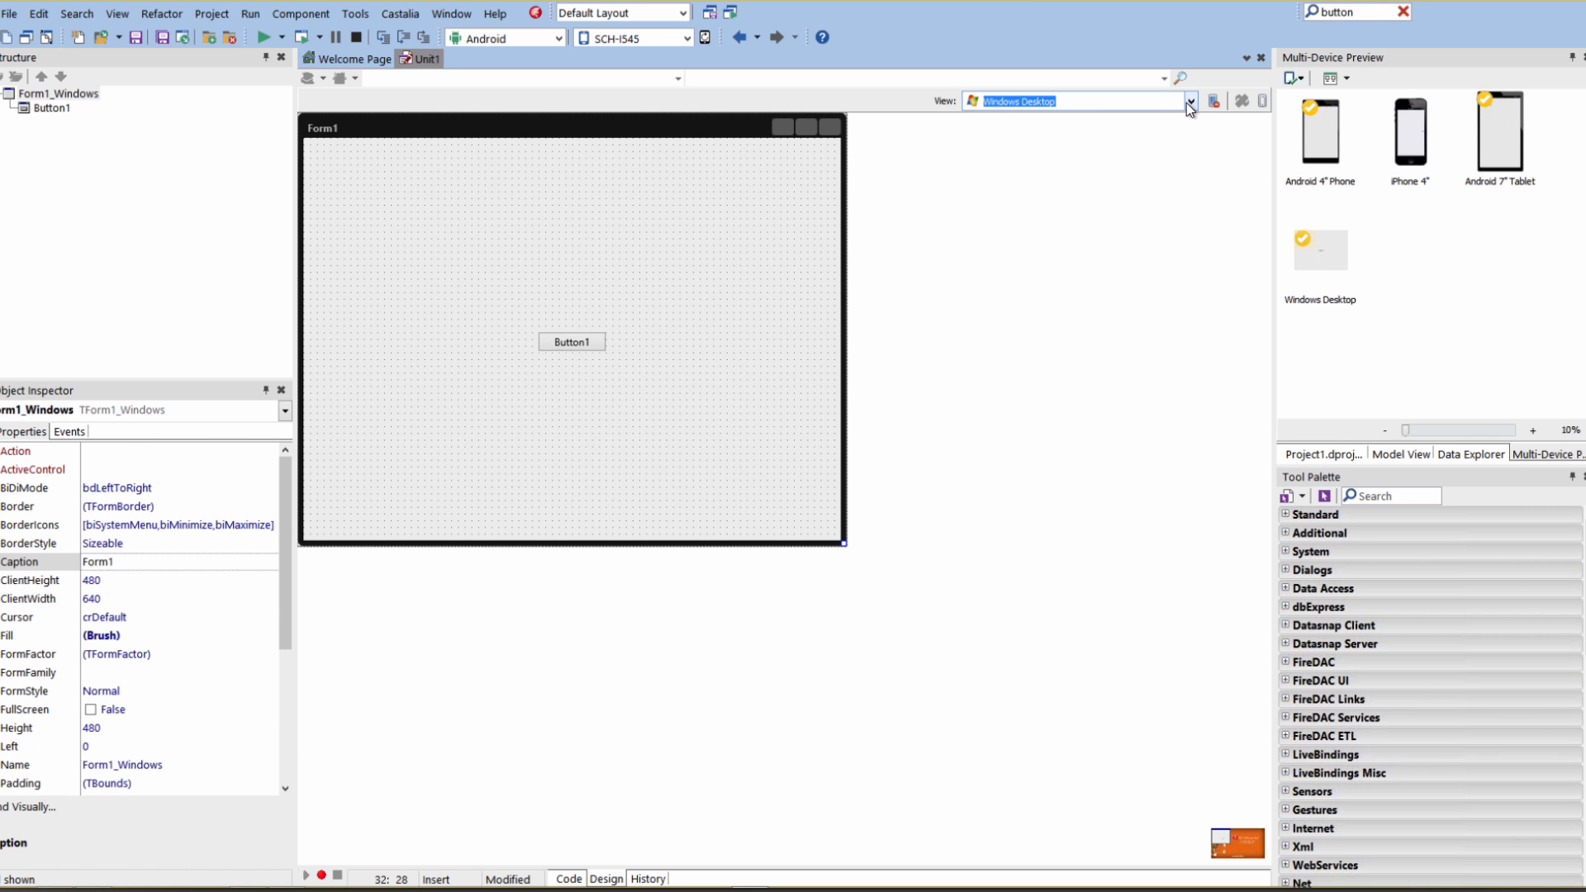
left_click(1190, 100)
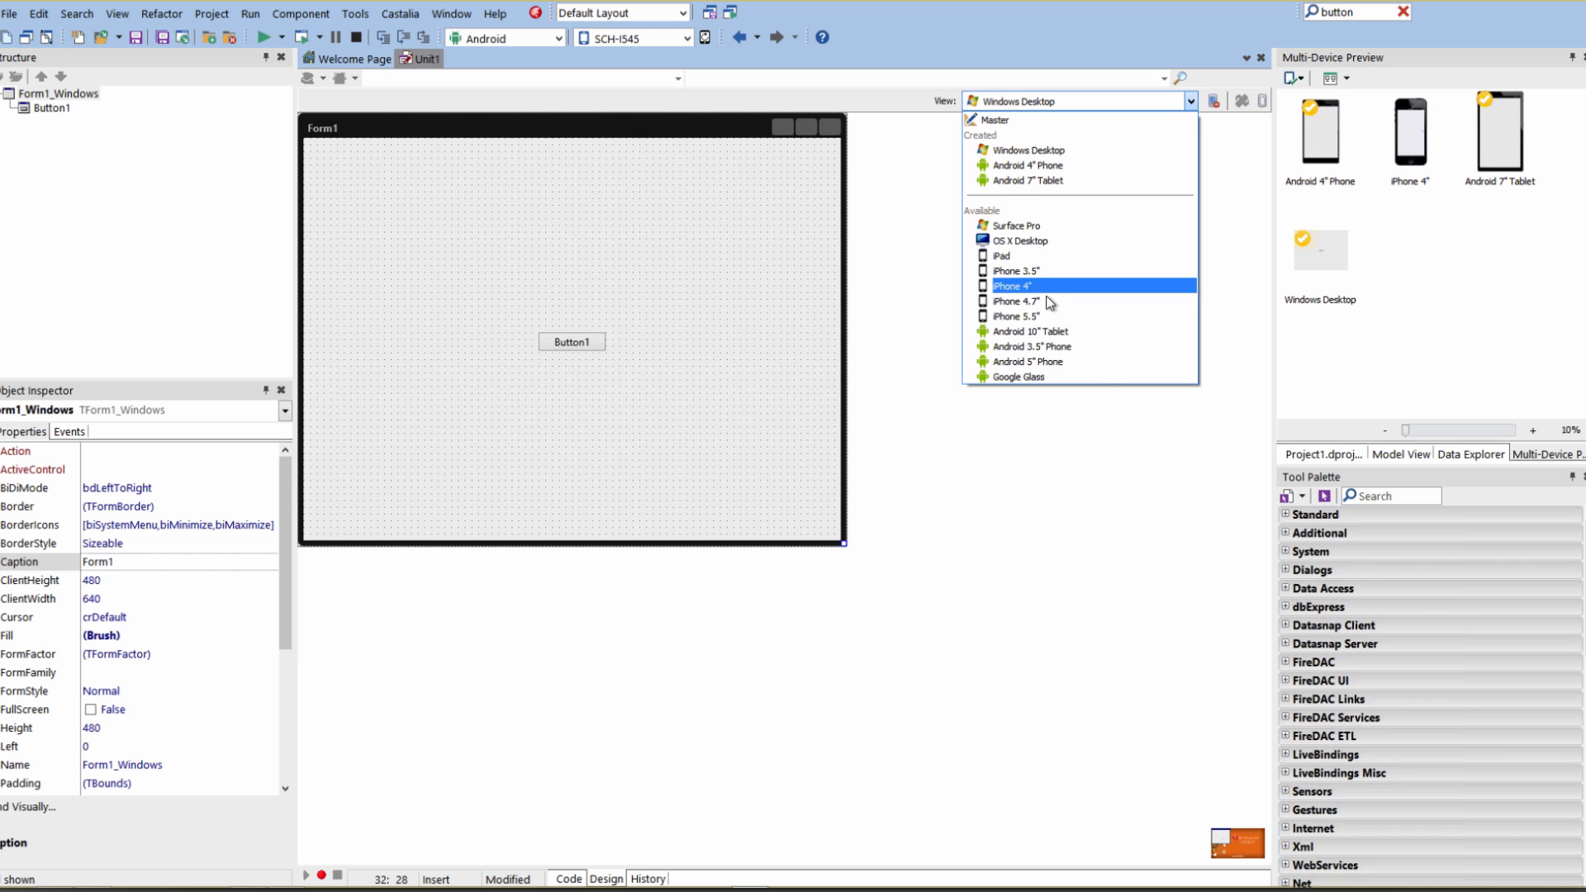
left_click(1022, 302)
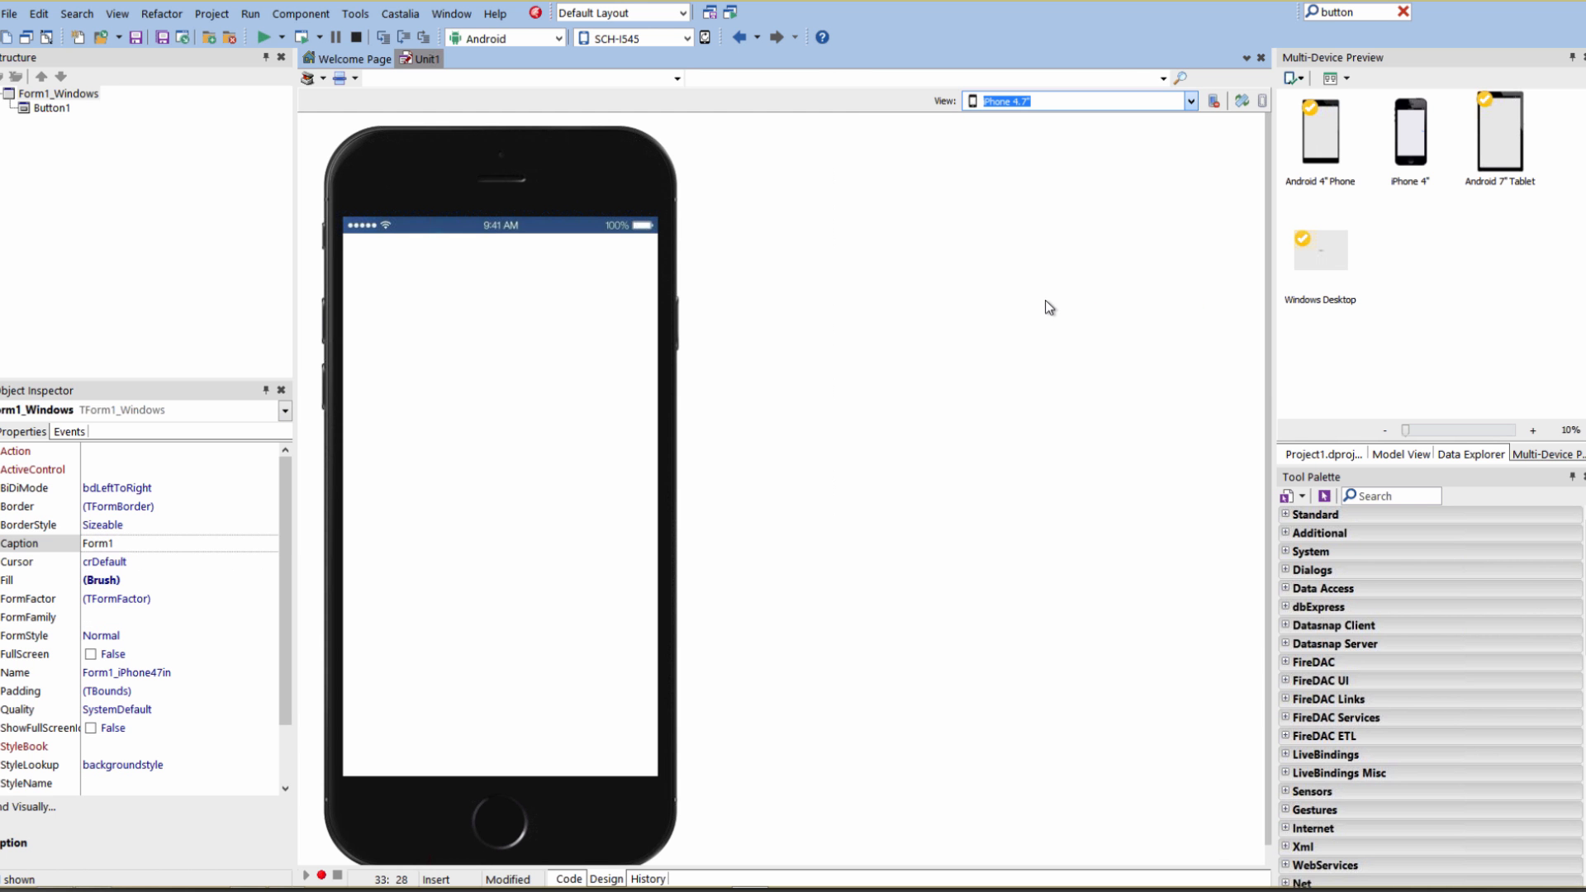